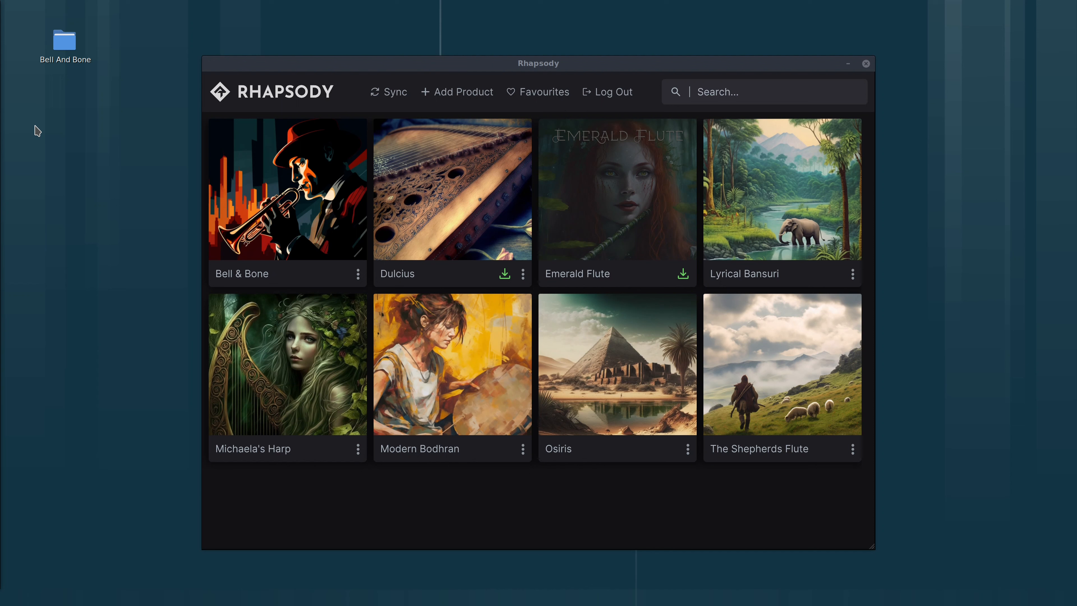
{"action": "mouse_move", "coordinate": [559, 285]}
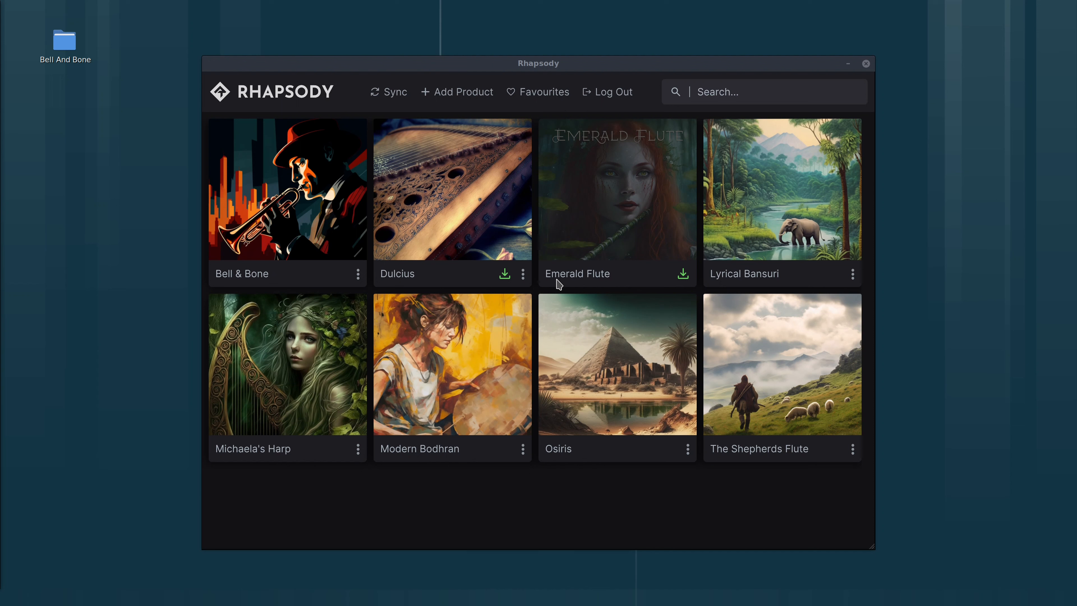
Log out of the Rhapsody account, confirming the logout prompt.
{"action": "left_click", "coordinate": [606, 91]}
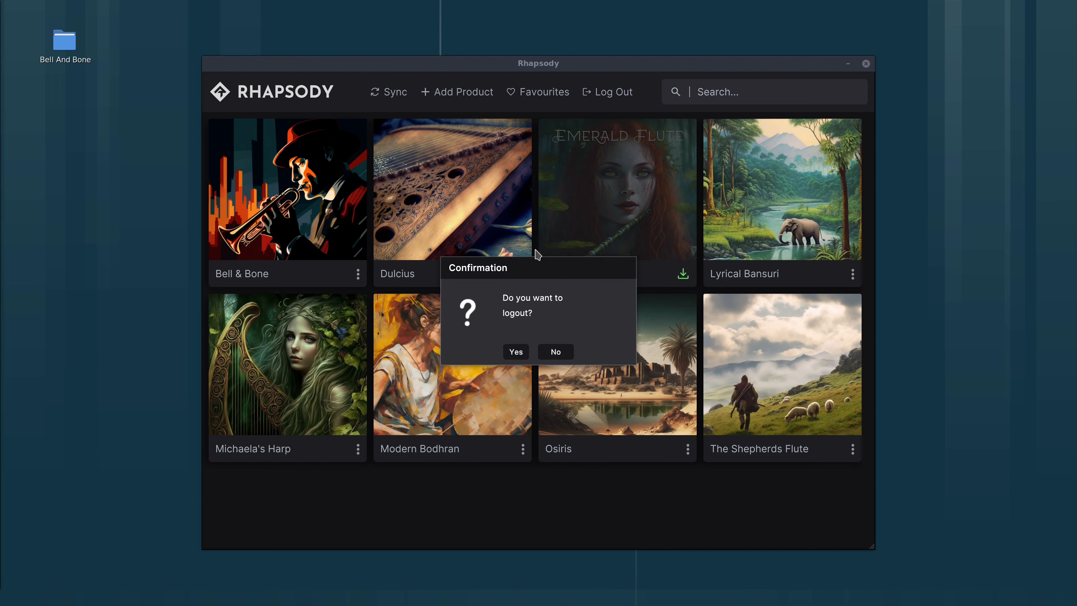
{"action": "left_click", "coordinate": [514, 352]}
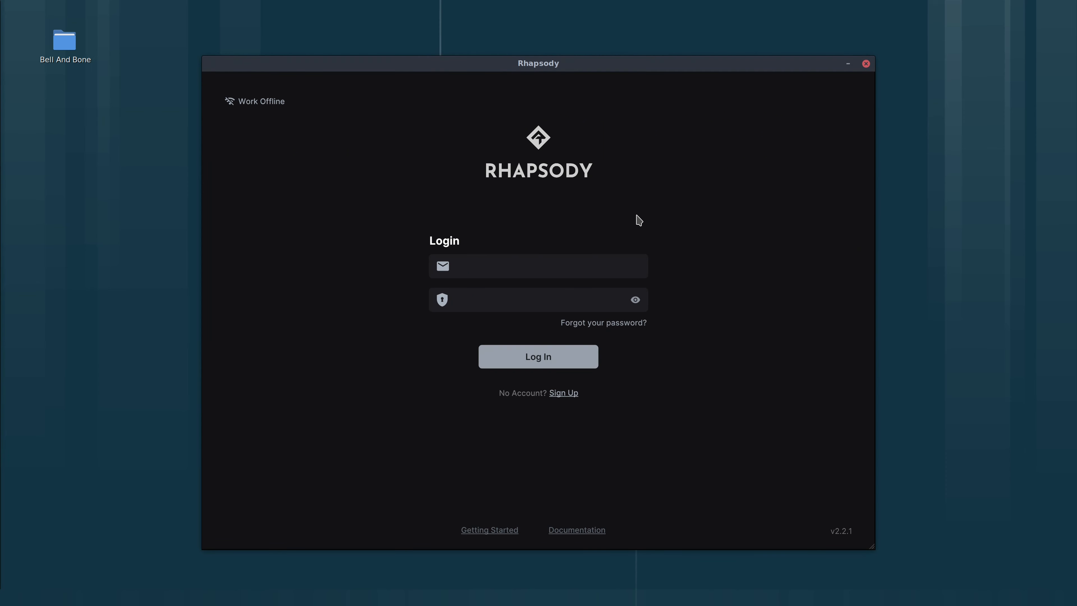
{"action": "mouse_move", "coordinate": [483, 514]}
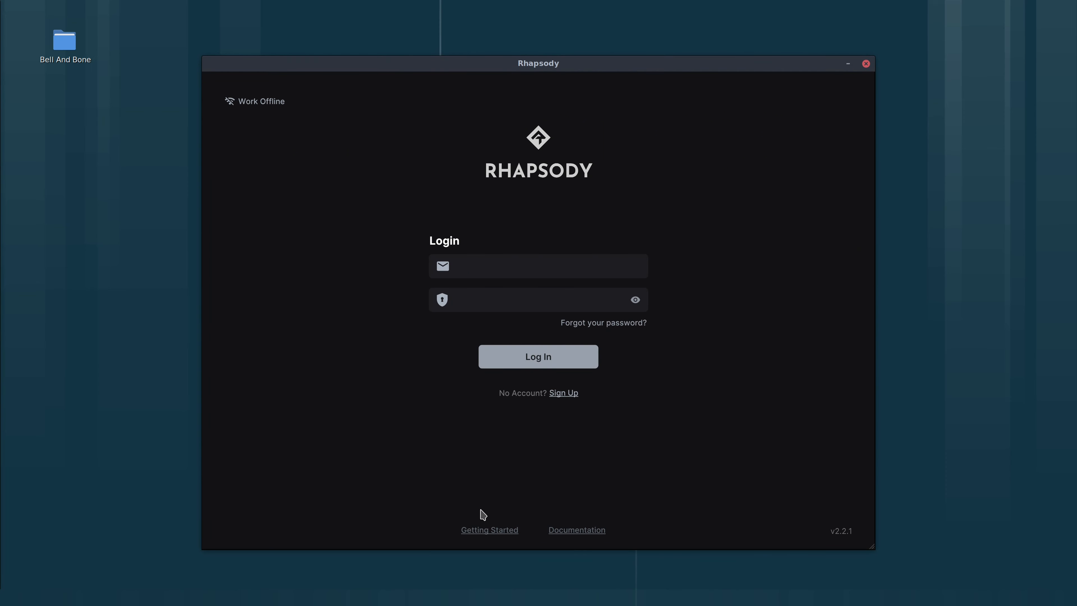
{"action": "mouse_move", "coordinate": [486, 409]}
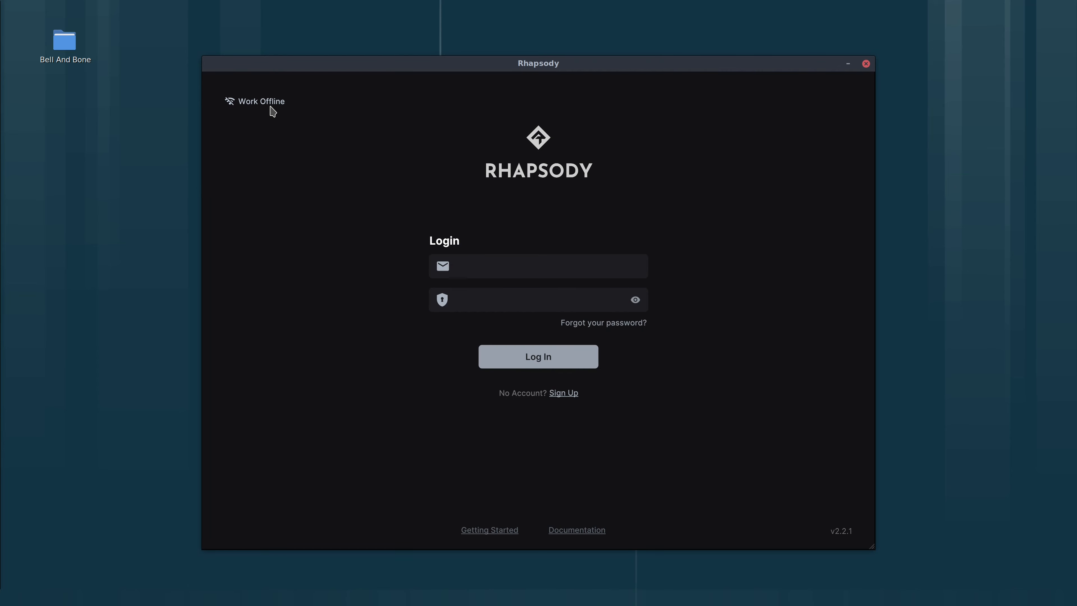
Work offline and toggle the Favourites filter to narrow the library to two products and back.
{"action": "left_click", "coordinate": [260, 101]}
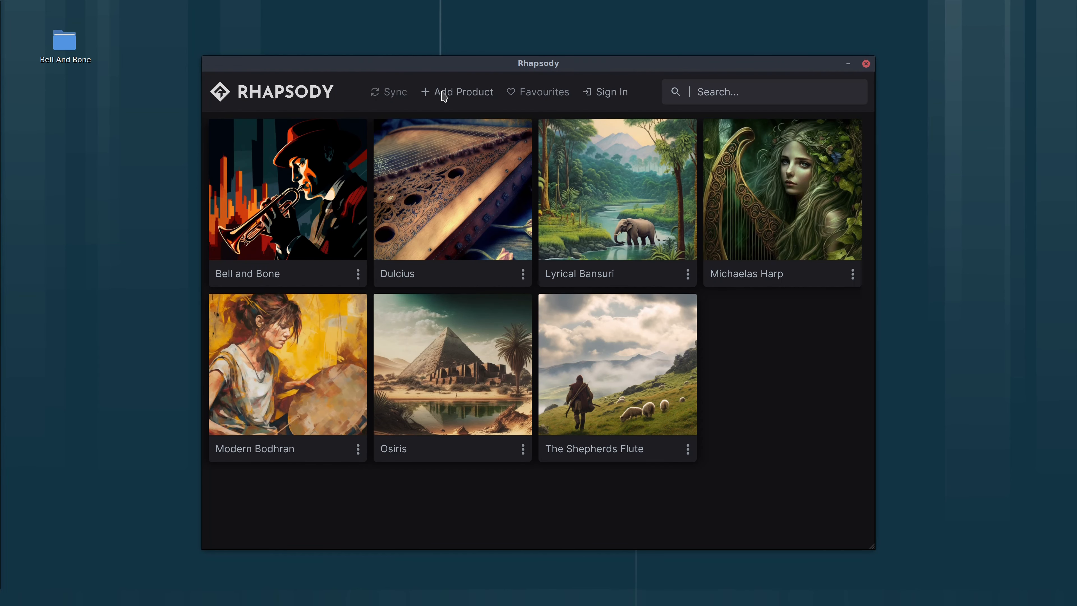
{"action": "mouse_move", "coordinate": [531, 96]}
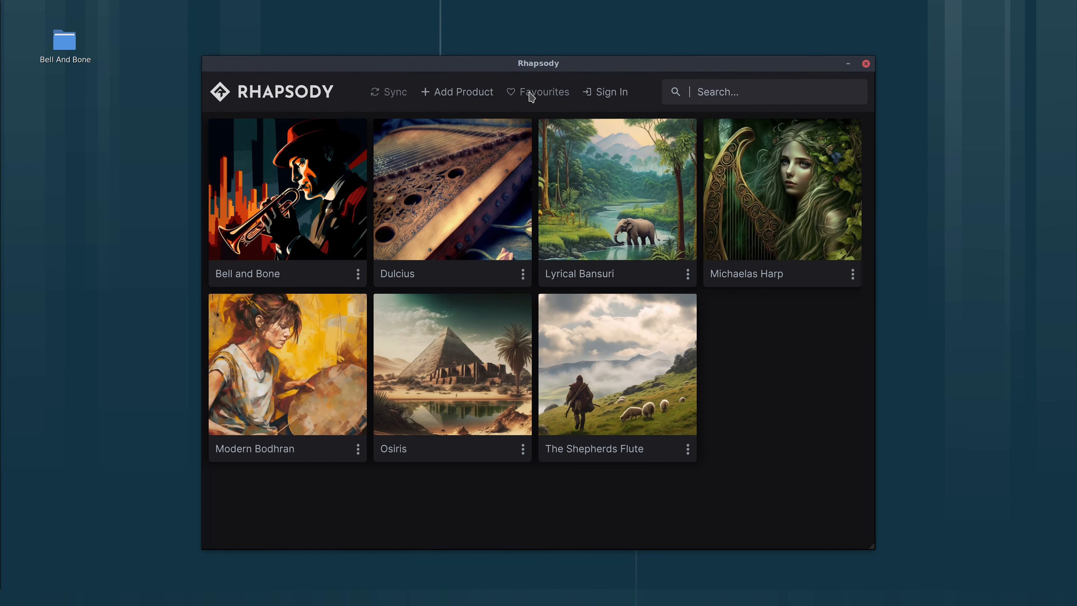
{"action": "left_click", "coordinate": [544, 91]}
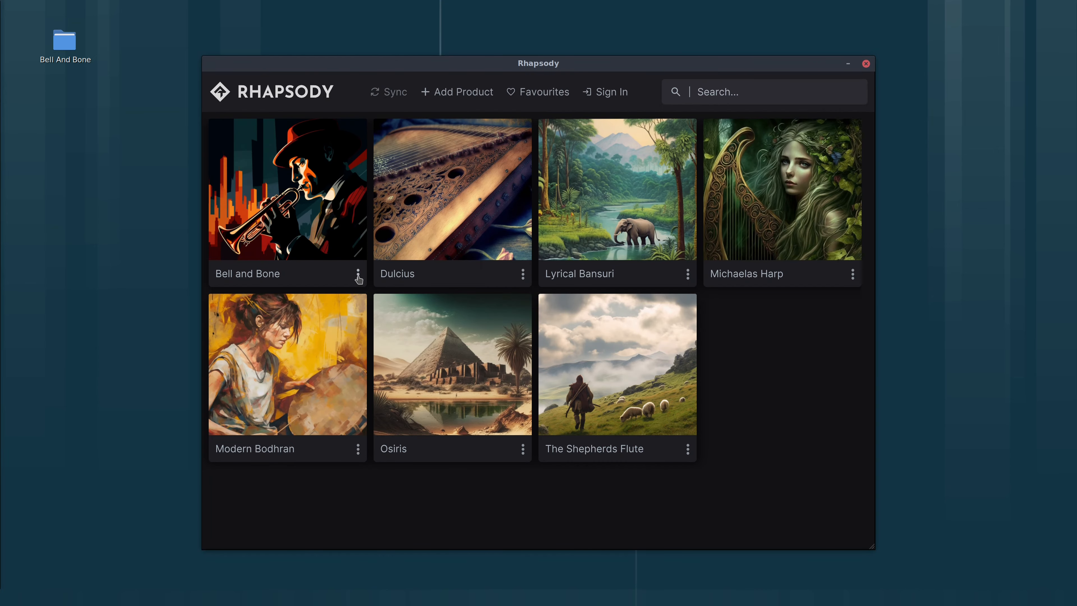
{"action": "mouse_move", "coordinate": [700, 289]}
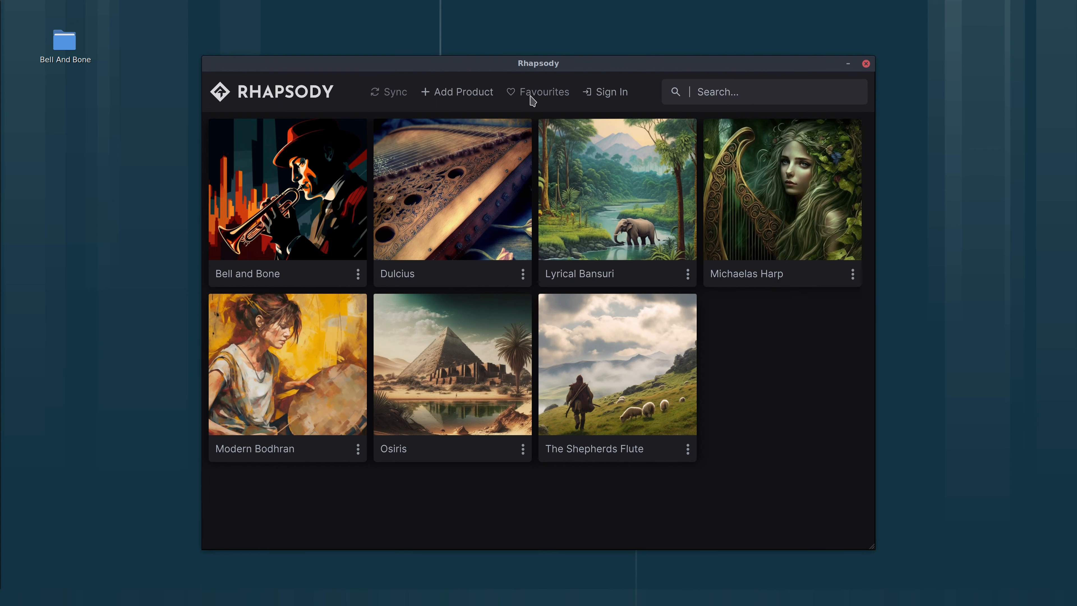
{"action": "mouse_move", "coordinate": [645, 205]}
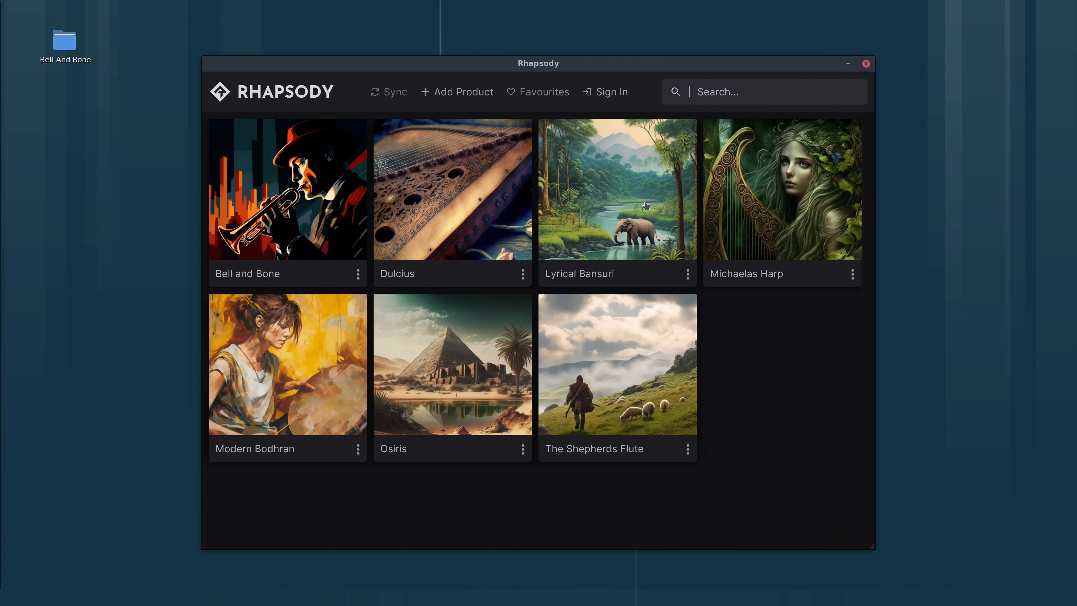
{"action": "left_click", "coordinate": [688, 274]}
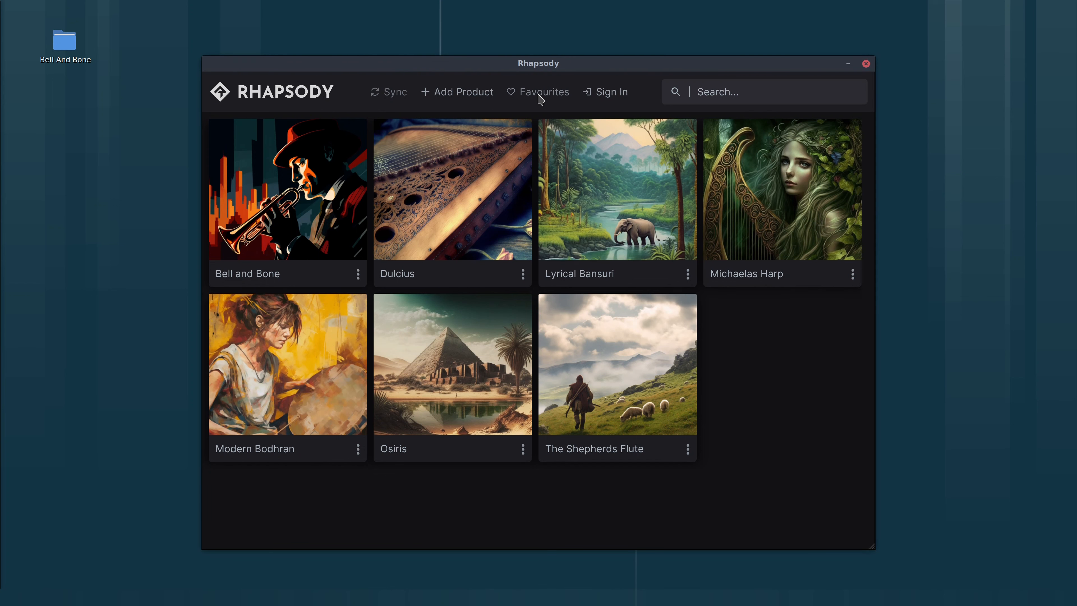
{"action": "left_click", "coordinate": [544, 91]}
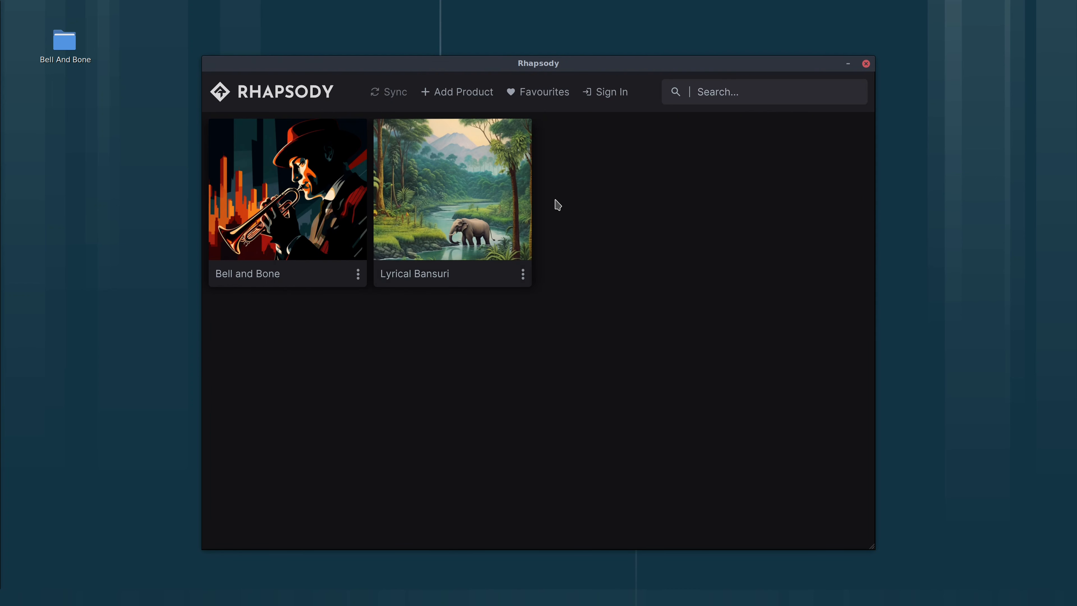
{"action": "mouse_move", "coordinate": [525, 282]}
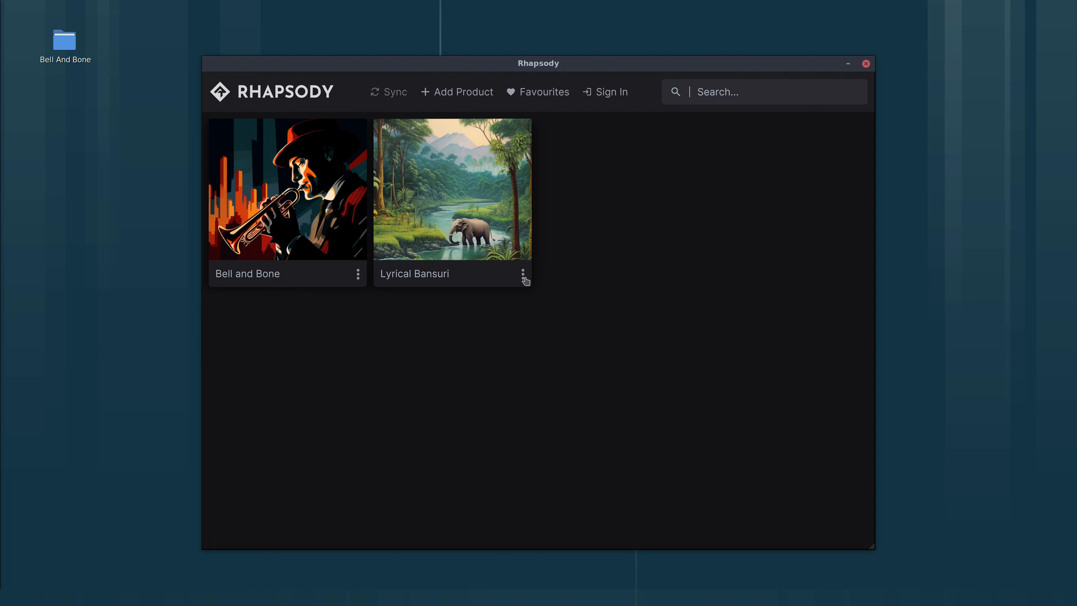
{"action": "left_click", "coordinate": [523, 274]}
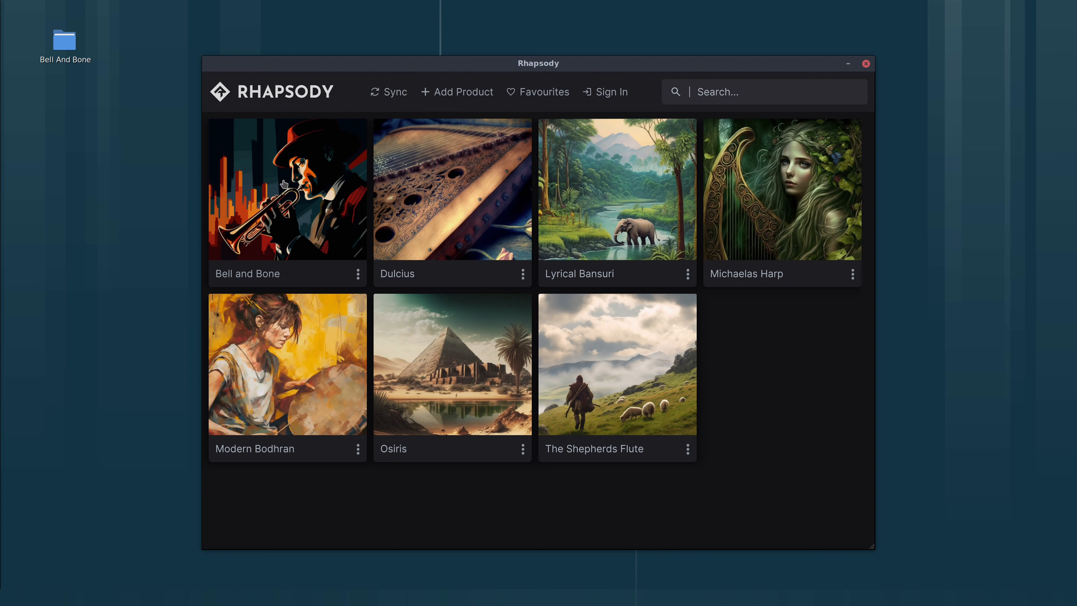
{"action": "mouse_move", "coordinate": [304, 191]}
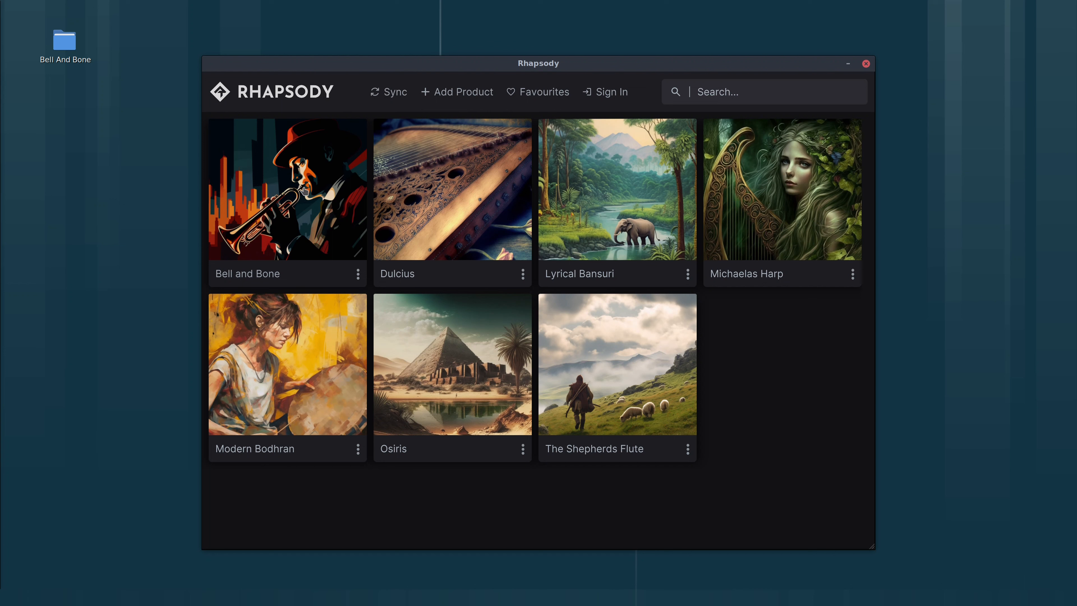
Uninstall Bell and Bone from the library, confirming its removal.
{"action": "left_click", "coordinate": [357, 274]}
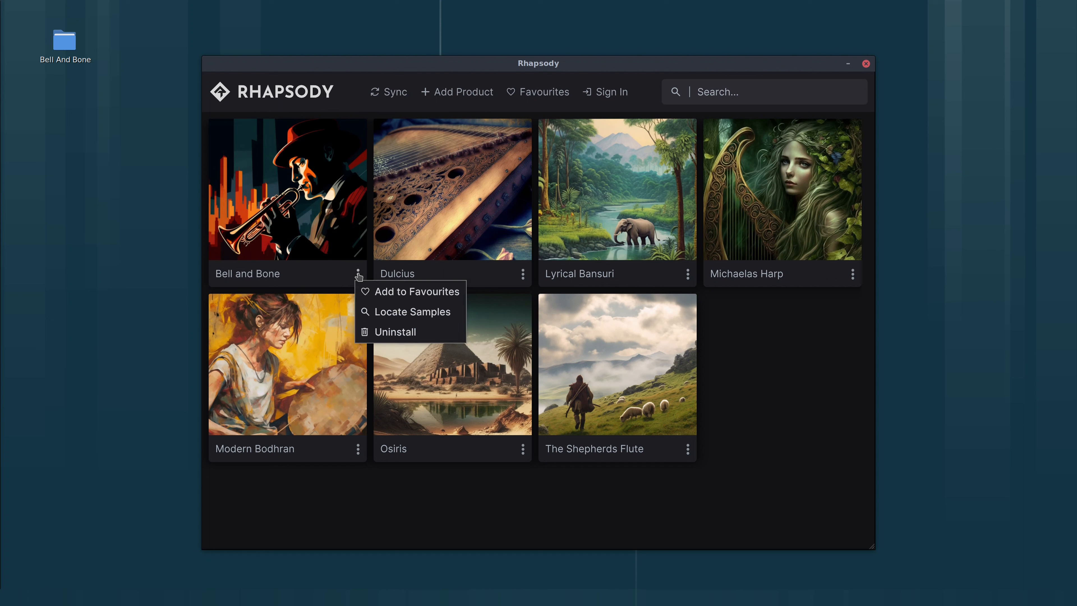
{"action": "left_click", "coordinate": [395, 332]}
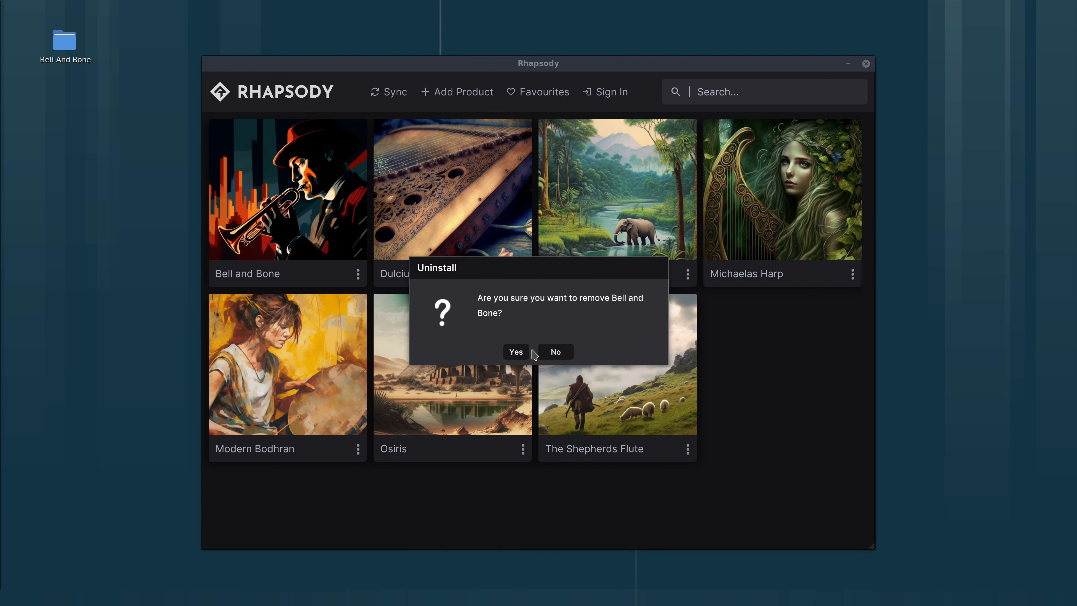
{"action": "left_click", "coordinate": [515, 351]}
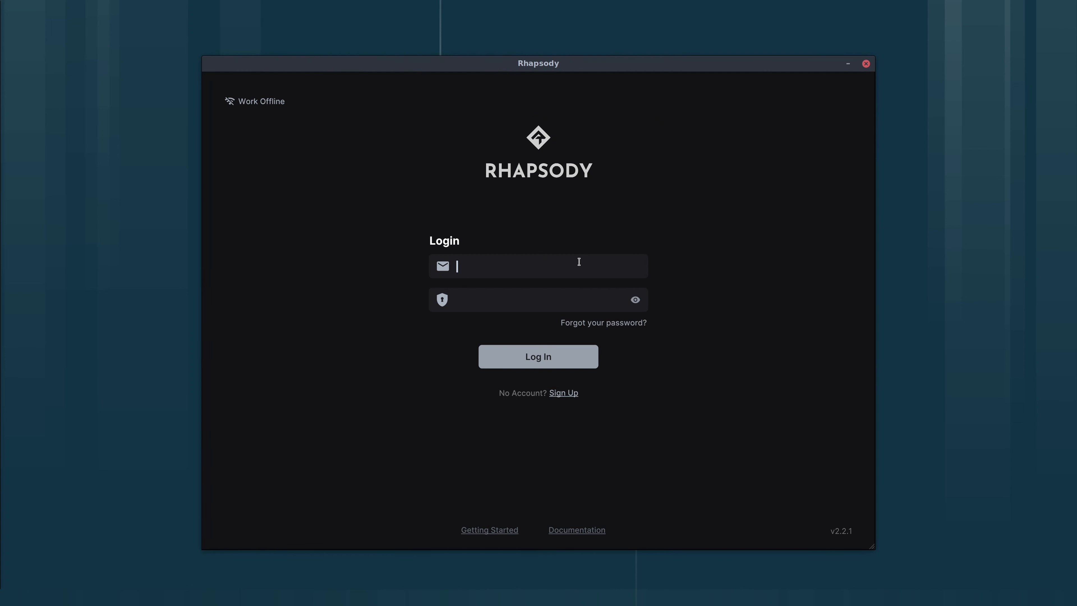
Sign back in with the 'customer' credentials to show the full online catalogue.
{"action": "type", "text": "customer"}
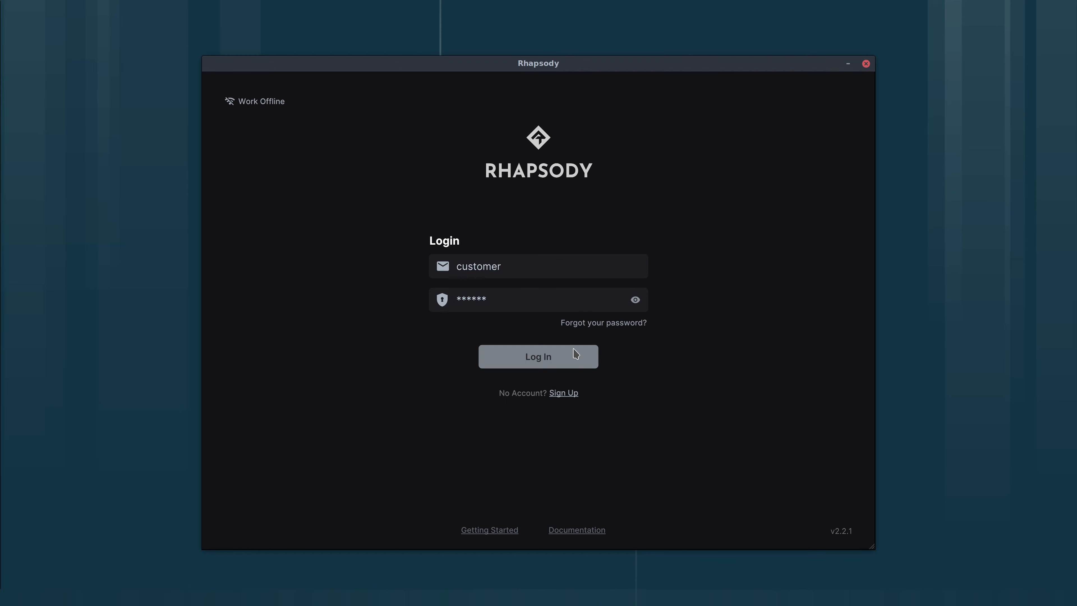
{"action": "left_click", "coordinate": [538, 357]}
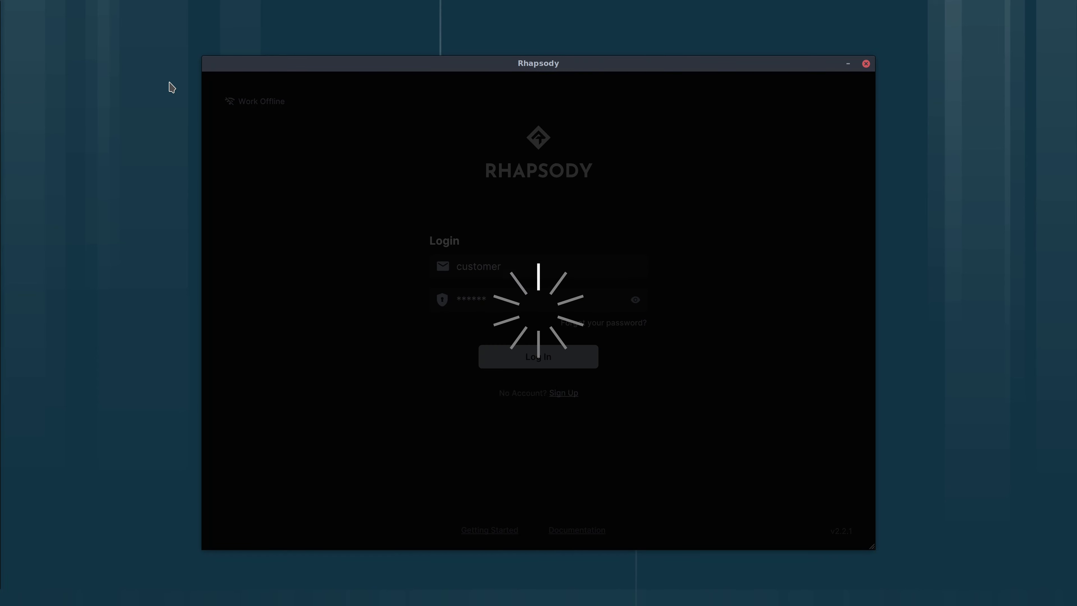
{"action": "left_click", "coordinate": [538, 357]}
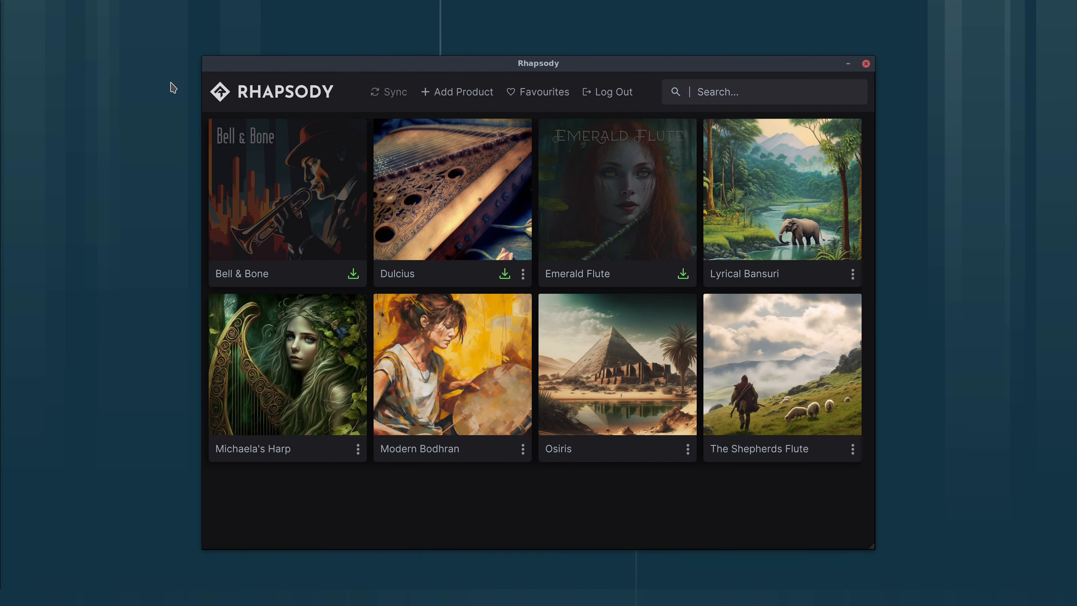
{"action": "mouse_move", "coordinate": [293, 213]}
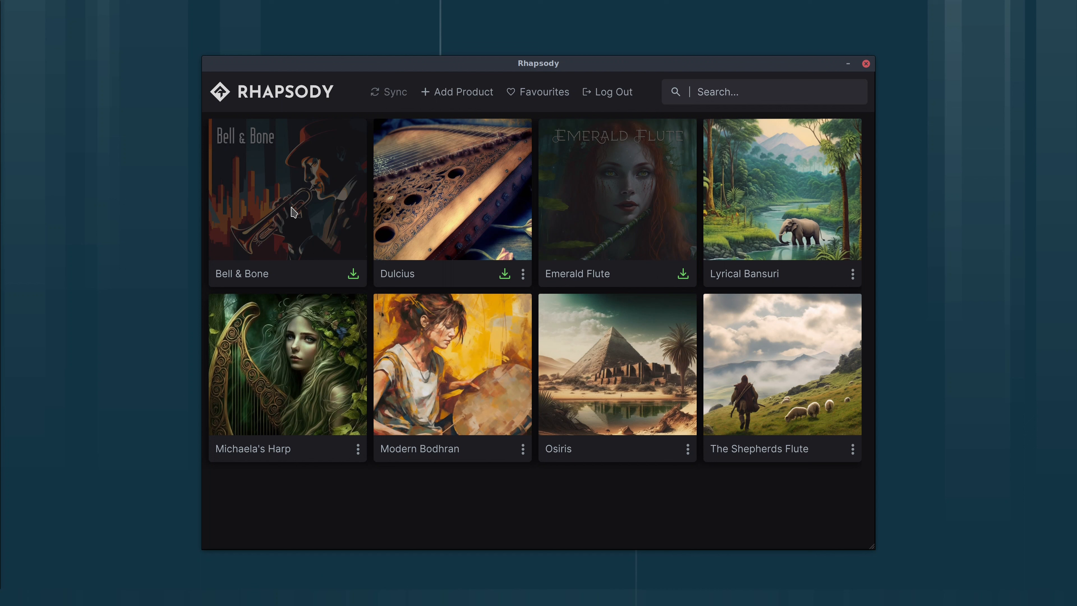
{"action": "mouse_move", "coordinate": [330, 177]}
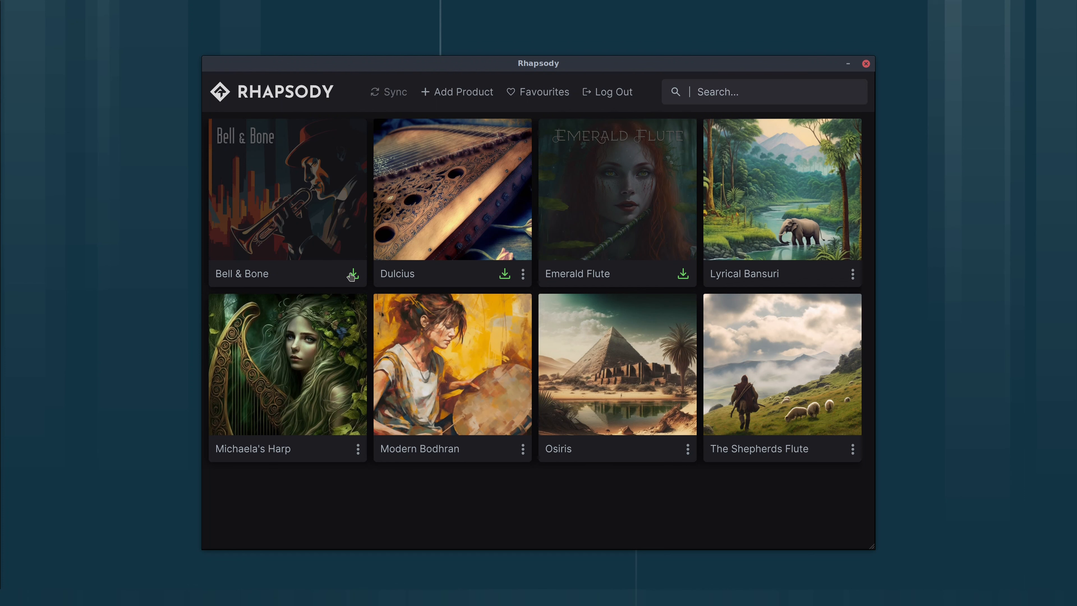
Reinstall Bell & Bone through the Manual Installer with samples placed on the desktop.
{"action": "left_click", "coordinate": [350, 274]}
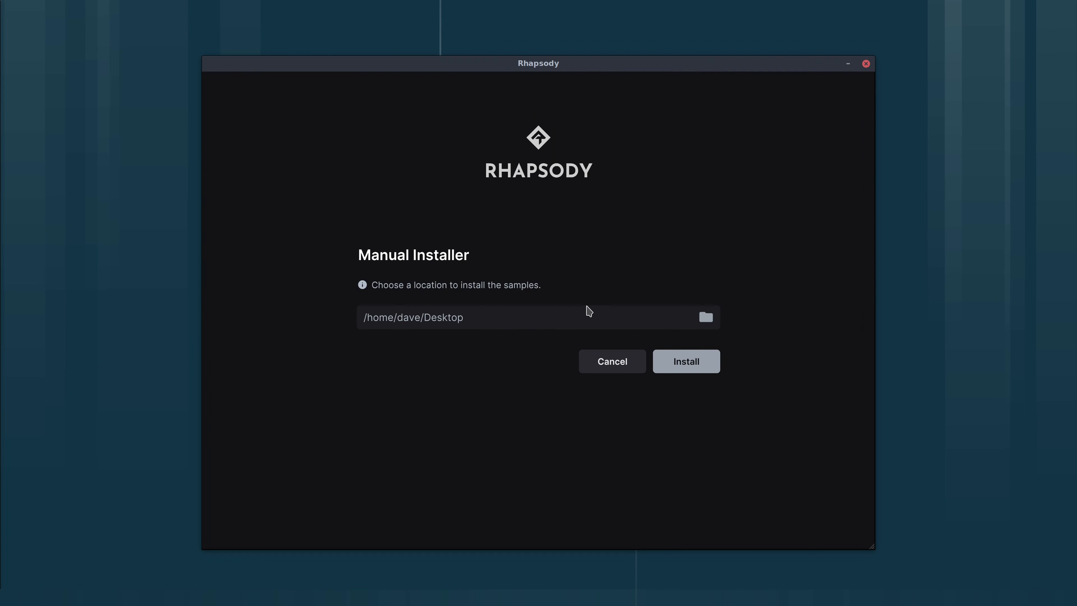
{"action": "left_click", "coordinate": [684, 361]}
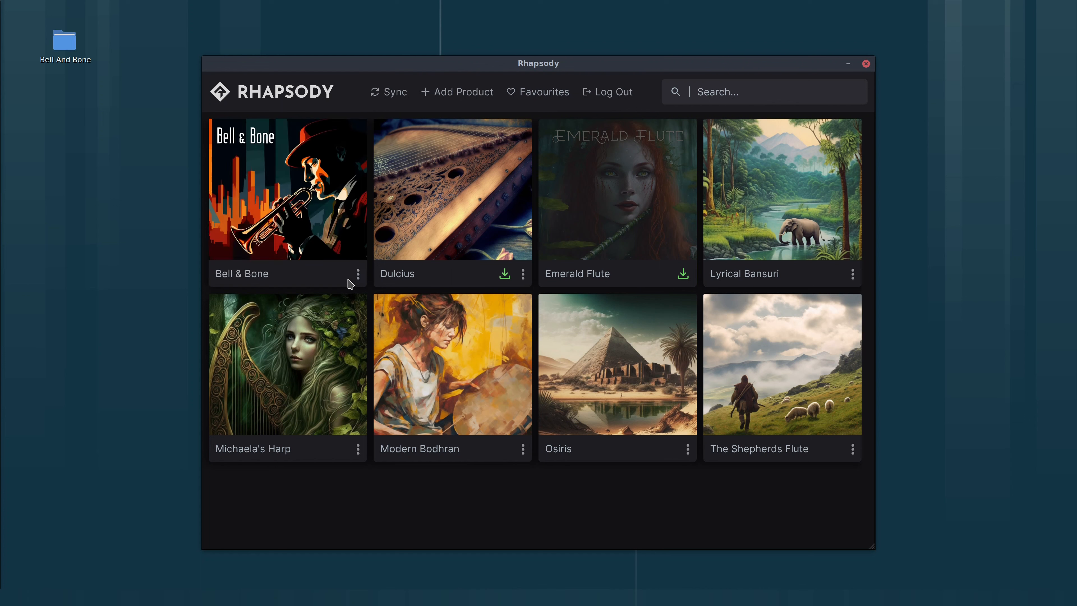
{"action": "mouse_move", "coordinate": [286, 191]}
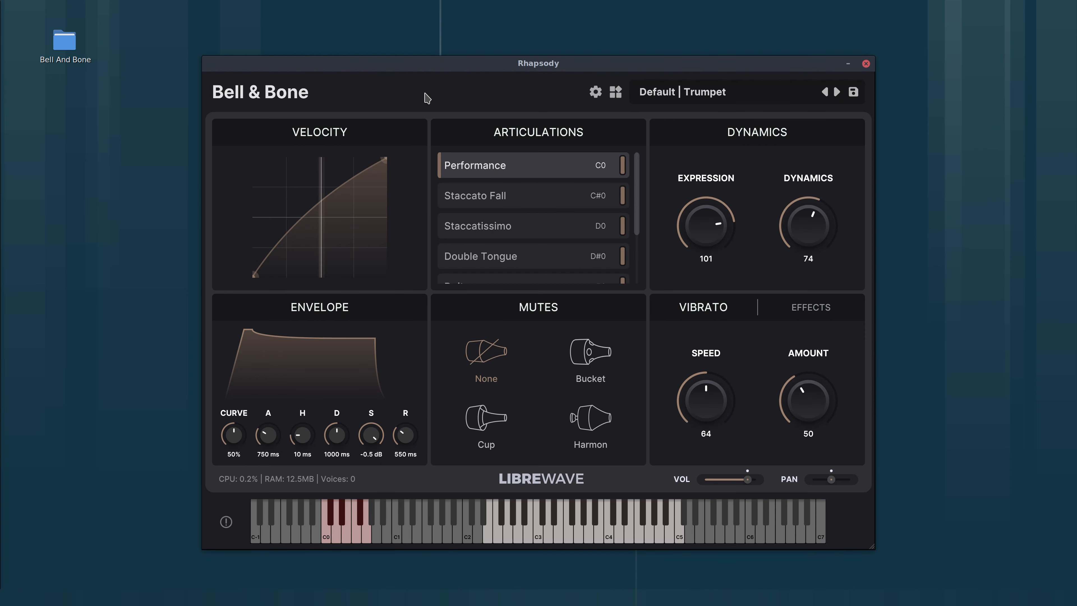
{"action": "mouse_move", "coordinate": [567, 472]}
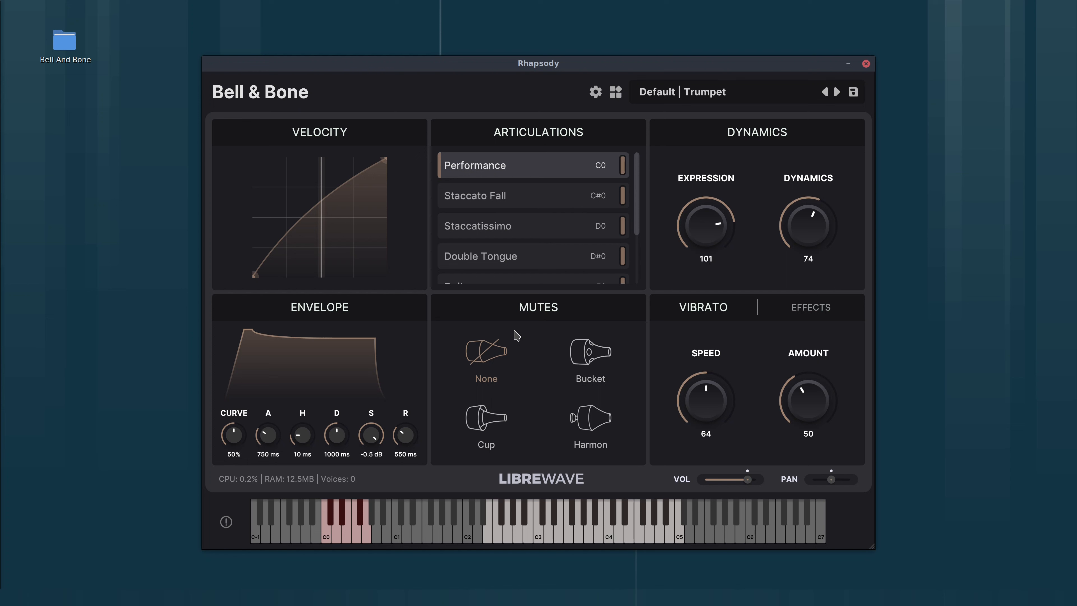
{"action": "mouse_move", "coordinate": [395, 217]}
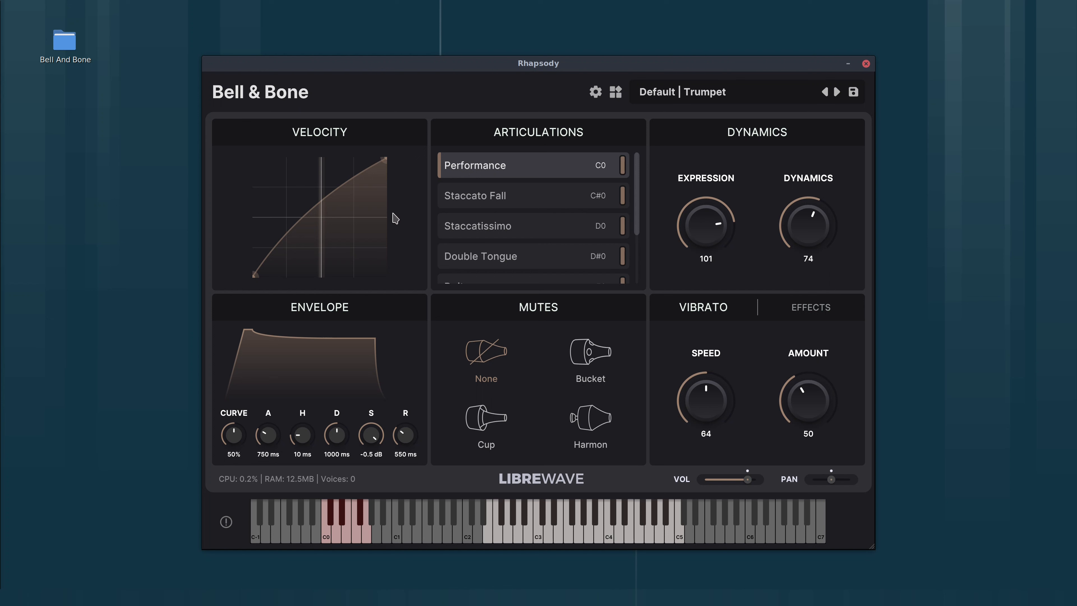
{"action": "mouse_move", "coordinate": [321, 203]}
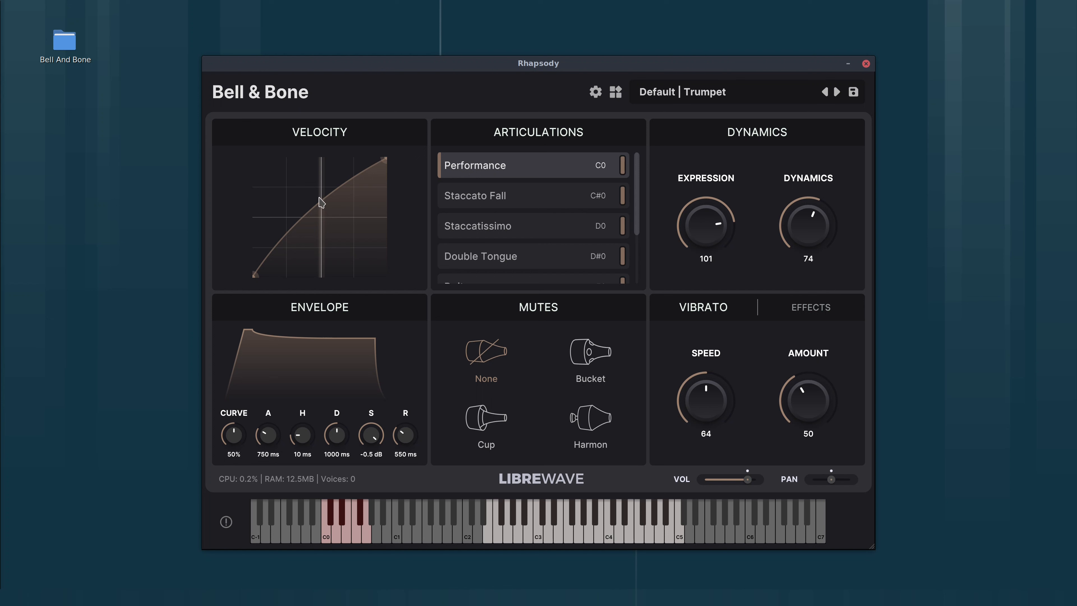
{"action": "mouse_move", "coordinate": [375, 213]}
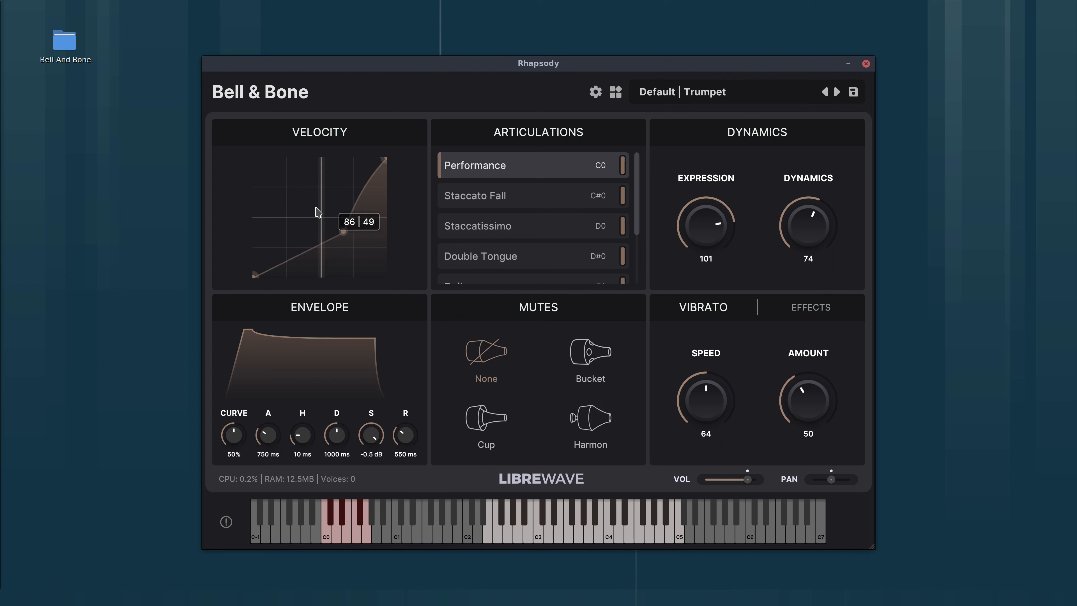
{"action": "mouse_move", "coordinate": [320, 218]}
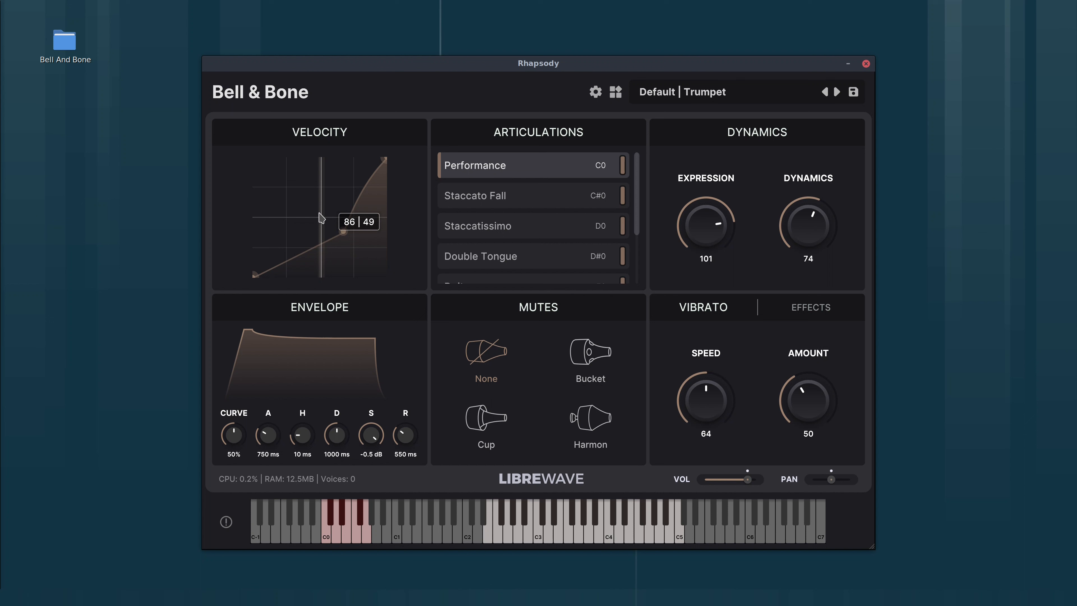
Bend the Bell & Bone velocity response curve into a smooth rising arc.
{"action": "left_click_drag", "start_coordinate": [343, 226], "coordinate": [326, 233]}
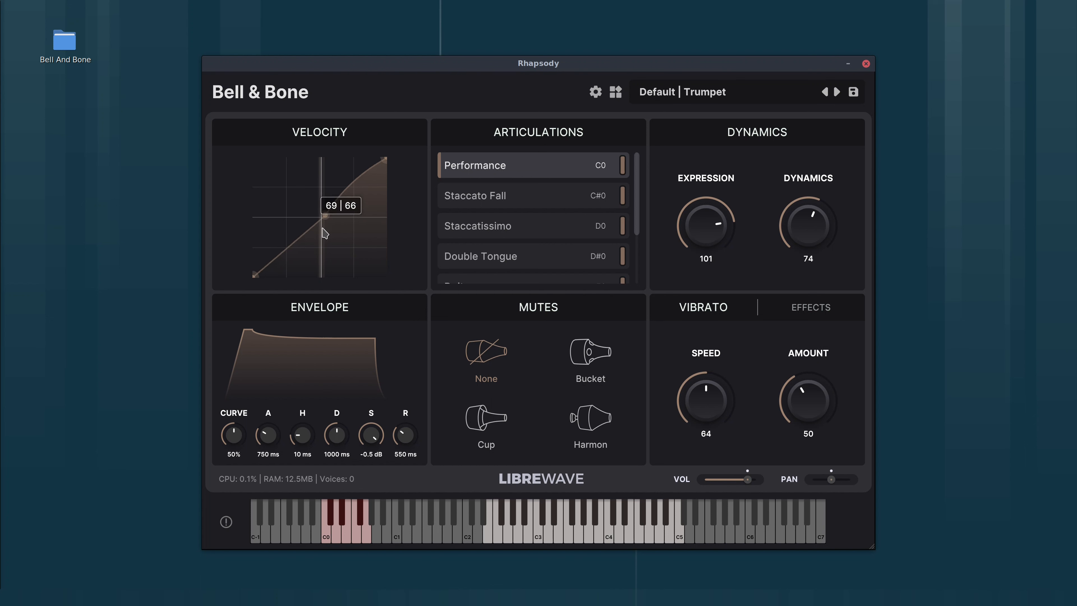
{"action": "left_click_drag", "start_coordinate": [327, 232], "coordinate": [325, 225]}
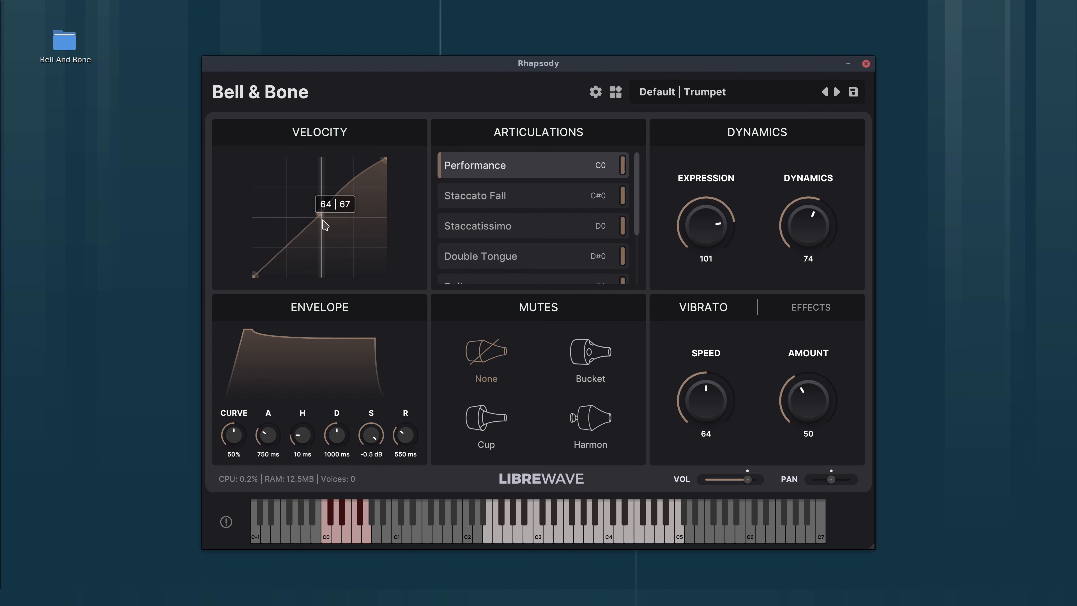
{"action": "left_click_drag", "start_coordinate": [326, 220], "coordinate": [326, 224]}
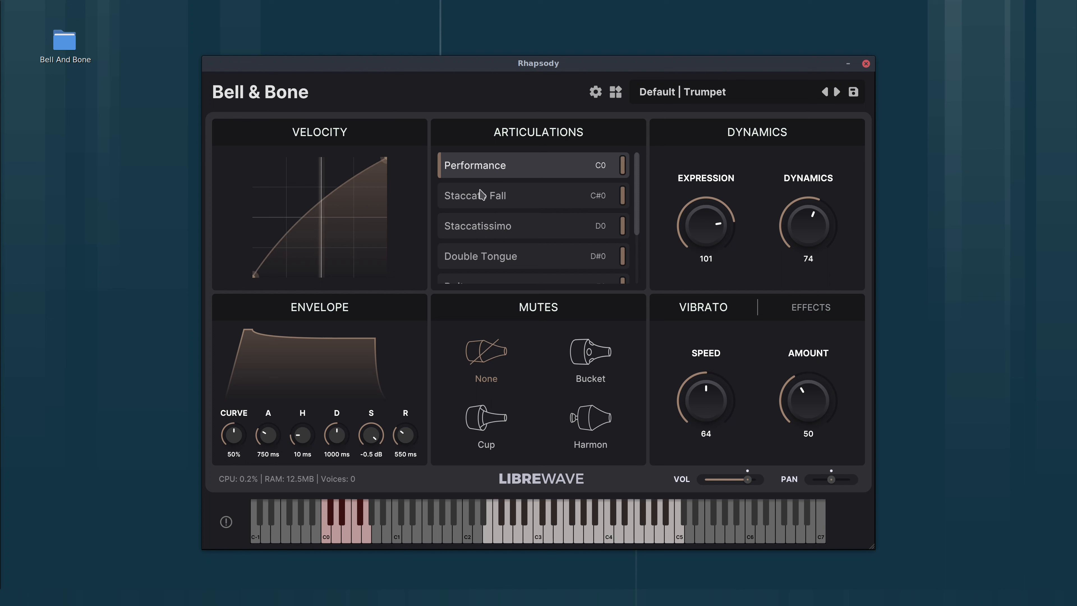
{"action": "mouse_move", "coordinate": [333, 212]}
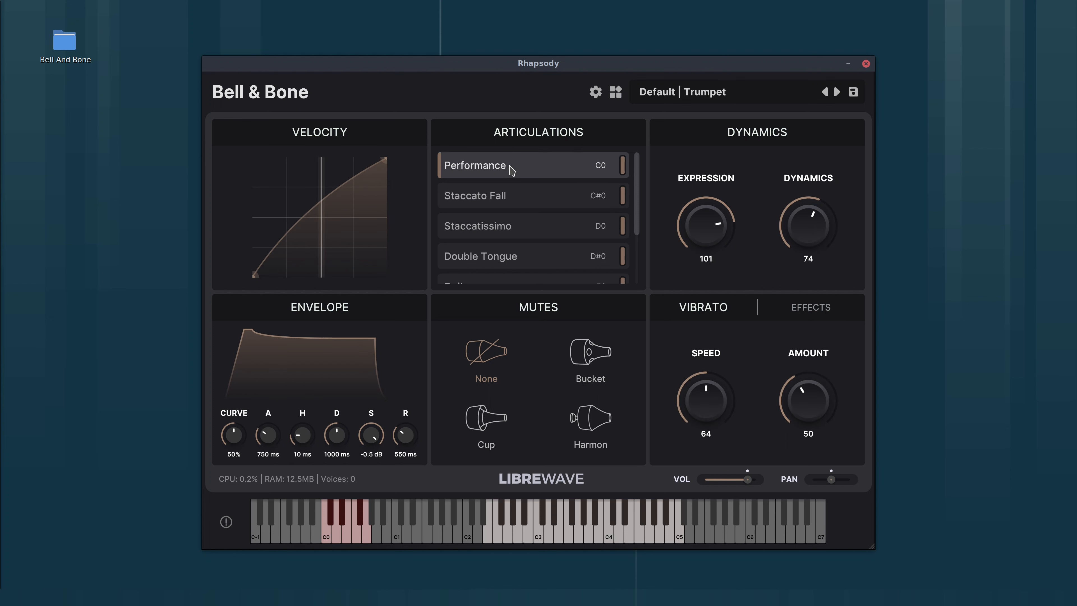
{"action": "mouse_move", "coordinate": [511, 178]}
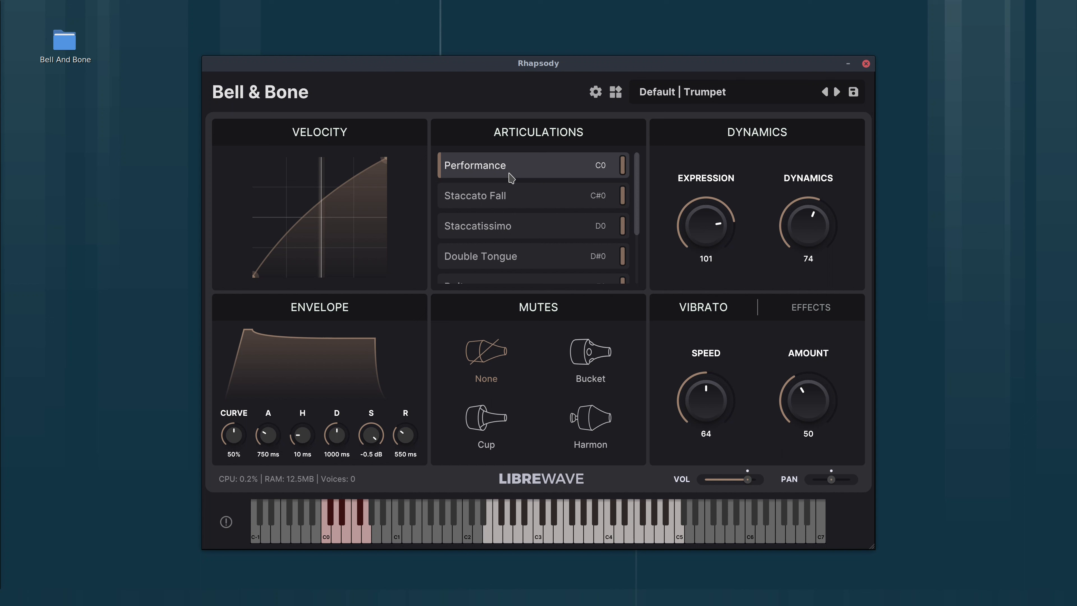
{"action": "mouse_move", "coordinate": [365, 330]}
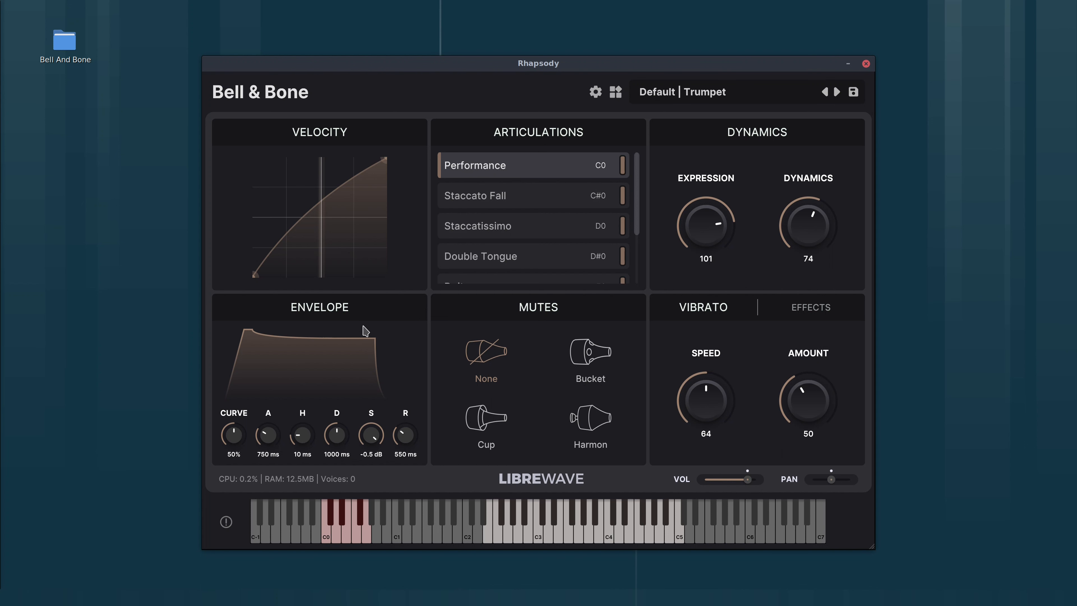
{"action": "mouse_move", "coordinate": [353, 232]}
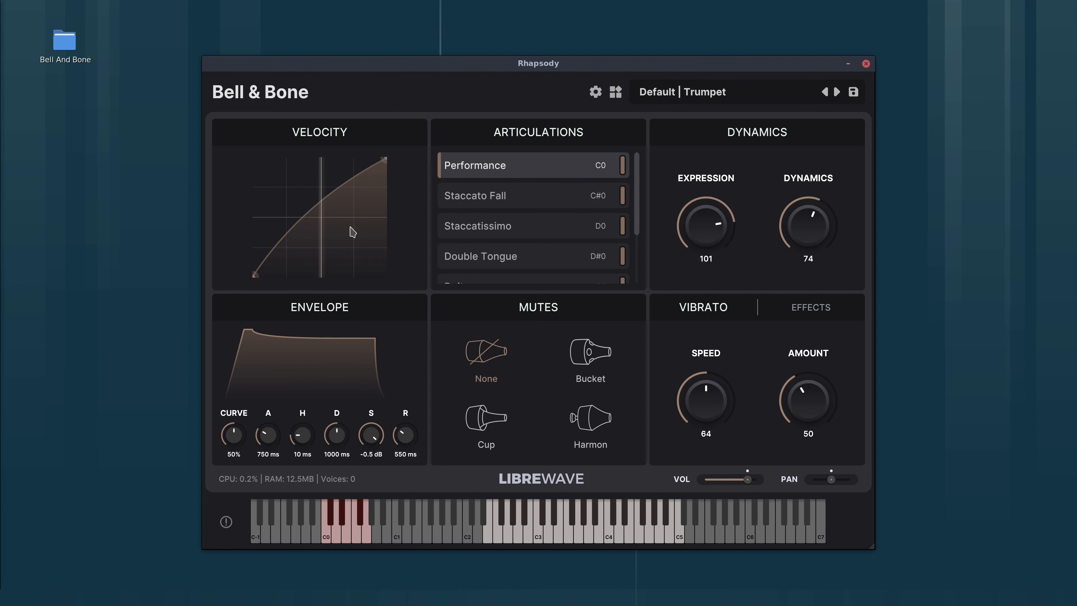
{"action": "mouse_move", "coordinate": [309, 184]}
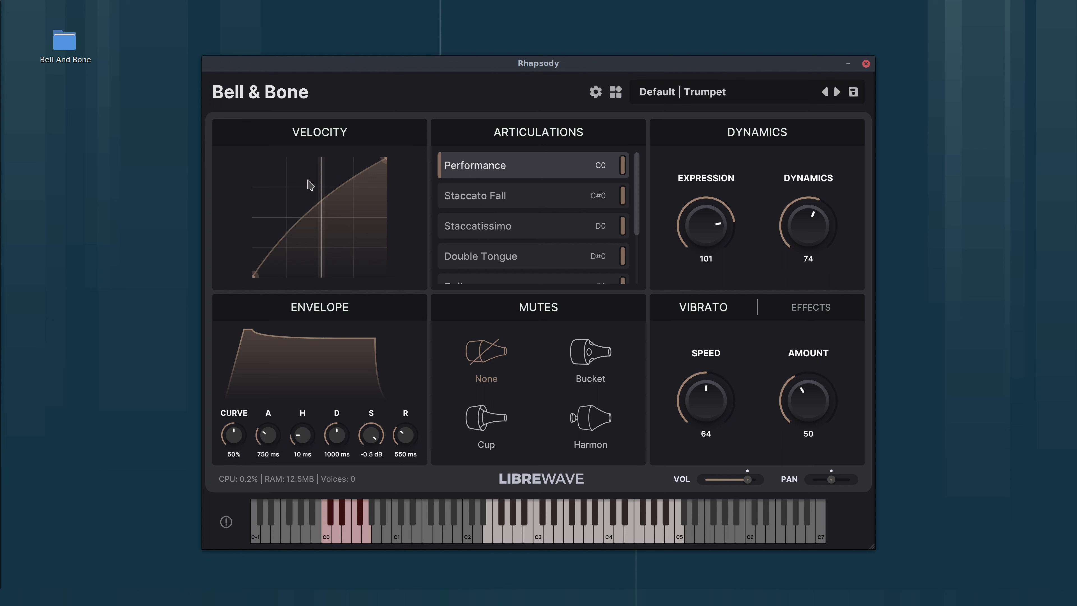
{"action": "mouse_move", "coordinate": [401, 170]}
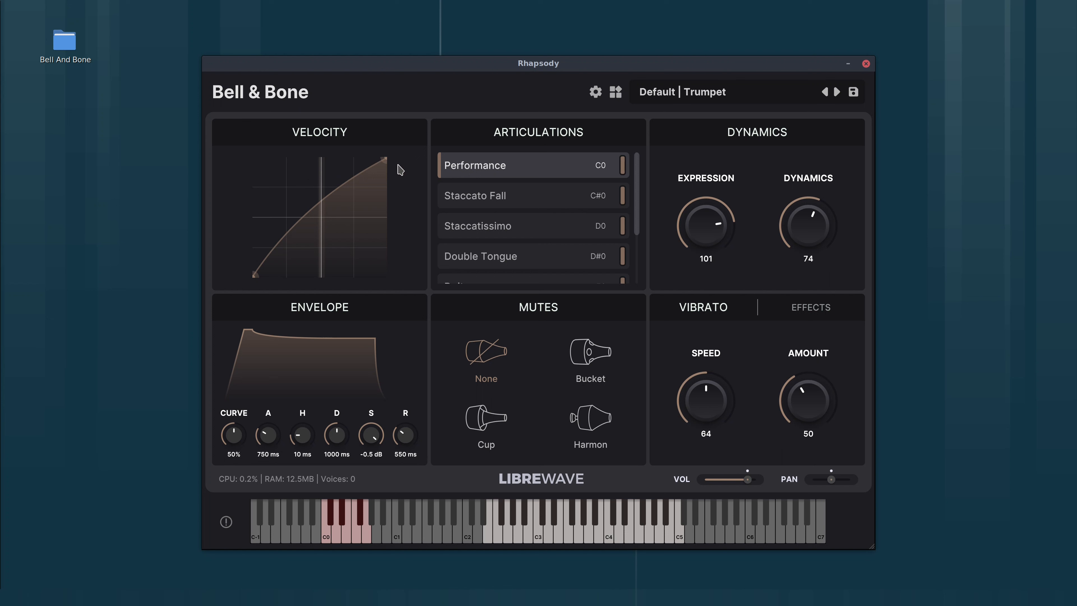
{"action": "mouse_move", "coordinate": [281, 441]}
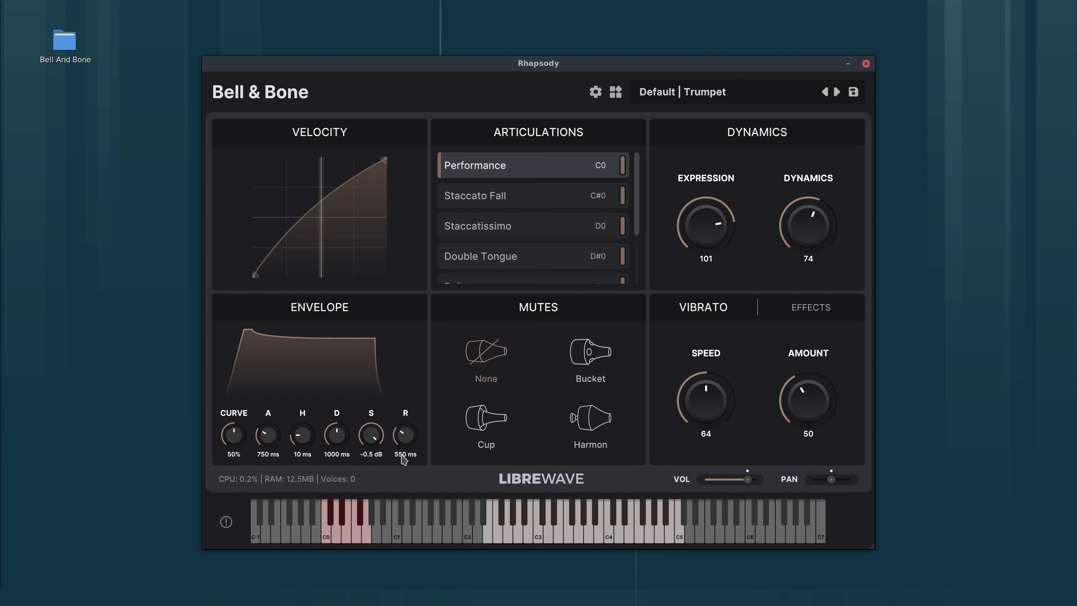
{"action": "mouse_move", "coordinate": [305, 440]}
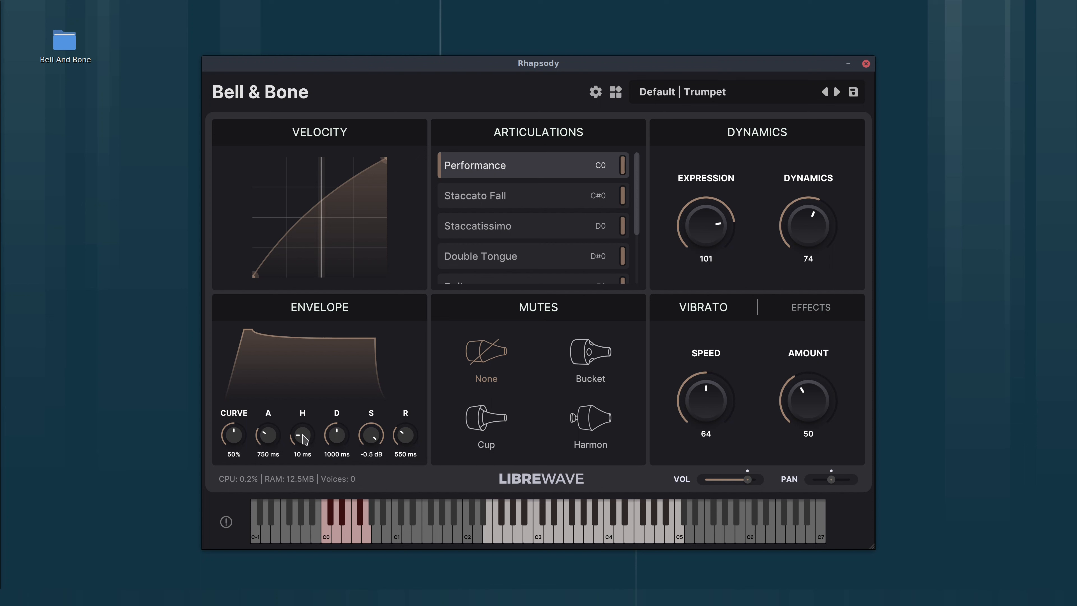
{"action": "mouse_move", "coordinate": [301, 445]}
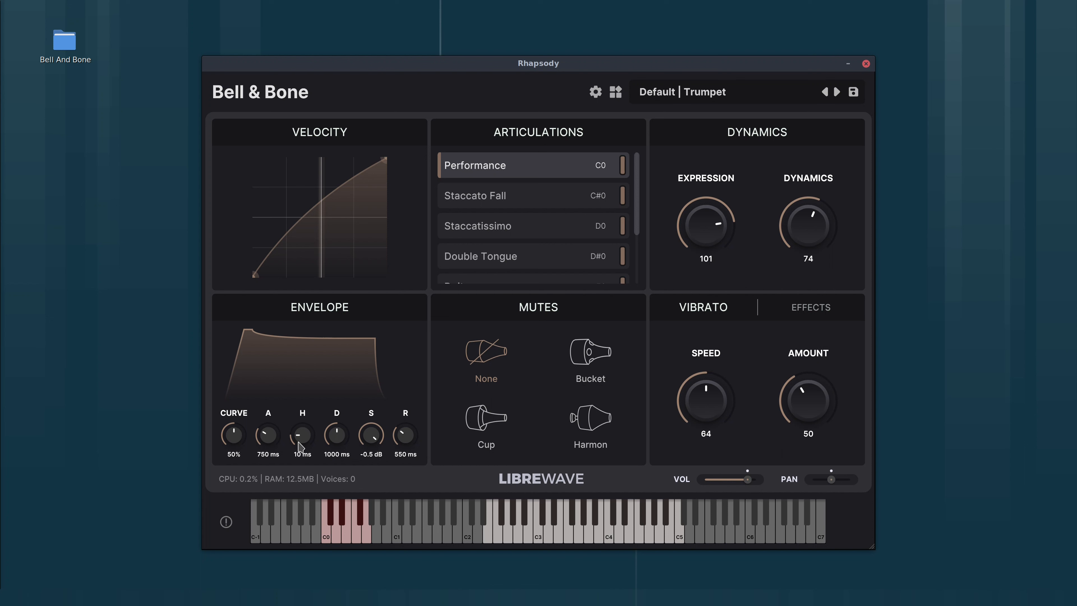
{"action": "mouse_move", "coordinate": [362, 456]}
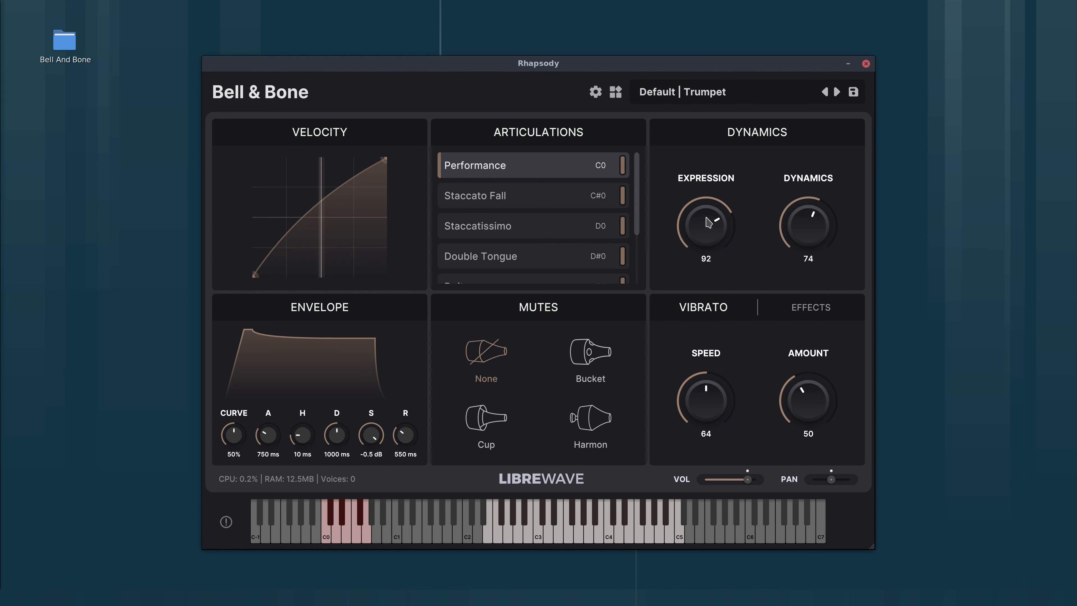
{"action": "mouse_move", "coordinate": [712, 241]}
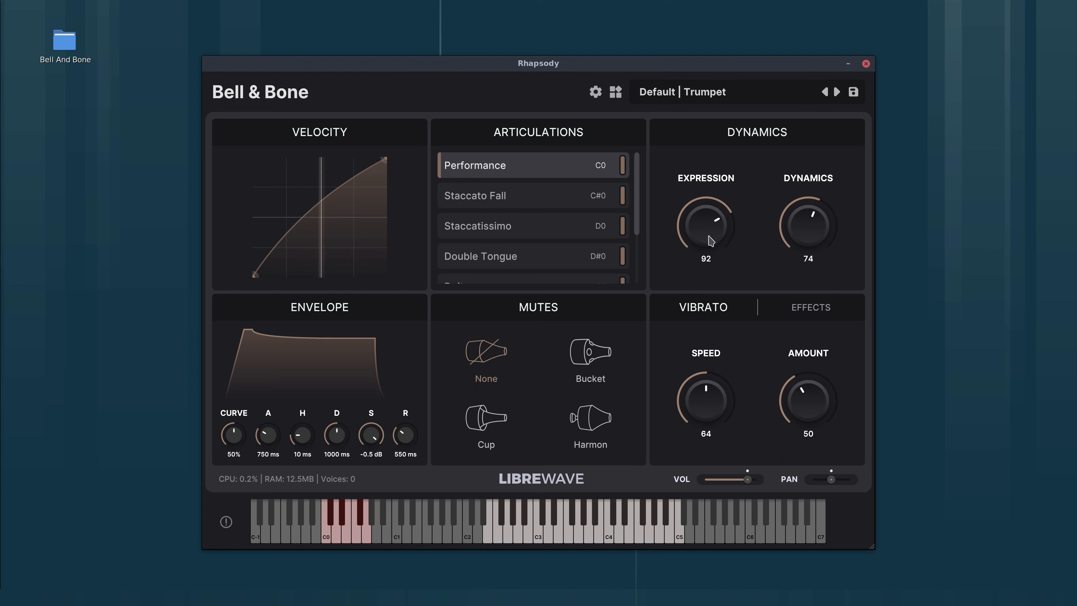
{"action": "mouse_move", "coordinate": [713, 241]}
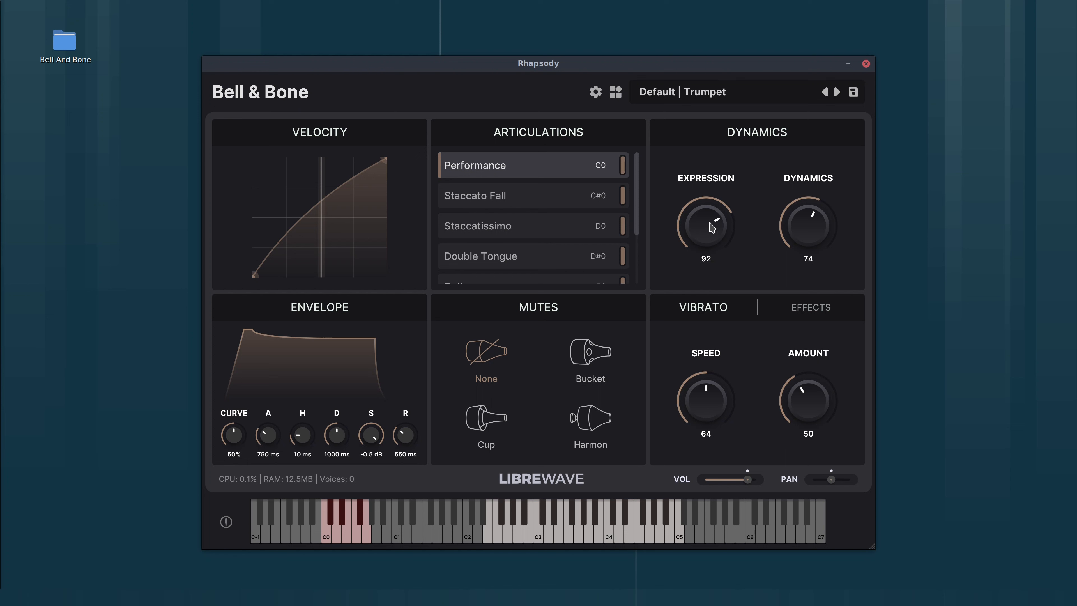
{"action": "mouse_move", "coordinate": [702, 267]}
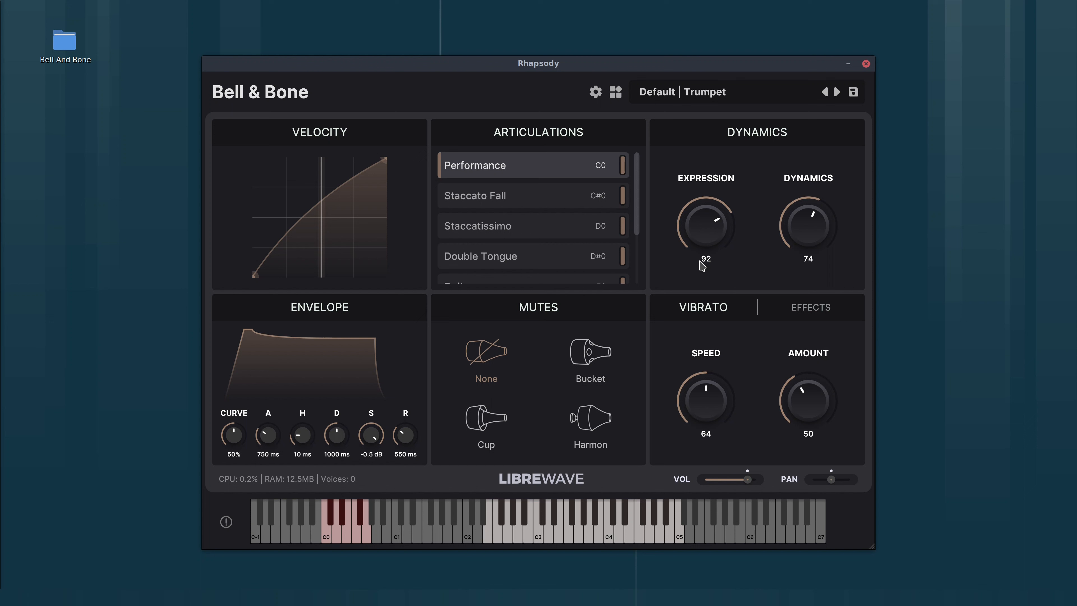
{"action": "mouse_move", "coordinate": [712, 242]}
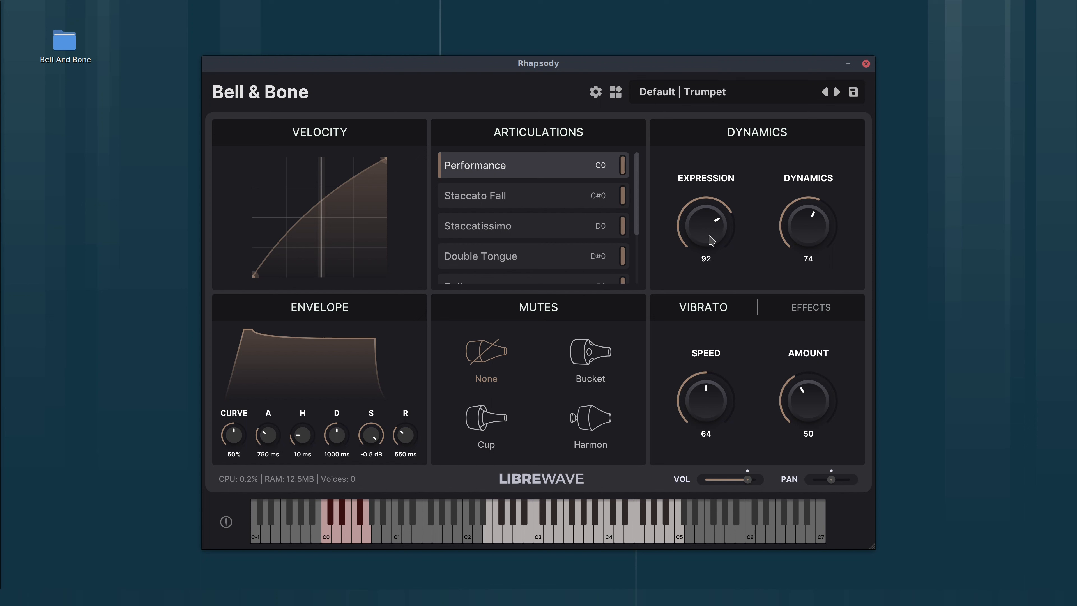
Lower the Expression knob to 75 after briefly raising it back up.
{"action": "left_click_drag", "start_coordinate": [705, 239], "coordinate": [686, 220]}
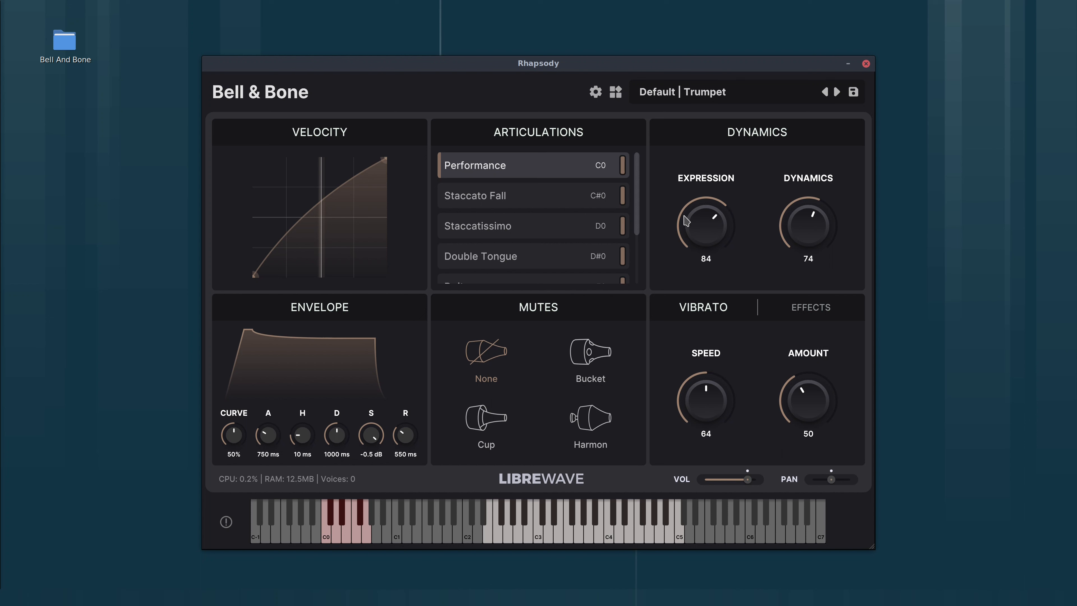
{"action": "mouse_move", "coordinate": [735, 239]}
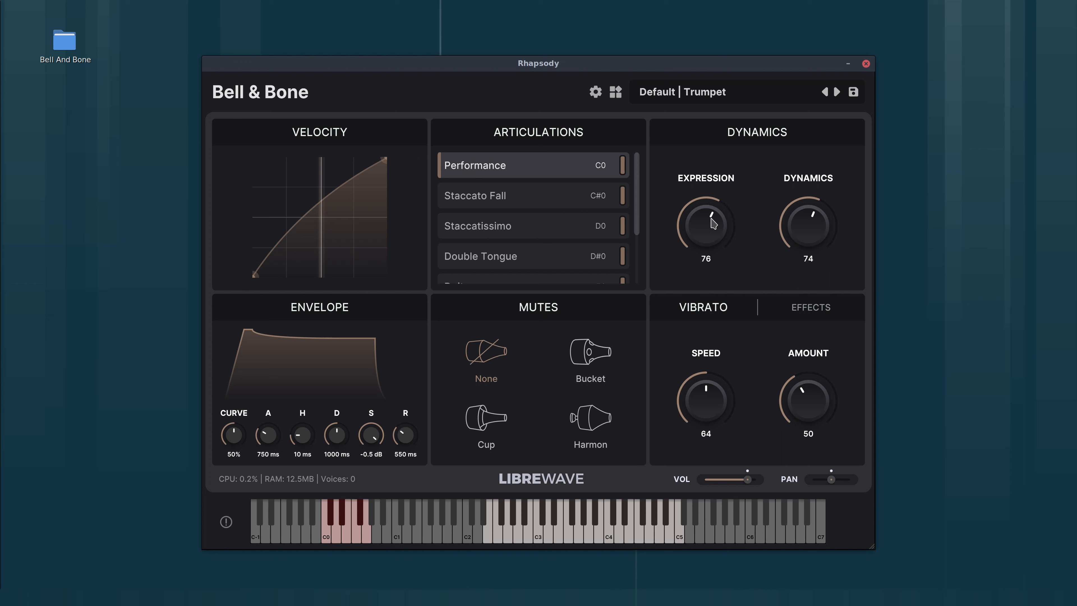
{"action": "left_click_drag", "start_coordinate": [706, 223], "coordinate": [706, 200]}
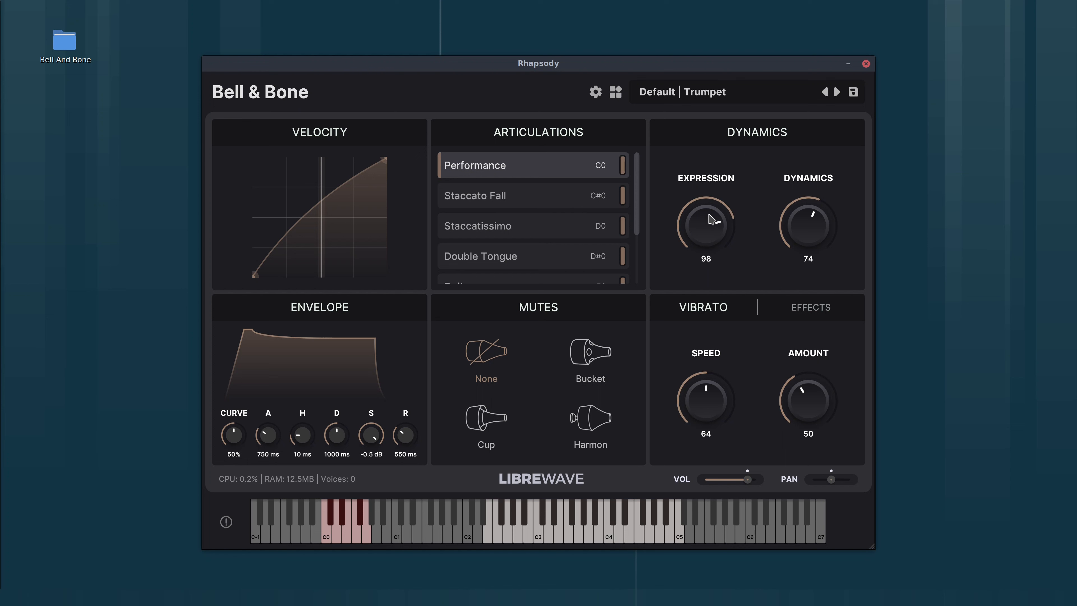
{"action": "left_click_drag", "start_coordinate": [705, 219], "coordinate": [704, 237]}
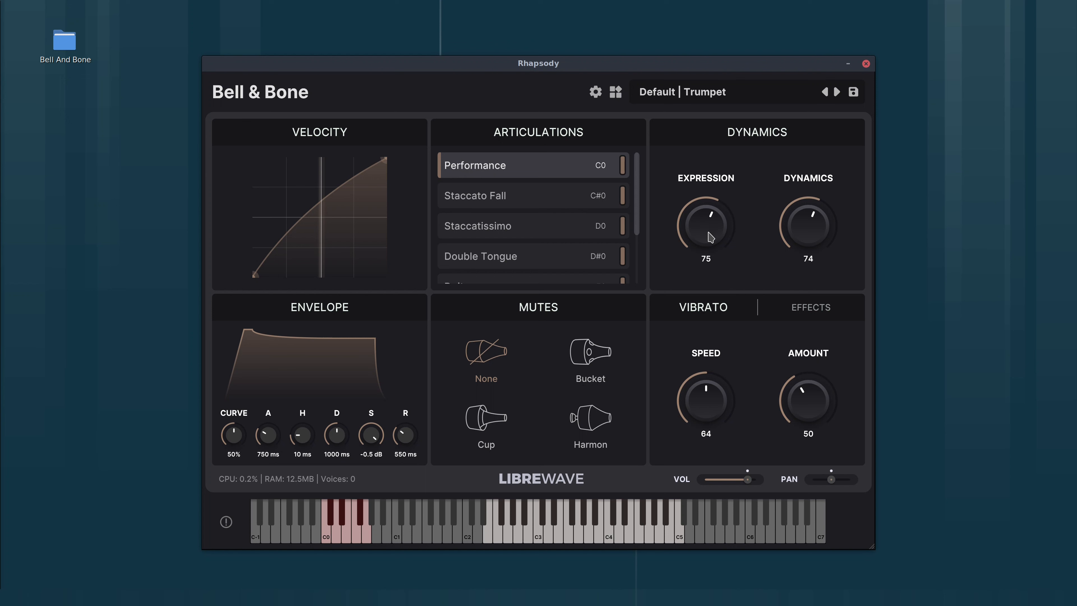
{"action": "mouse_move", "coordinate": [746, 290]}
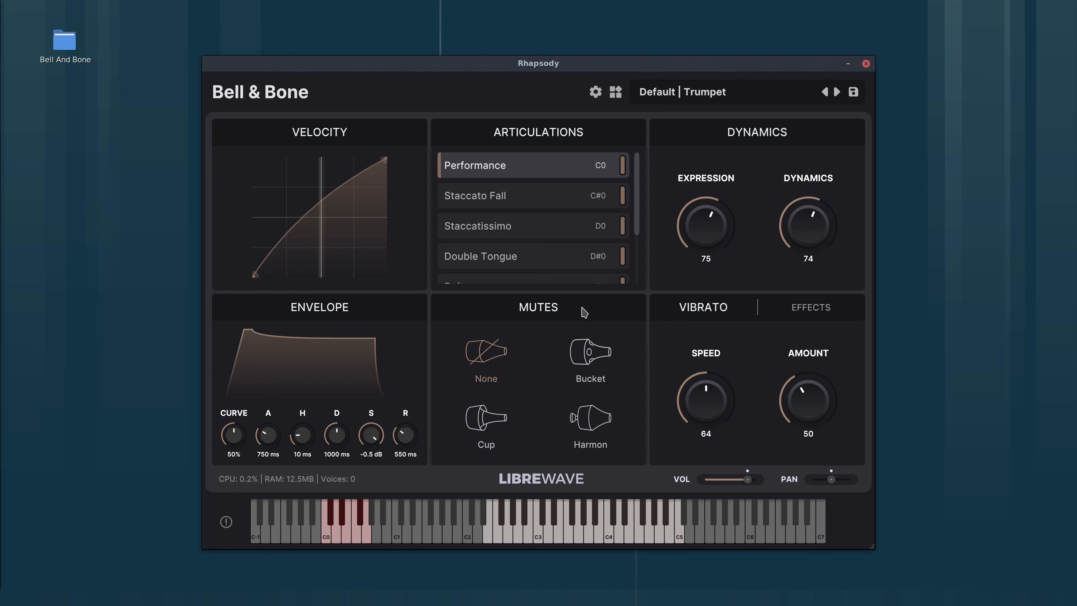
{"action": "mouse_move", "coordinate": [713, 102]}
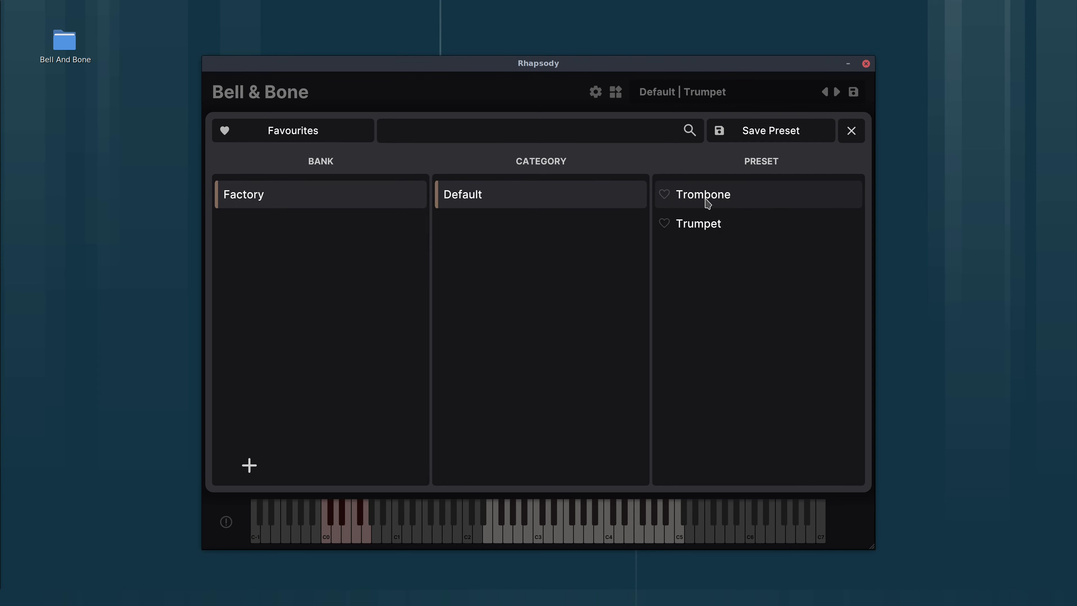
Load the Trombone preset from Factory > Default and close the preset browser.
{"action": "left_click", "coordinate": [704, 195]}
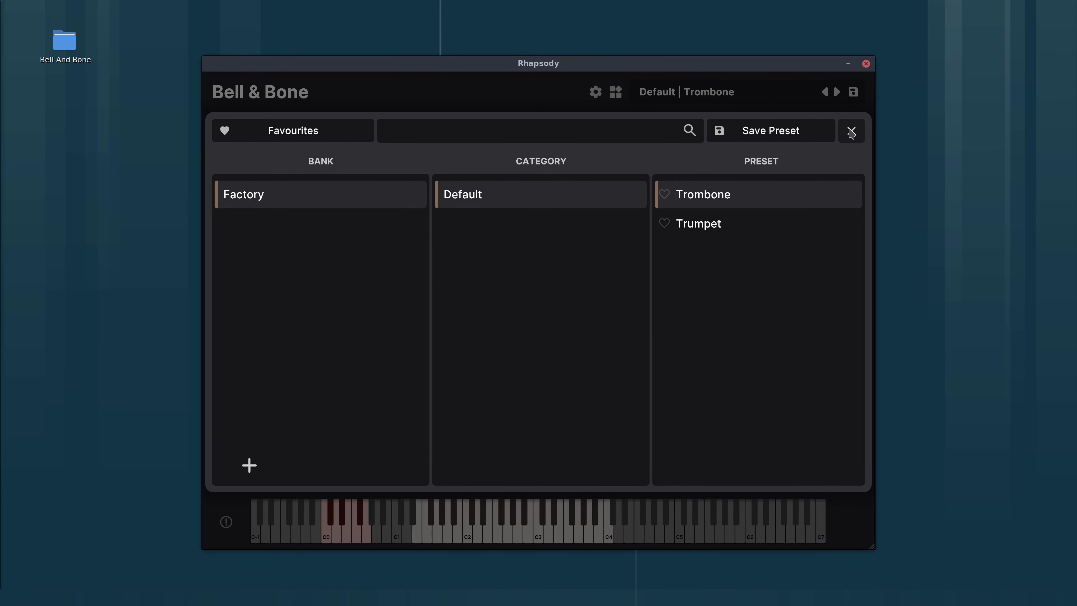
{"action": "left_click", "coordinate": [851, 131]}
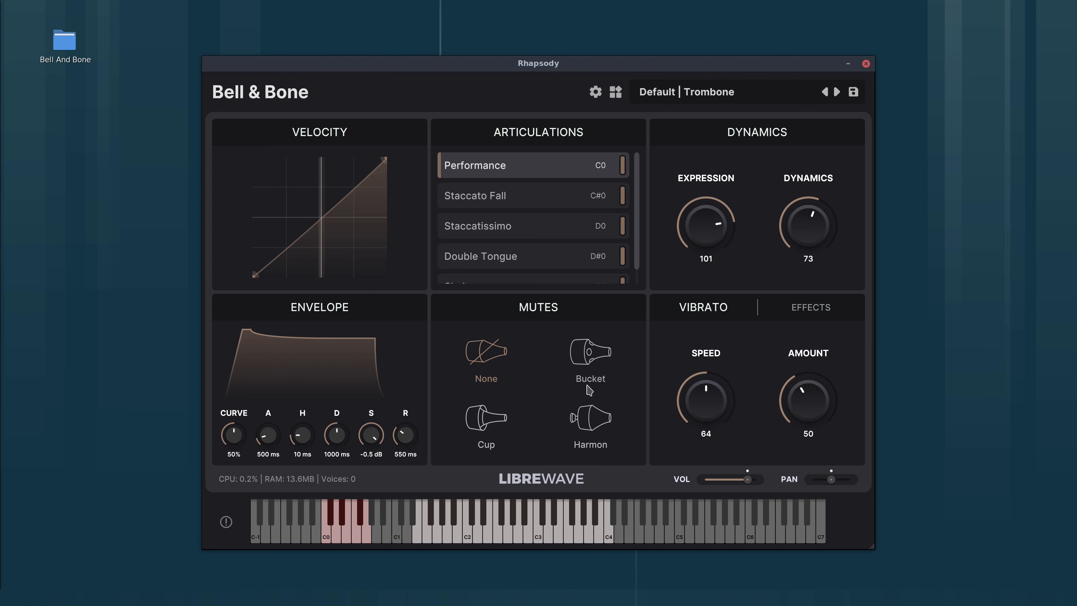
{"action": "mouse_move", "coordinate": [577, 419]}
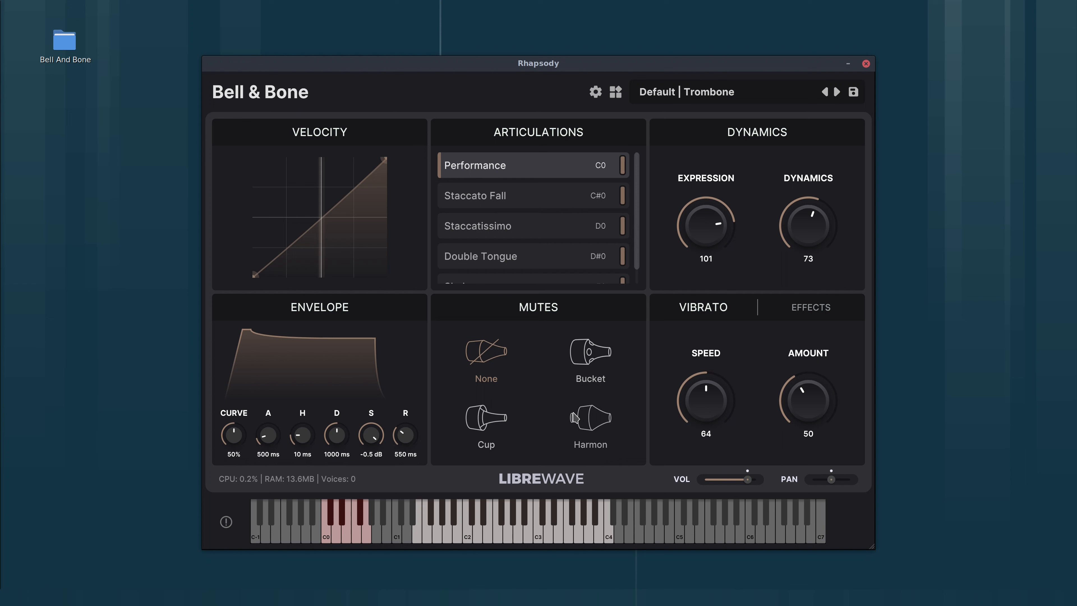
{"action": "mouse_move", "coordinate": [606, 388]}
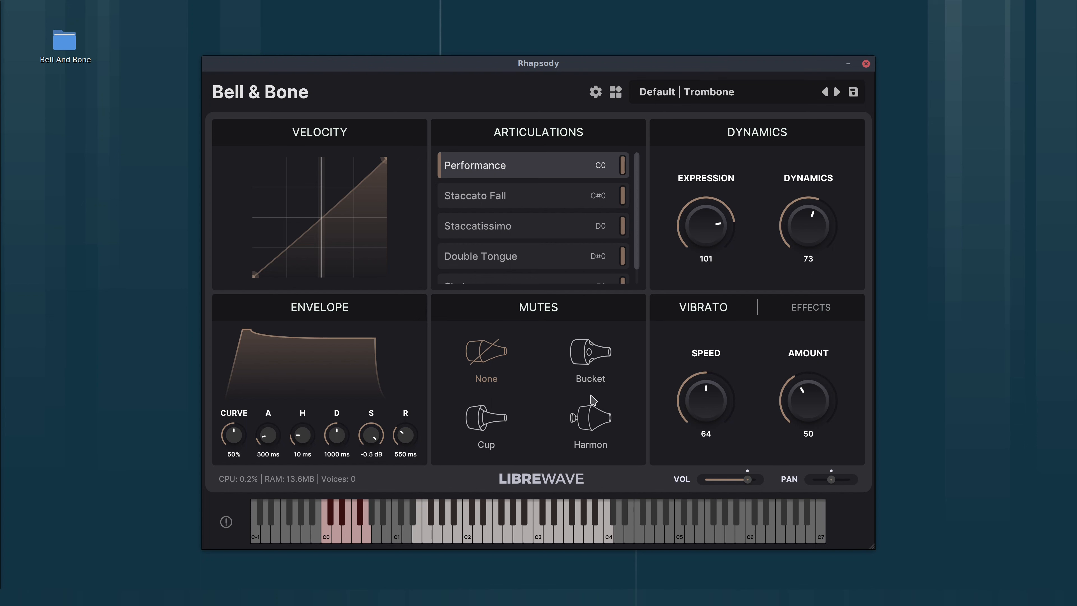
{"action": "mouse_move", "coordinate": [569, 425]}
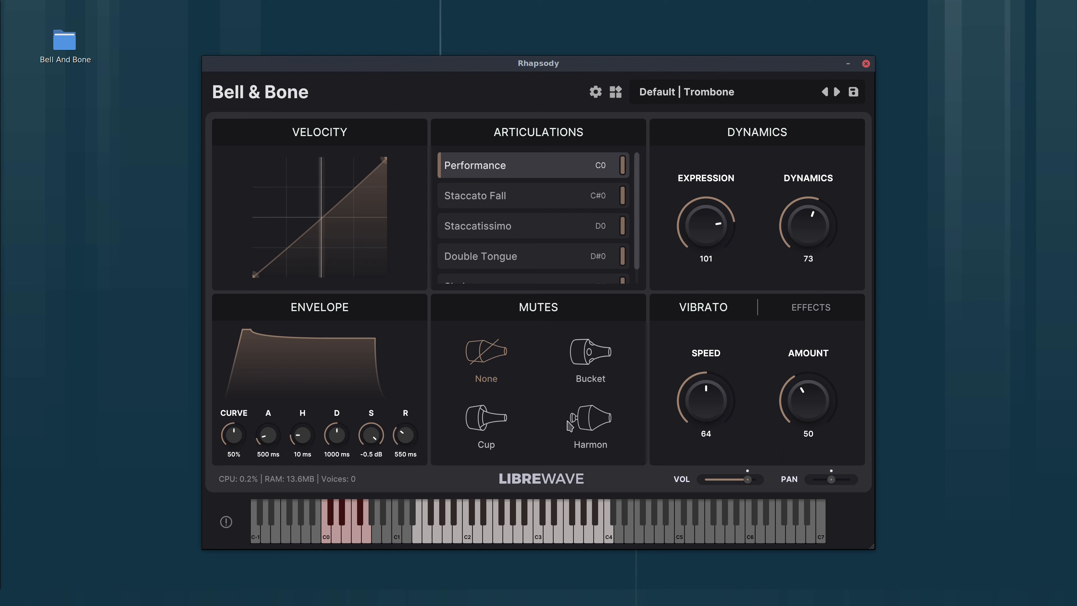
{"action": "mouse_move", "coordinate": [548, 401]}
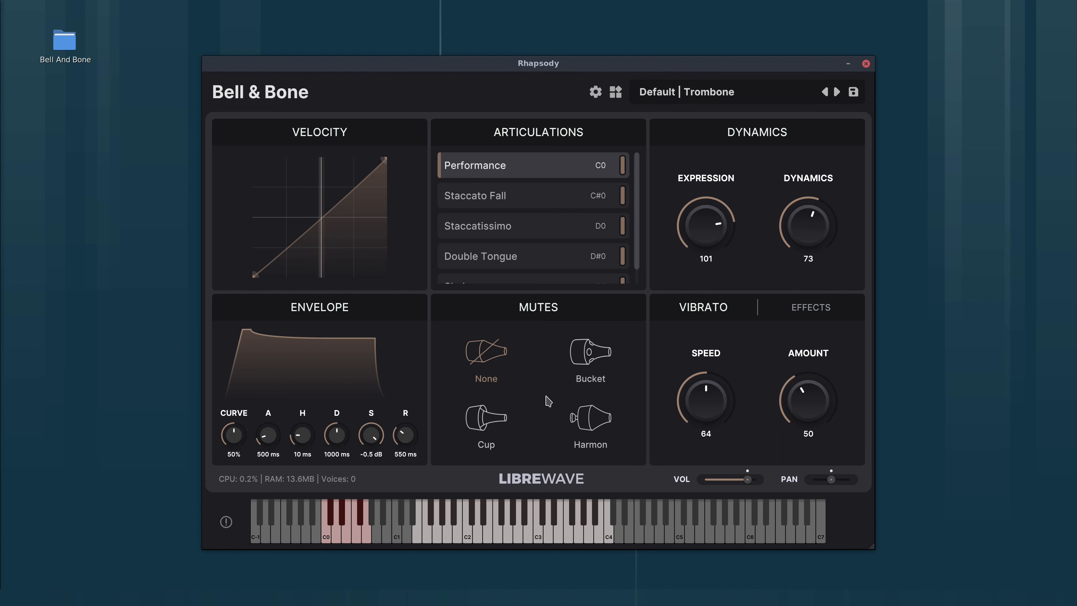
{"action": "mouse_move", "coordinate": [620, 103]}
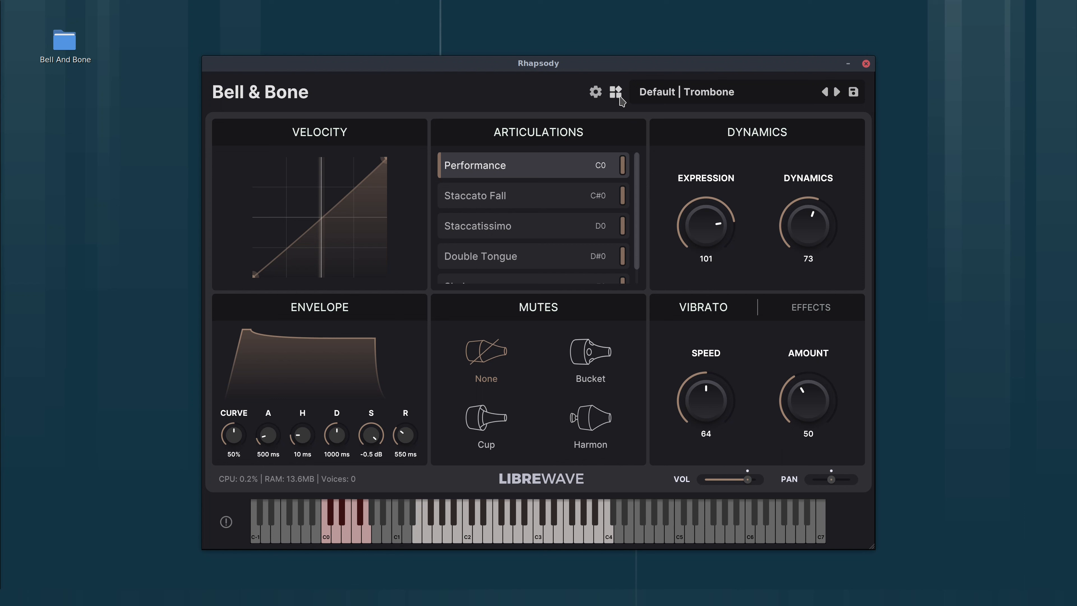
Unload Bell & Bone with confirmation and return to the eight-instrument product library.
{"action": "left_click", "coordinate": [615, 92]}
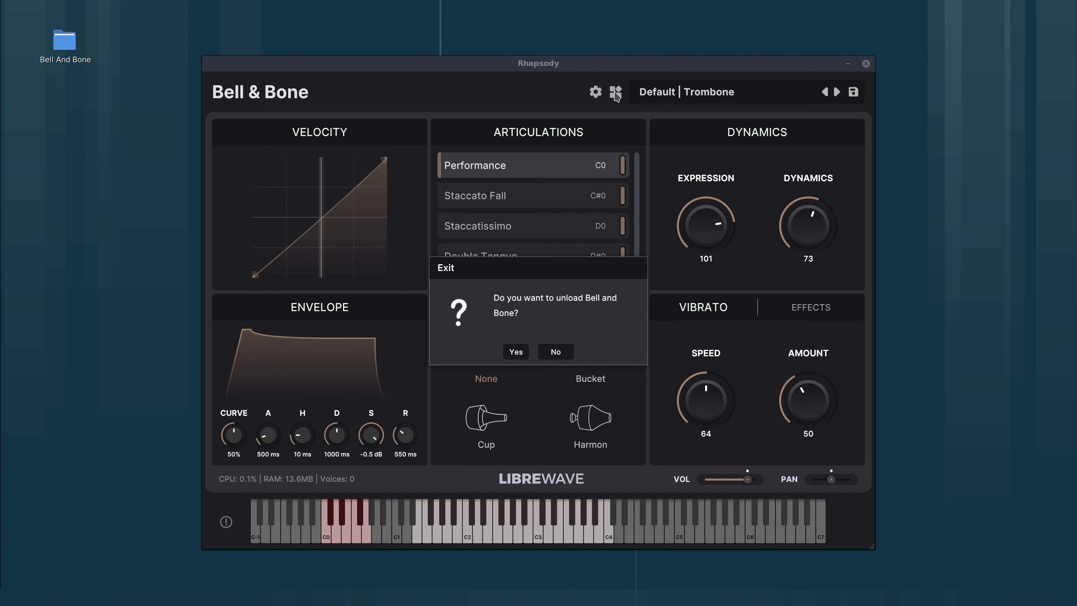
{"action": "mouse_move", "coordinate": [492, 311]}
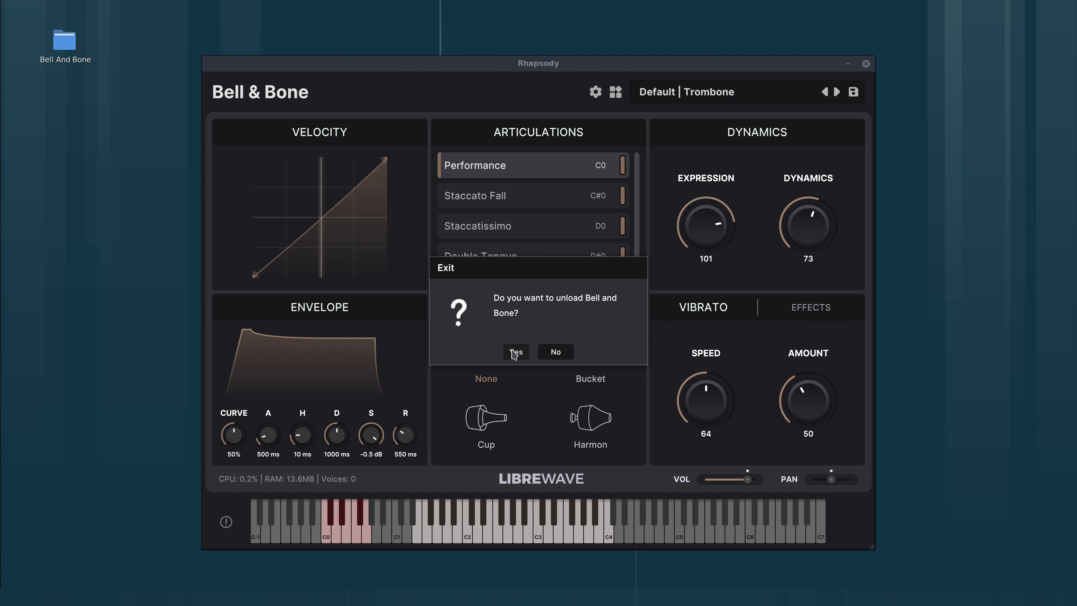
{"action": "left_click", "coordinate": [515, 352]}
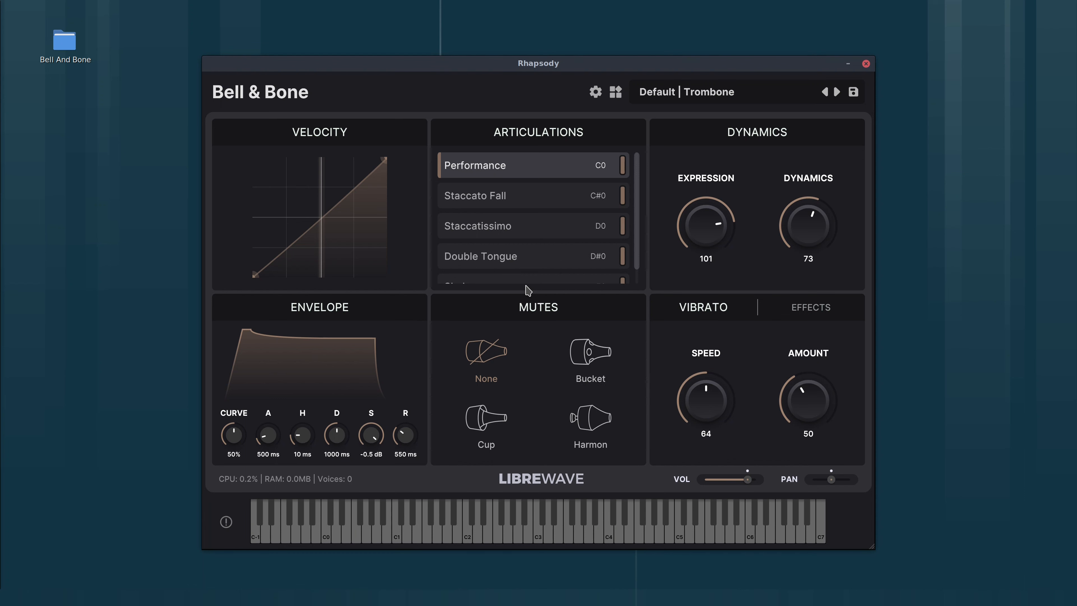
{"action": "left_click", "coordinate": [615, 92]}
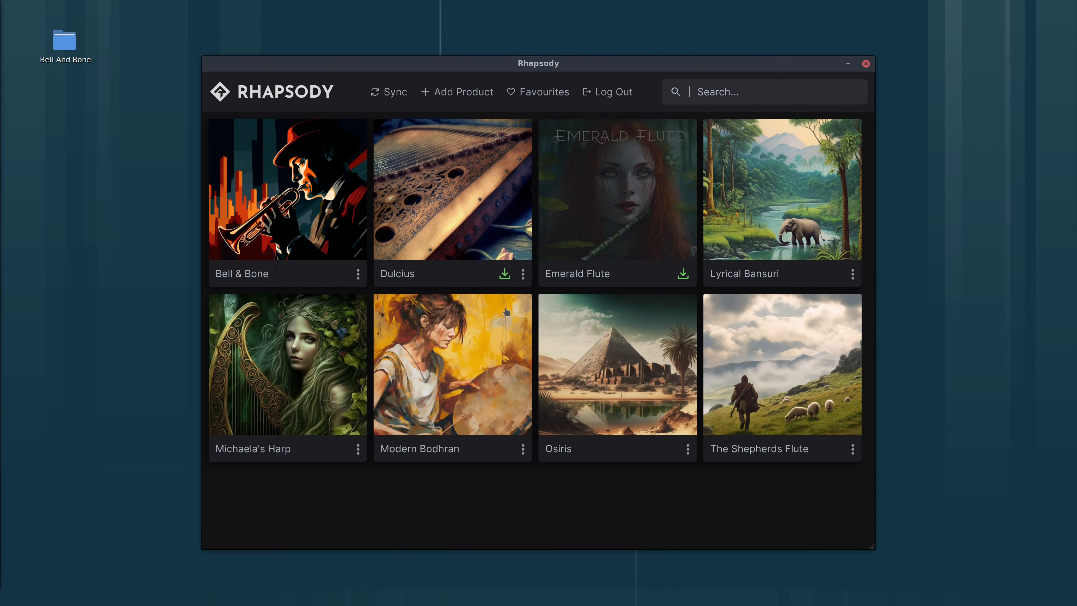
{"action": "mouse_move", "coordinate": [868, 543]}
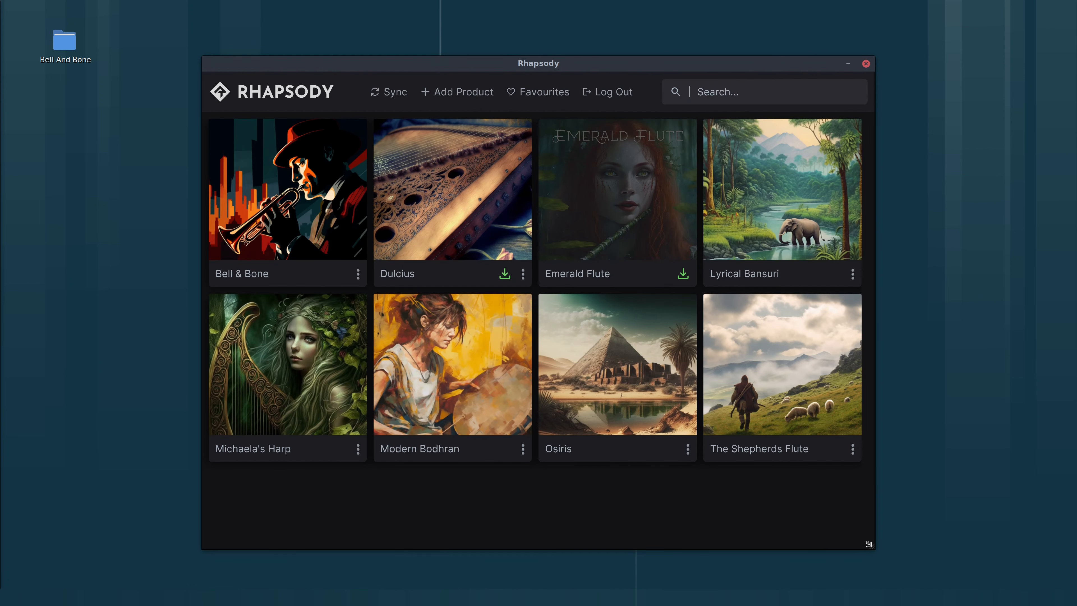
{"action": "left_click_drag", "start_coordinate": [874, 550], "coordinate": [701, 429]}
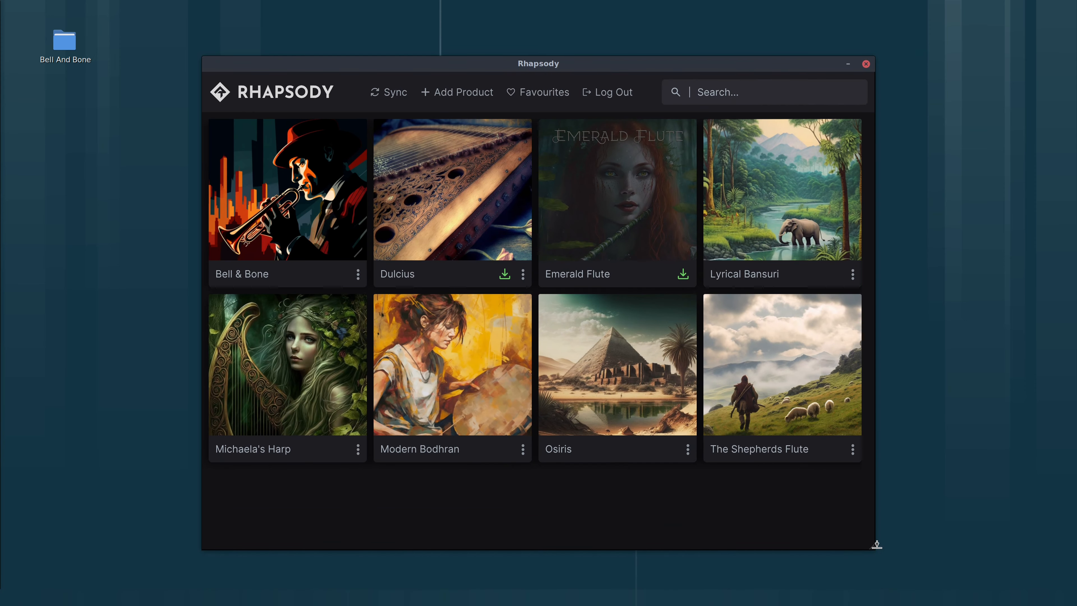
{"action": "mouse_move", "coordinate": [779, 520]}
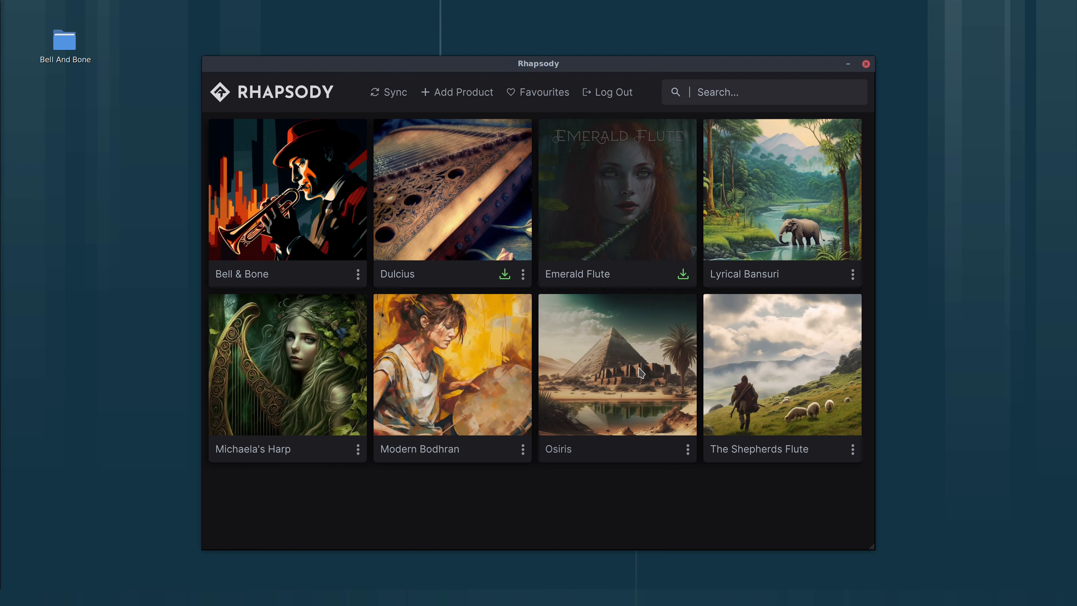
Open Osiris and audition the Bayati, Hijaz and Yakah maqams.
{"action": "double_click", "coordinate": [616, 363]}
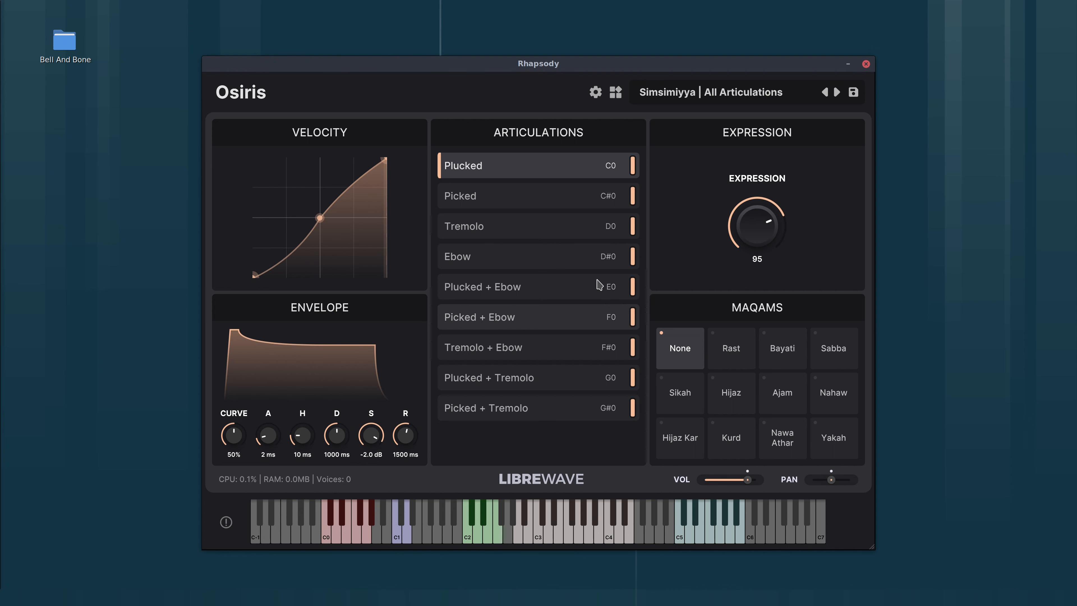
{"action": "mouse_move", "coordinate": [495, 263]}
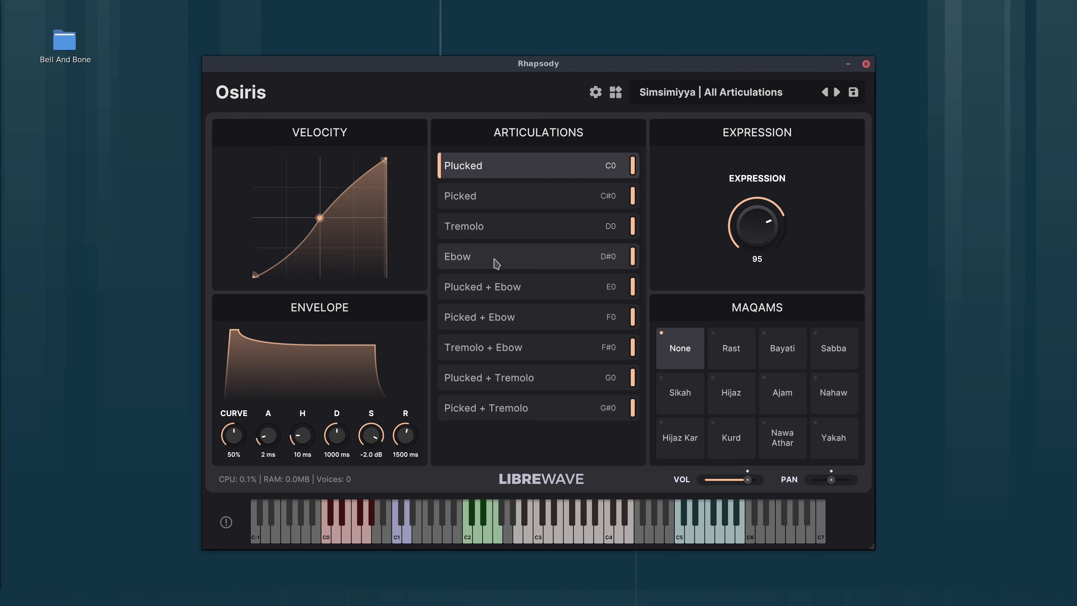
{"action": "mouse_move", "coordinate": [296, 246]}
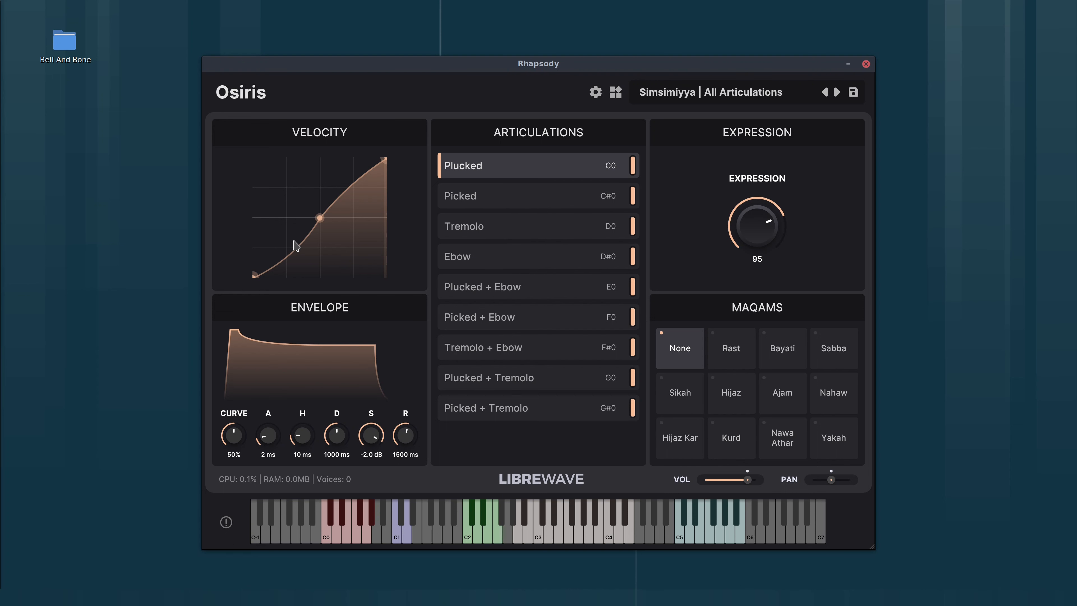
{"action": "mouse_move", "coordinate": [639, 148]}
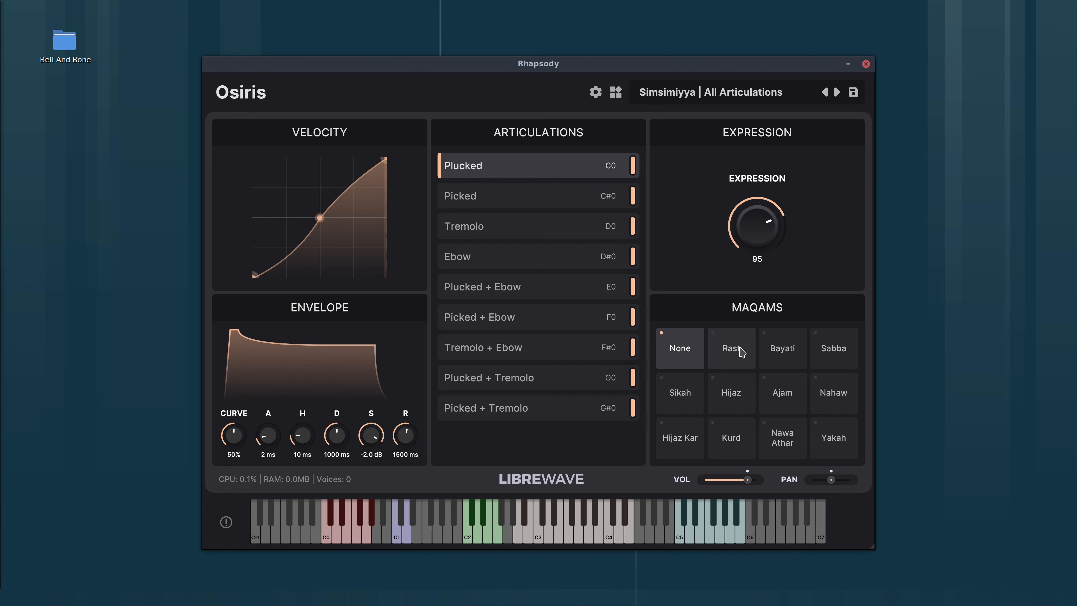
{"action": "mouse_move", "coordinate": [740, 398]}
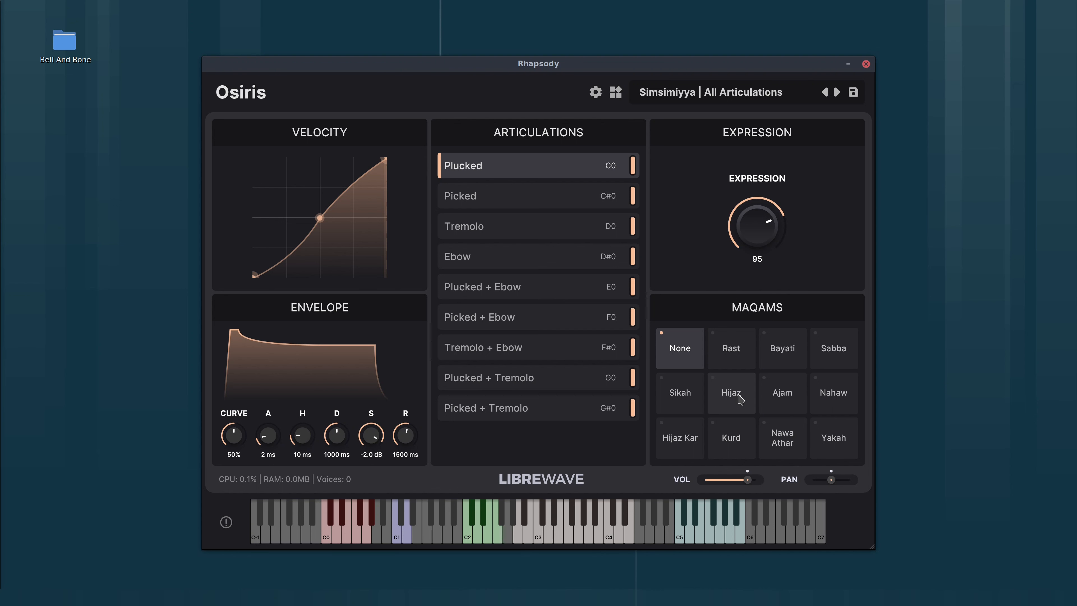
{"action": "mouse_move", "coordinate": [711, 368]}
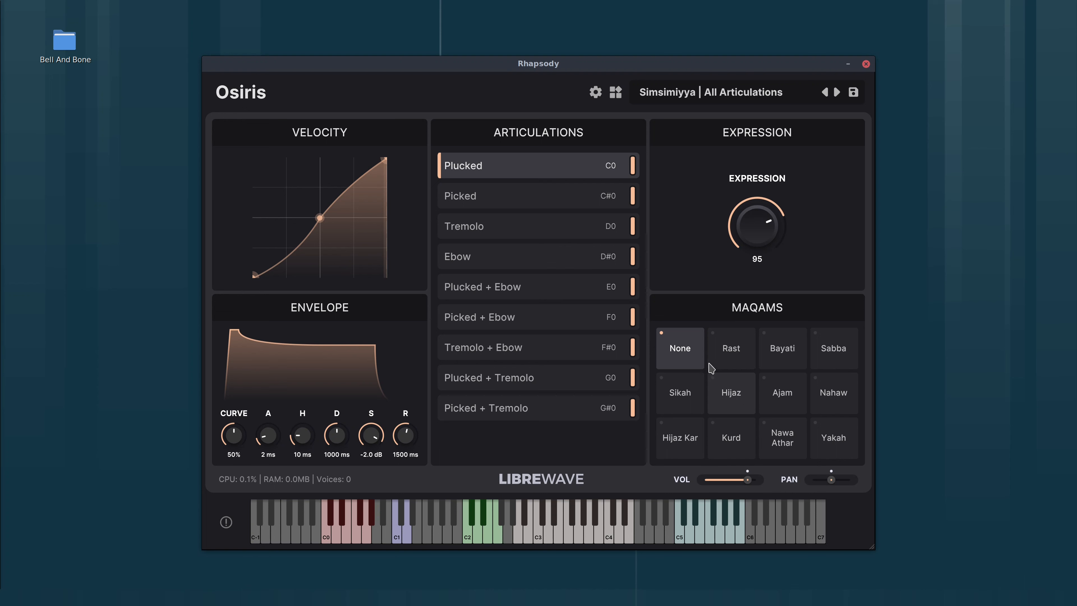
{"action": "left_click", "coordinate": [782, 348]}
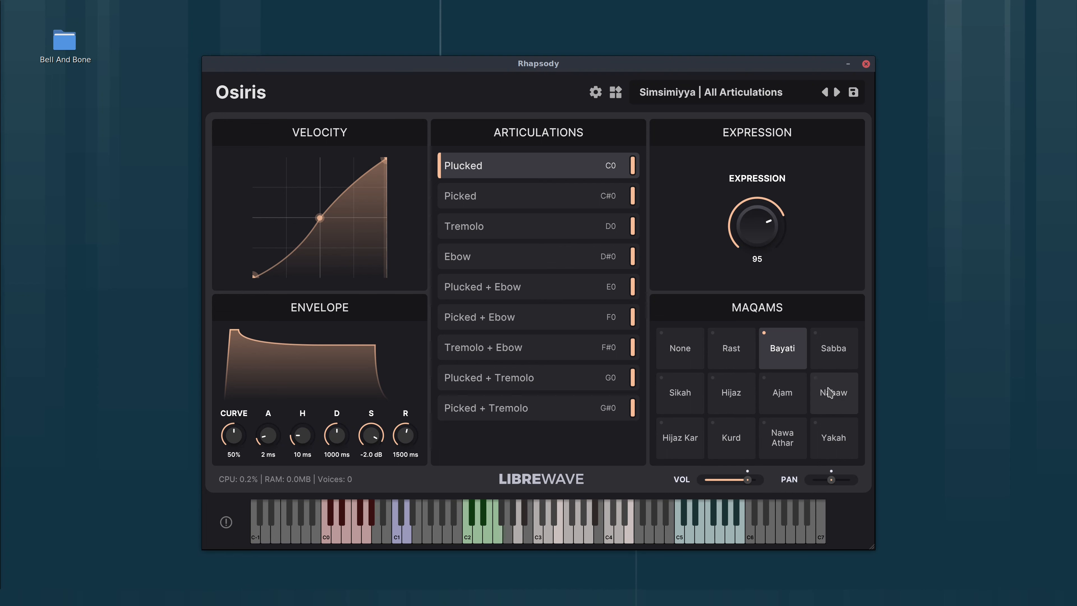
{"action": "left_click", "coordinate": [731, 393]}
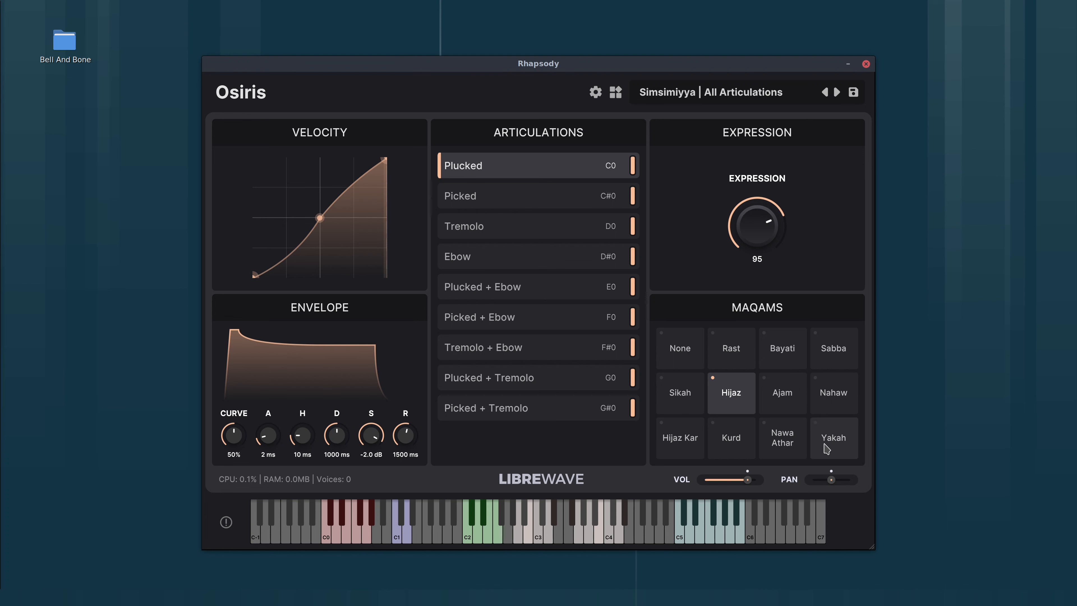
{"action": "left_click", "coordinate": [834, 438]}
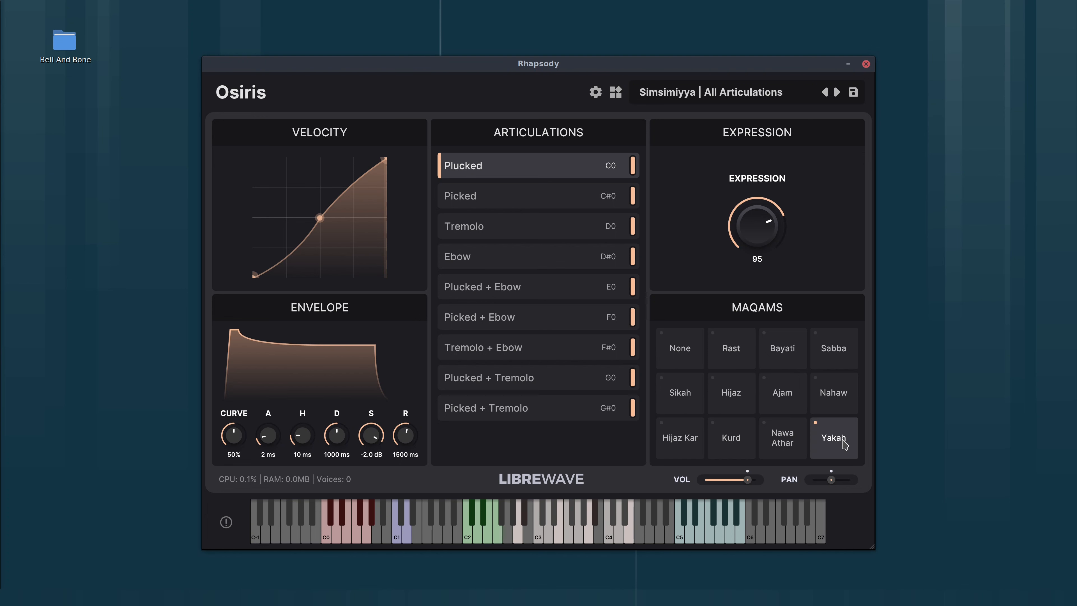
{"action": "mouse_move", "coordinate": [835, 445]}
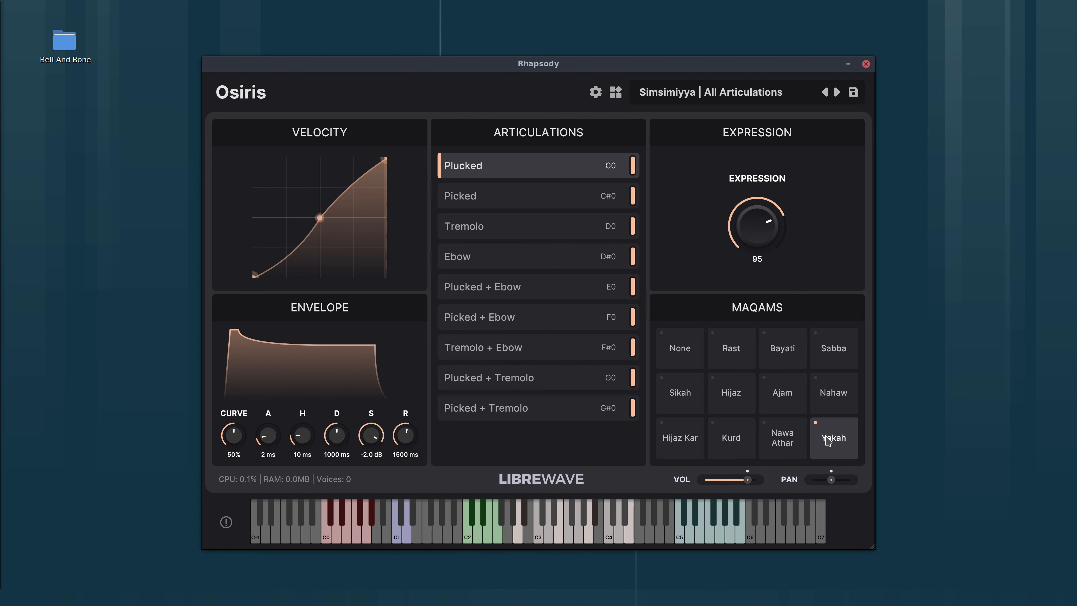
{"action": "mouse_move", "coordinate": [832, 441]}
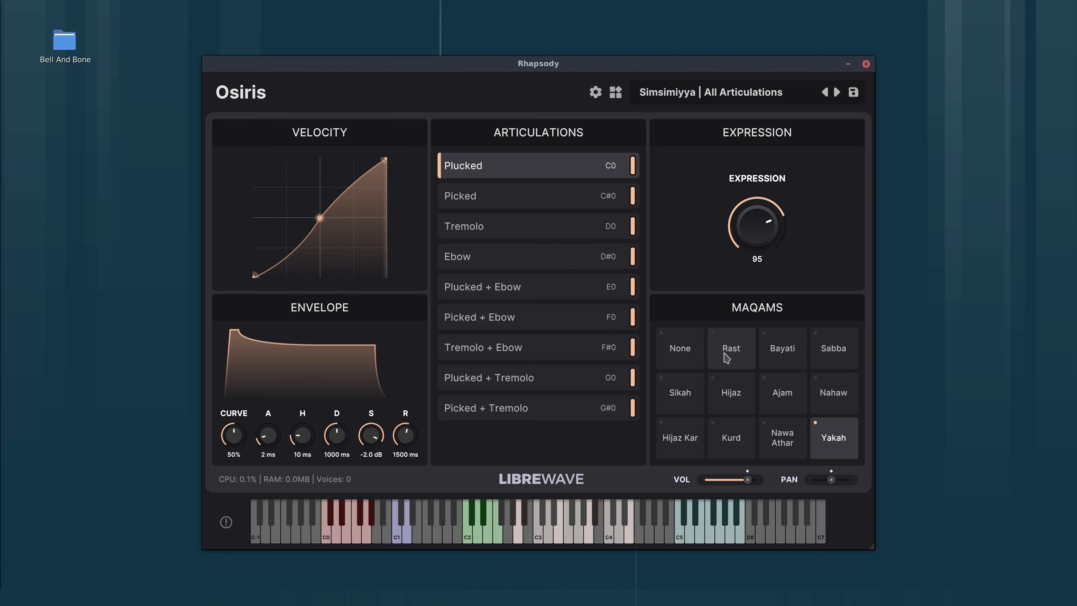
{"action": "mouse_move", "coordinate": [737, 357]}
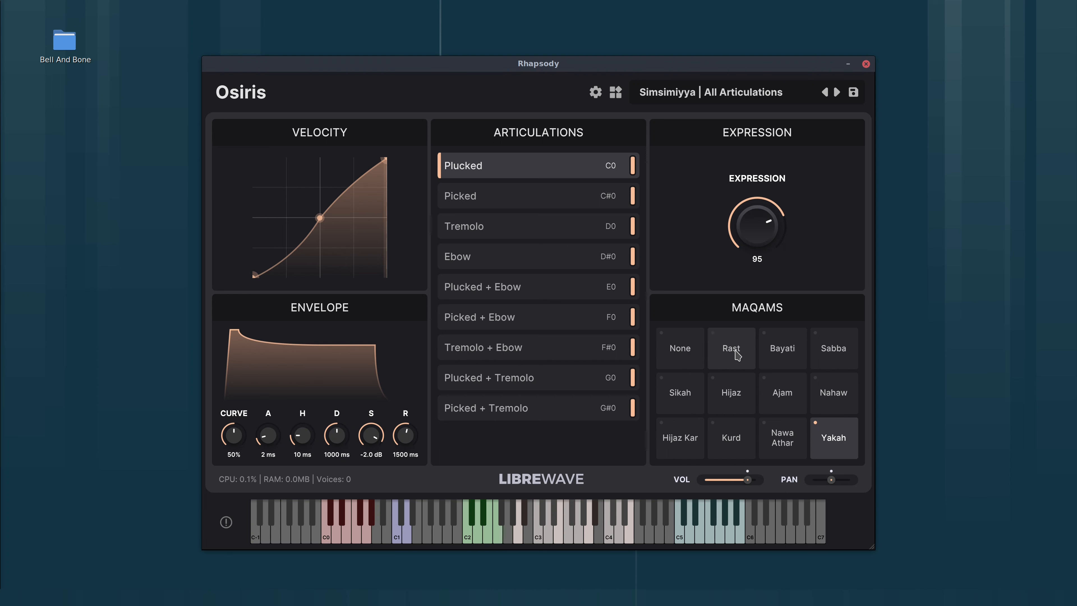
Audition the Sabba, Nahaw, Kurd and Rast maqams, finishing on Hijaz.
{"action": "left_click", "coordinate": [833, 348]}
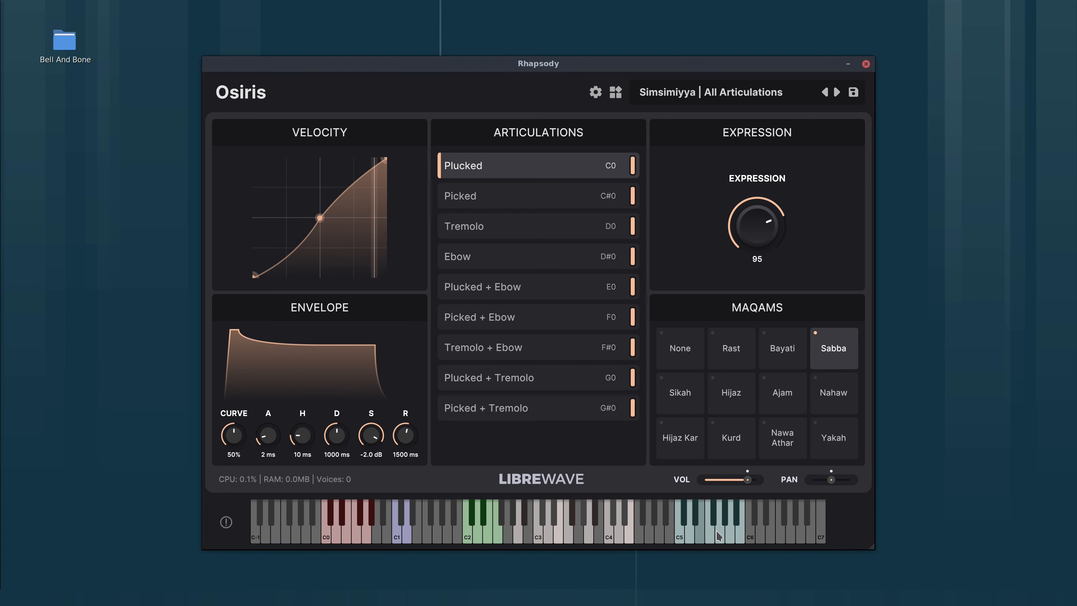
{"action": "left_click", "coordinate": [833, 392]}
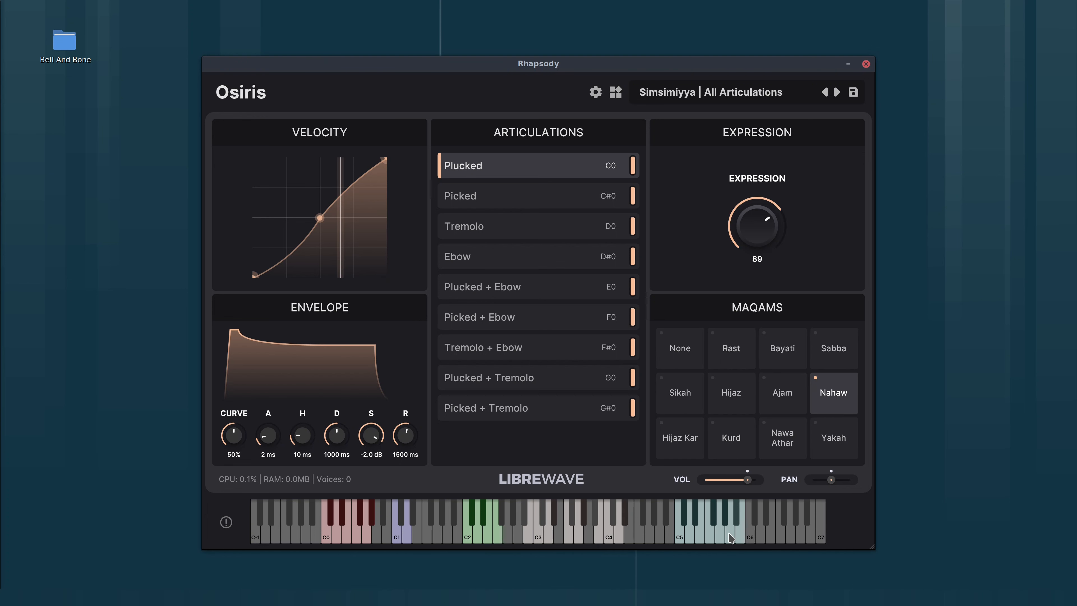
{"action": "left_click", "coordinate": [731, 438]}
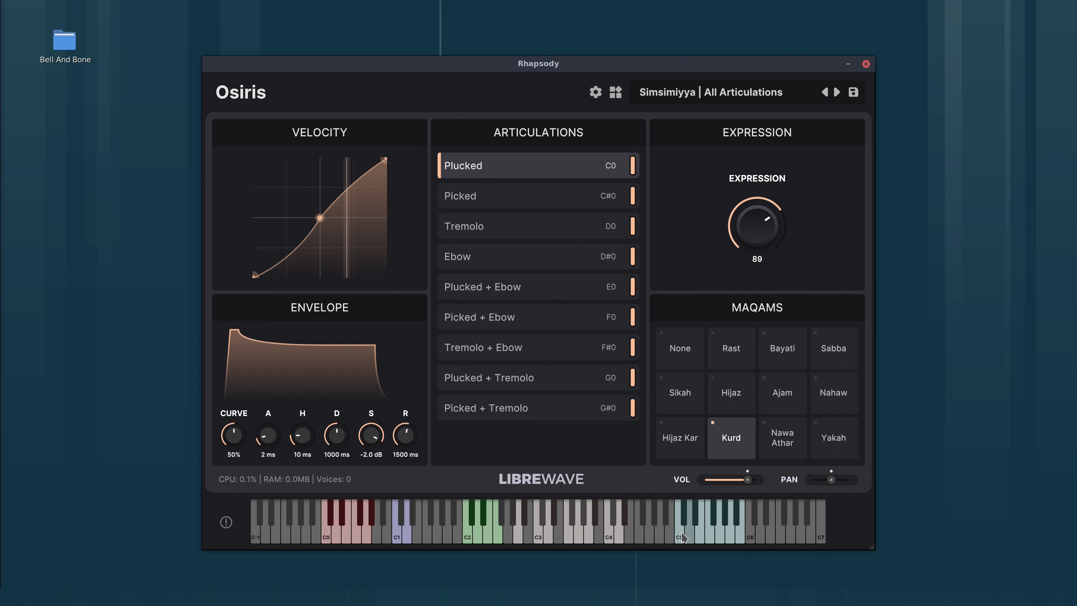
{"action": "left_click", "coordinate": [731, 348]}
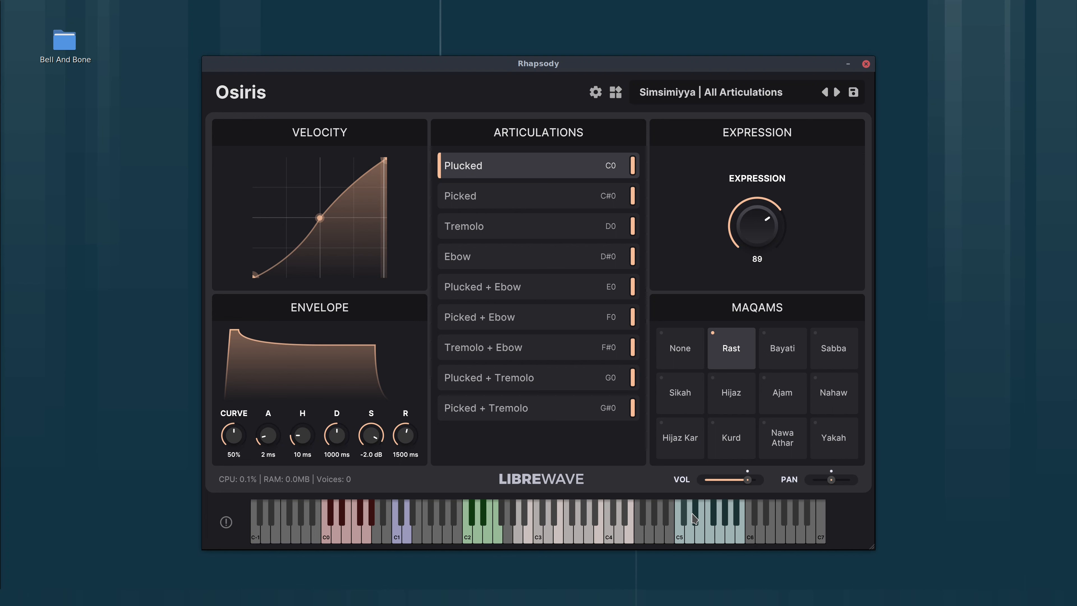
{"action": "mouse_move", "coordinate": [685, 517]}
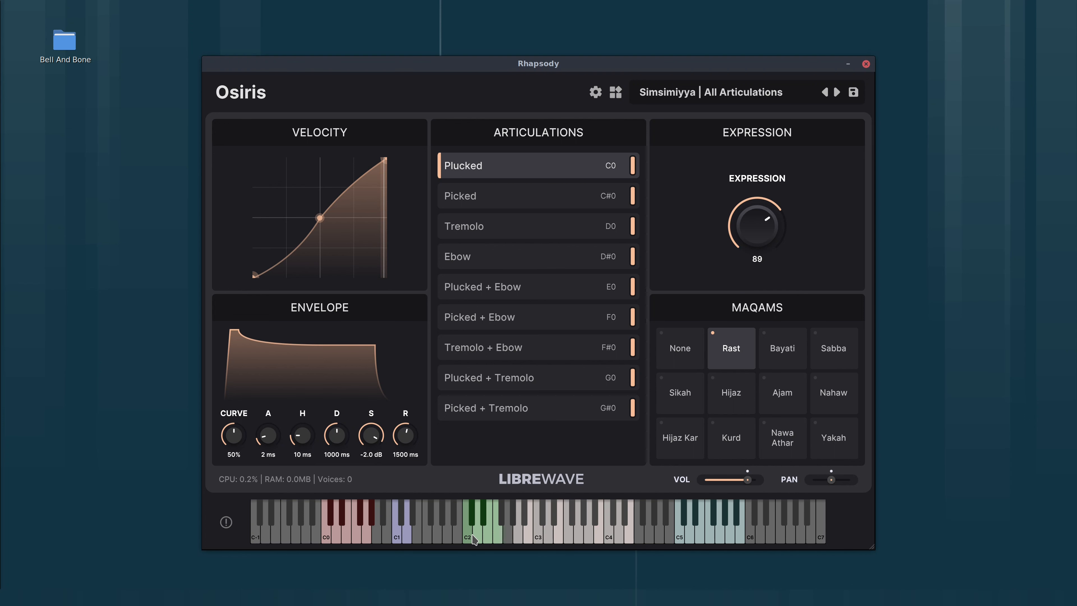
{"action": "mouse_move", "coordinate": [333, 538]}
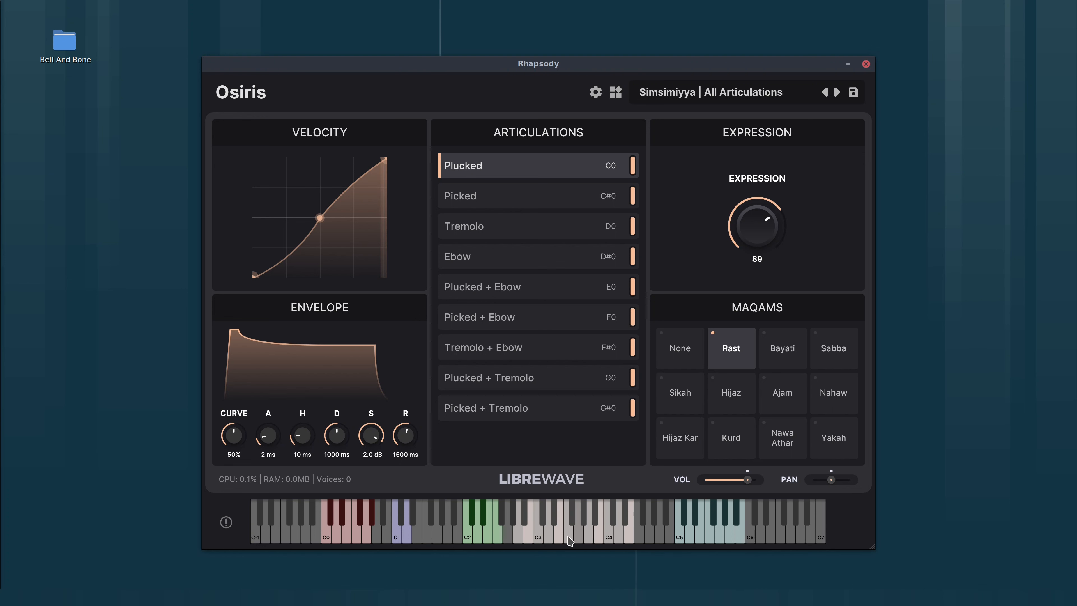
{"action": "left_click", "coordinate": [731, 392]}
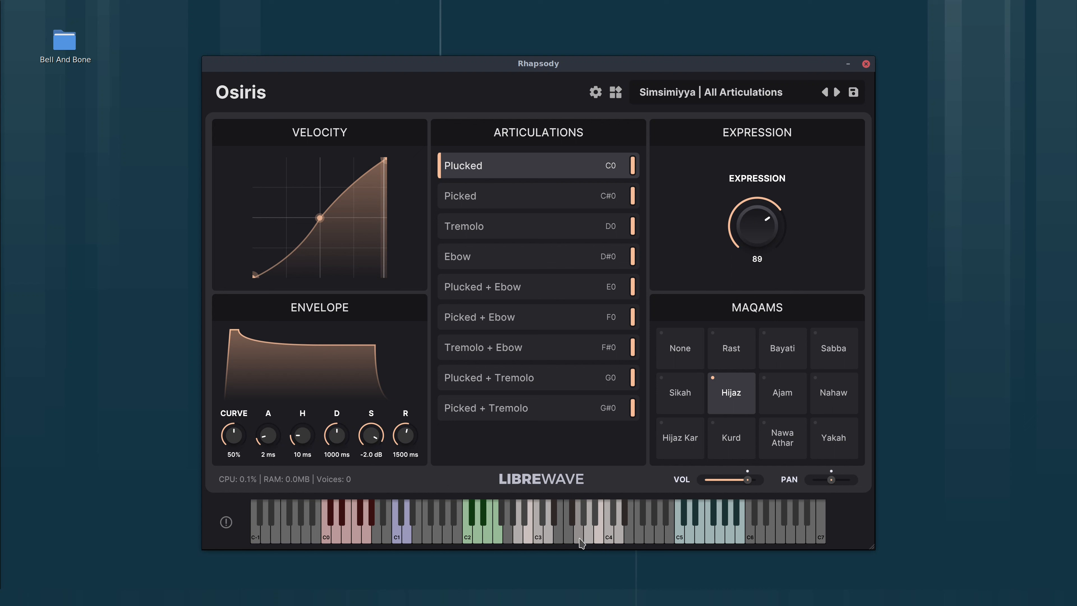
{"action": "mouse_move", "coordinate": [588, 541]}
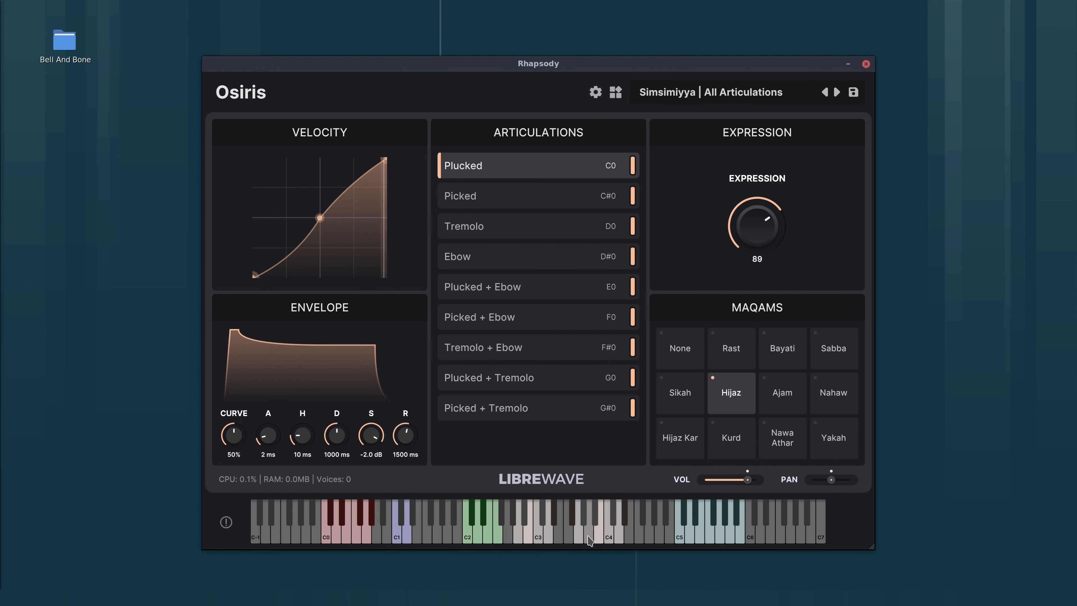
{"action": "mouse_move", "coordinate": [660, 419]}
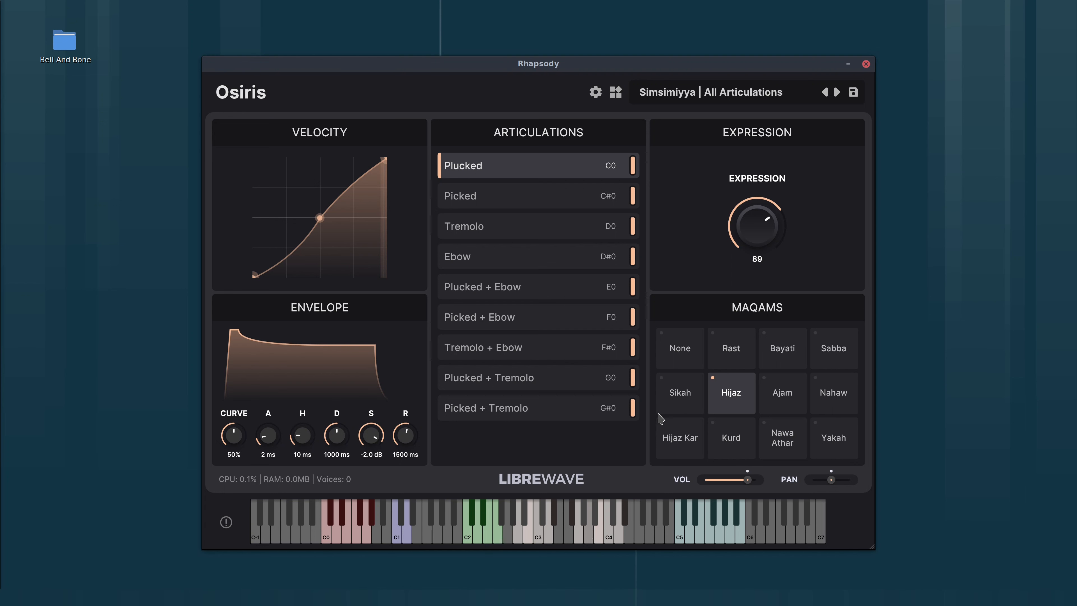
{"action": "left_click", "coordinate": [679, 349]}
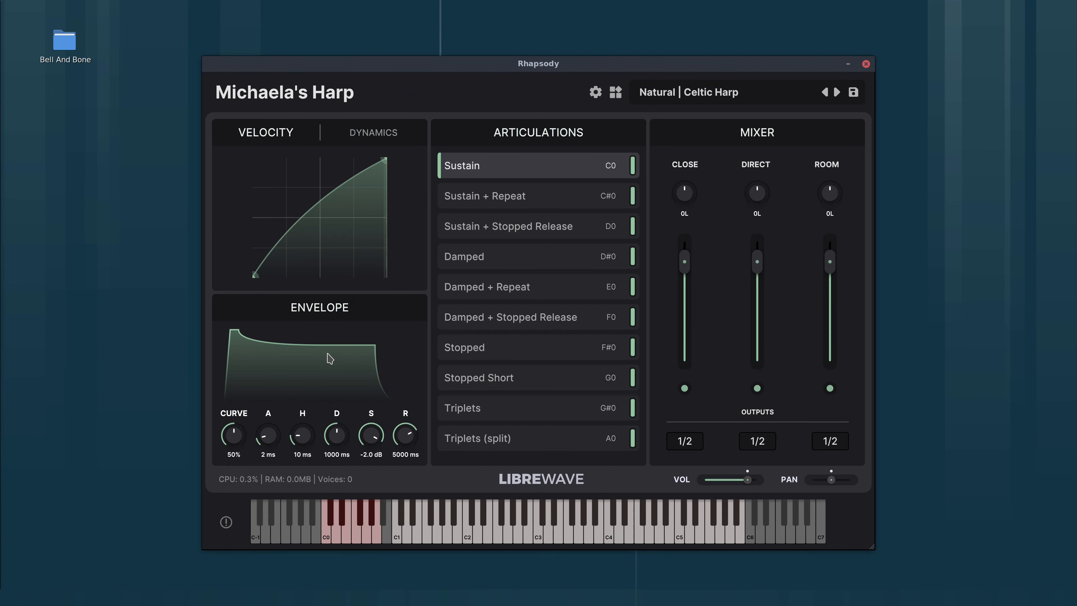
{"action": "mouse_move", "coordinate": [332, 257]}
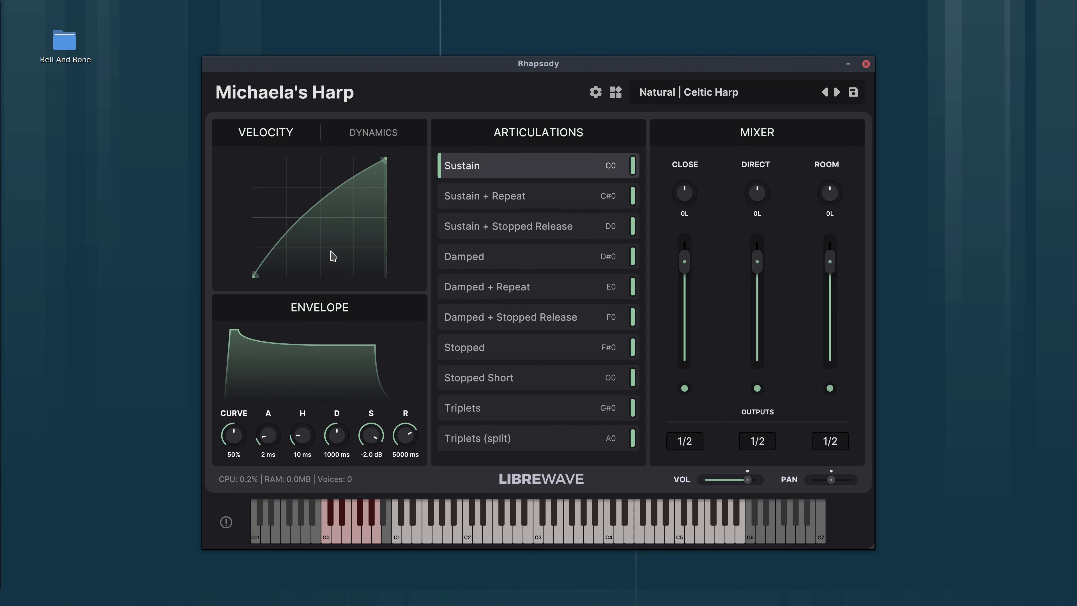
Glance at the harp's dynamics setting, return the Direct mic to 0L and enable the Direct channel.
{"action": "left_click", "coordinate": [373, 133]}
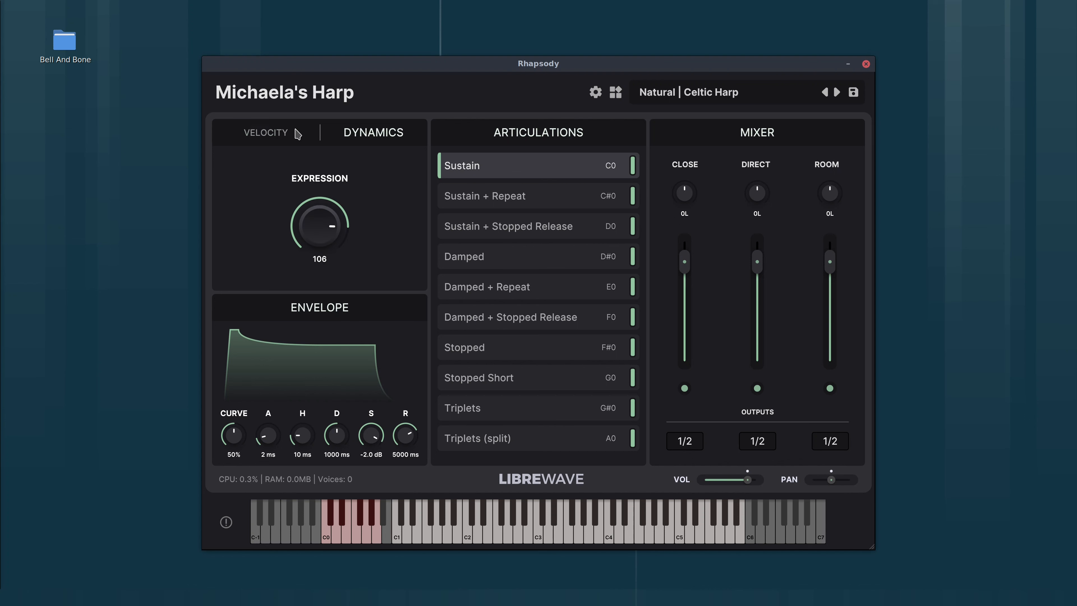
{"action": "left_click", "coordinate": [266, 133]}
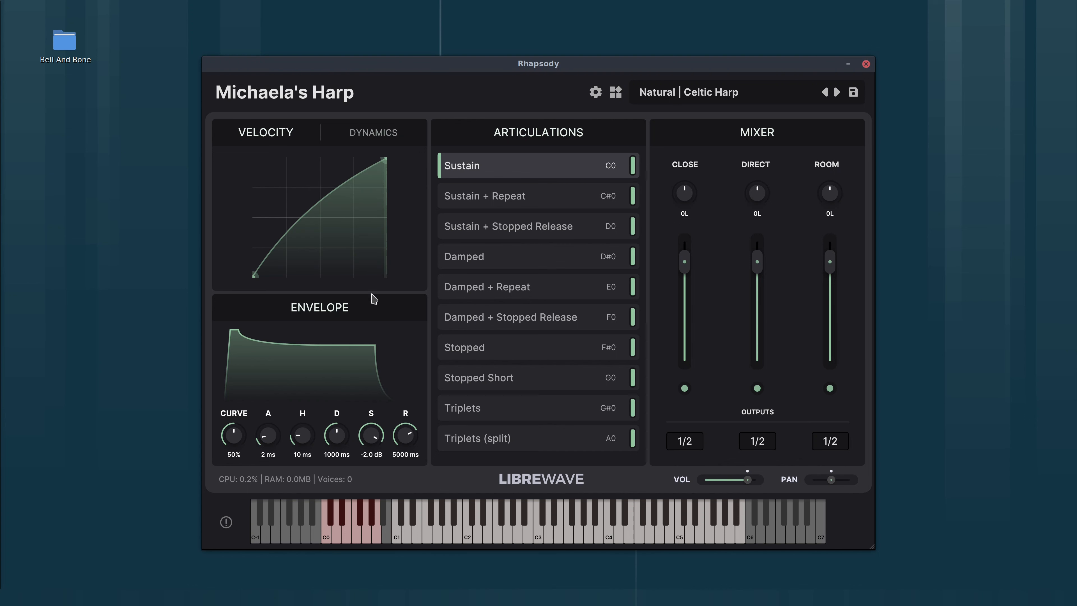
{"action": "mouse_move", "coordinate": [824, 267]}
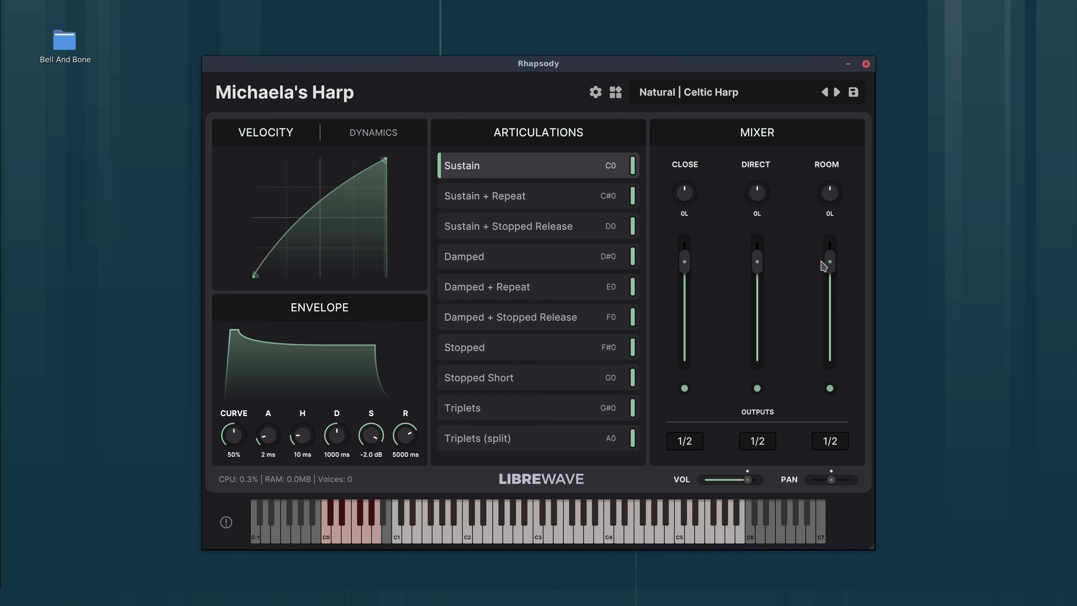
{"action": "mouse_move", "coordinate": [805, 267]}
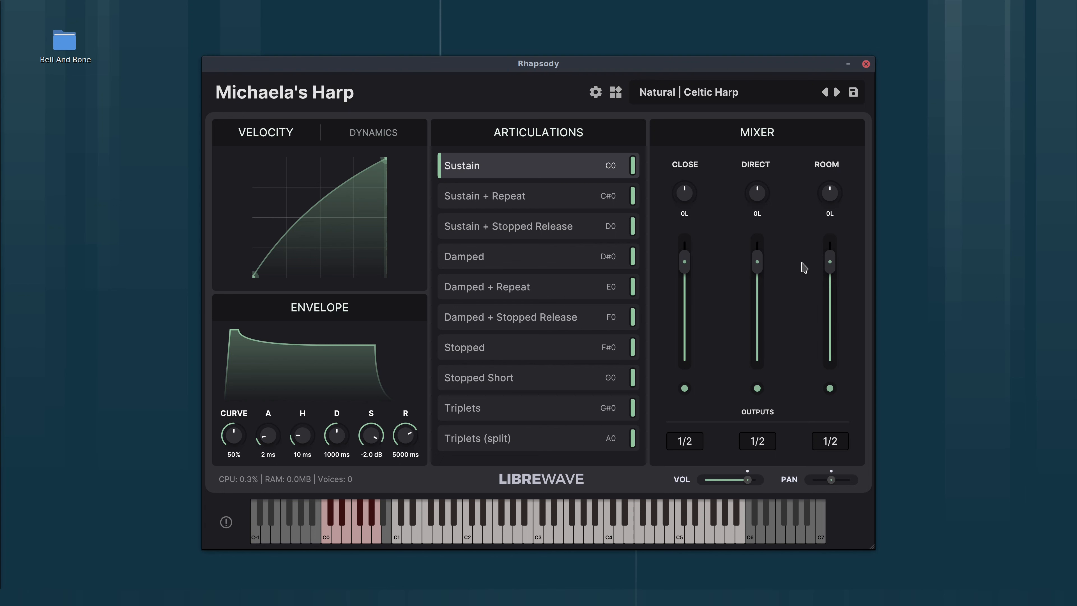
{"action": "mouse_move", "coordinate": [711, 253]}
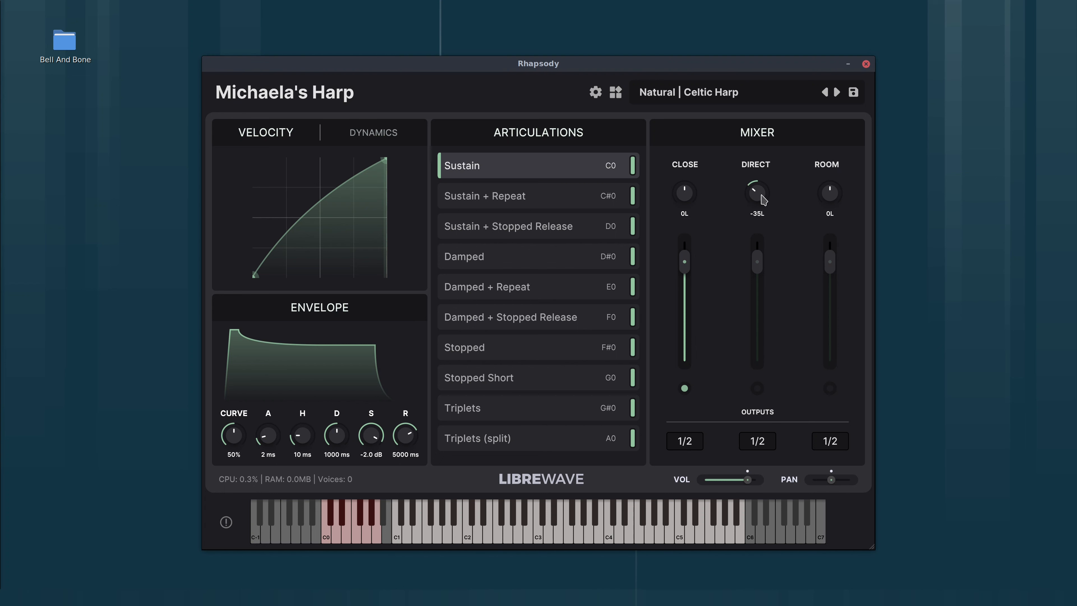
{"action": "left_click_drag", "start_coordinate": [756, 200], "coordinate": [757, 185]}
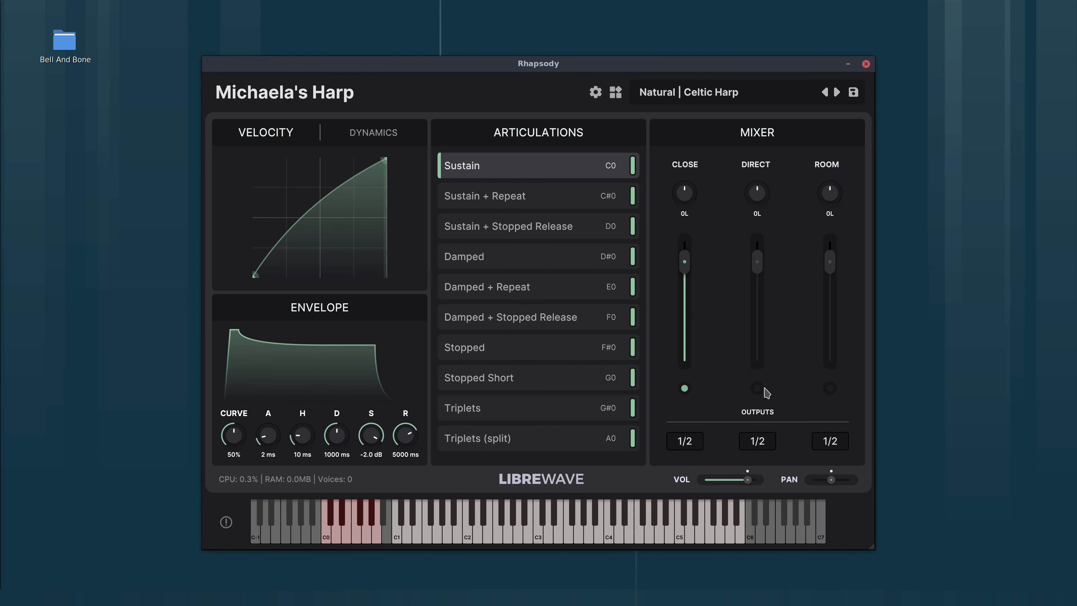
{"action": "left_click", "coordinate": [757, 389]}
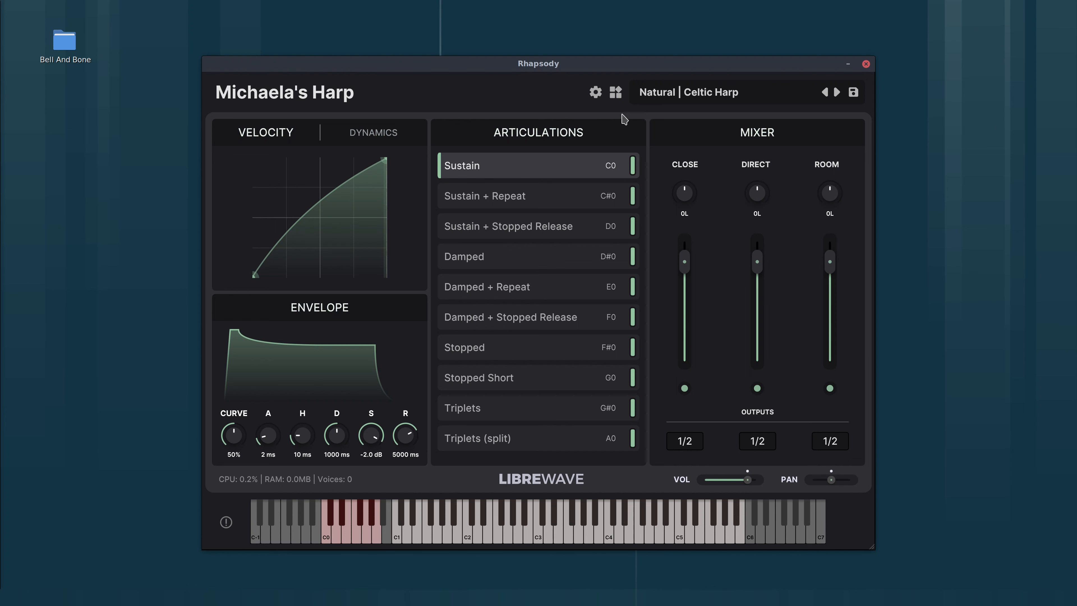
{"action": "mouse_move", "coordinate": [600, 95]}
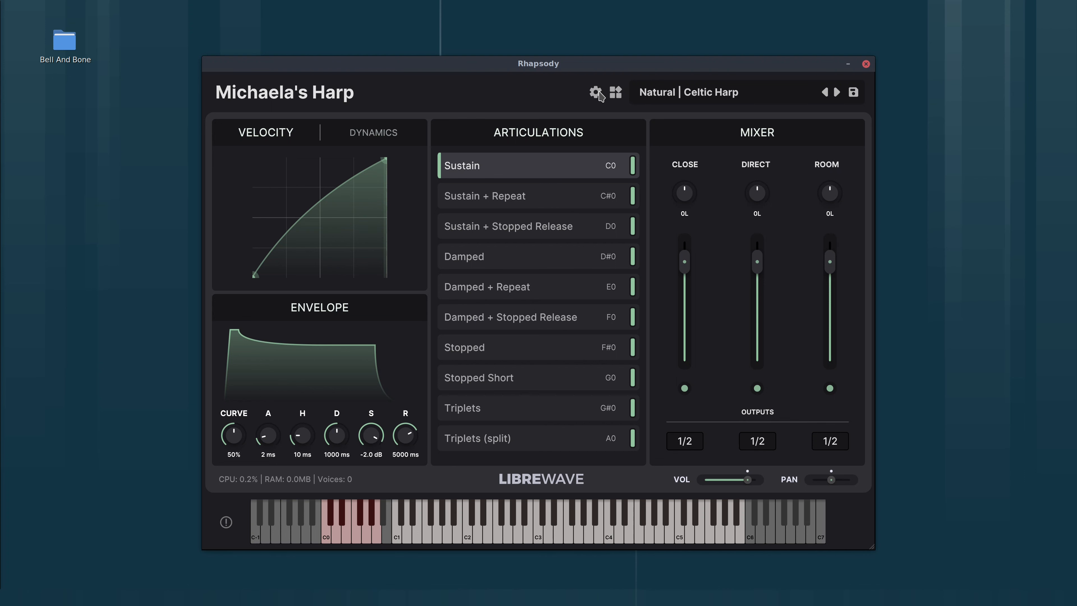
Review the Michaela's Harp settings across the Audio, Engine and Automation pages.
{"action": "left_click", "coordinate": [594, 92]}
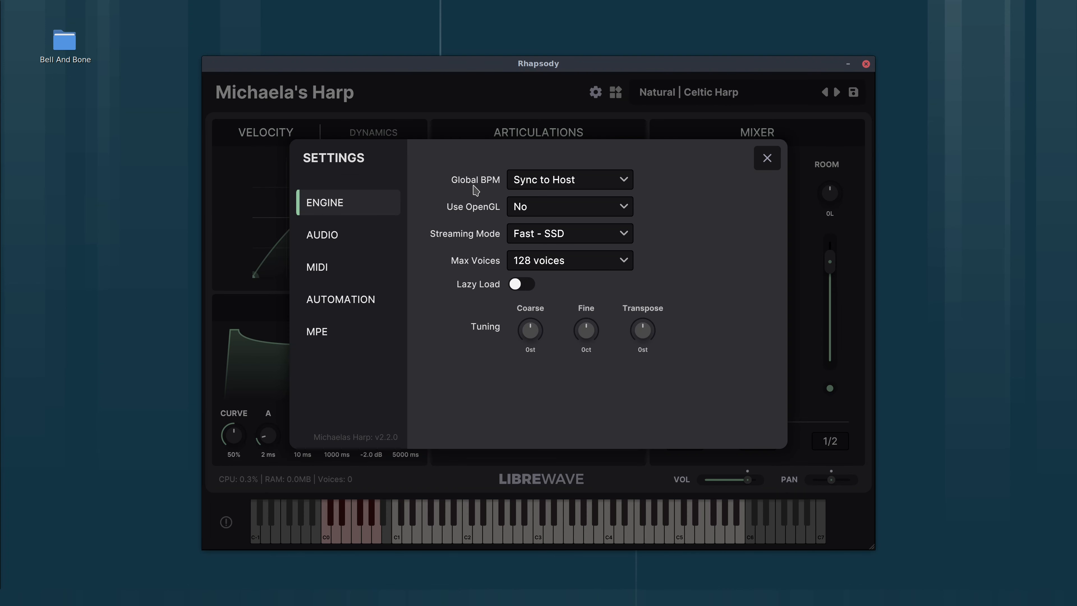
{"action": "mouse_move", "coordinate": [524, 327]}
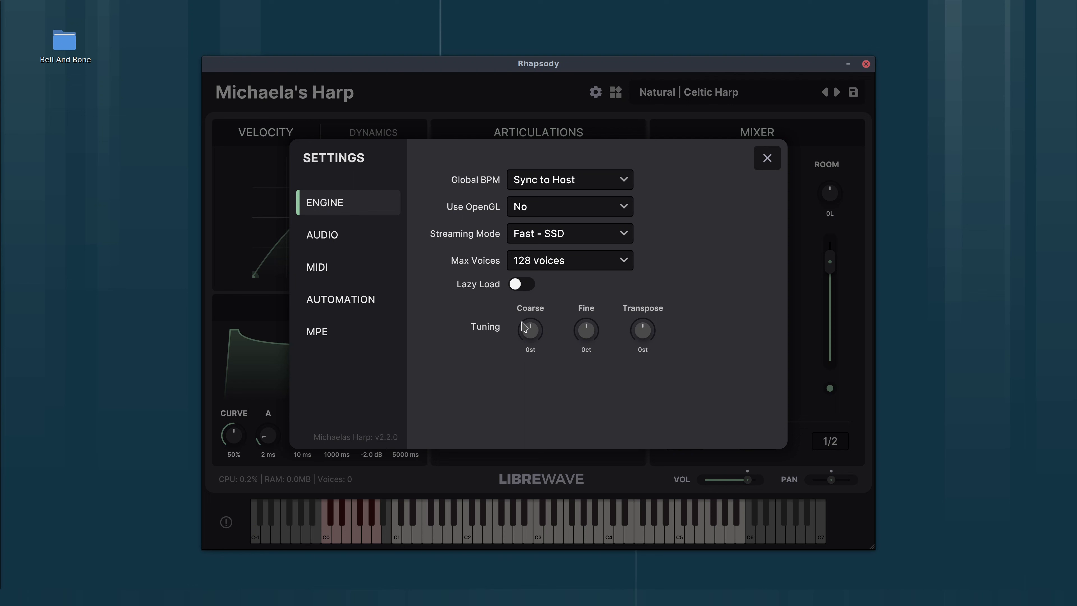
{"action": "mouse_move", "coordinate": [508, 333]}
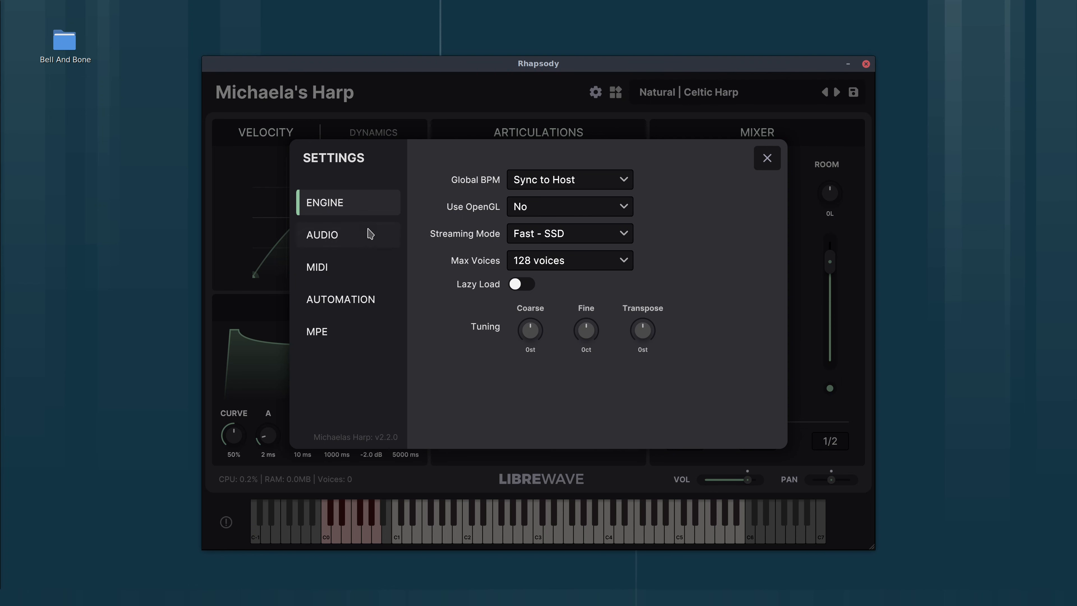
{"action": "left_click", "coordinate": [322, 234]}
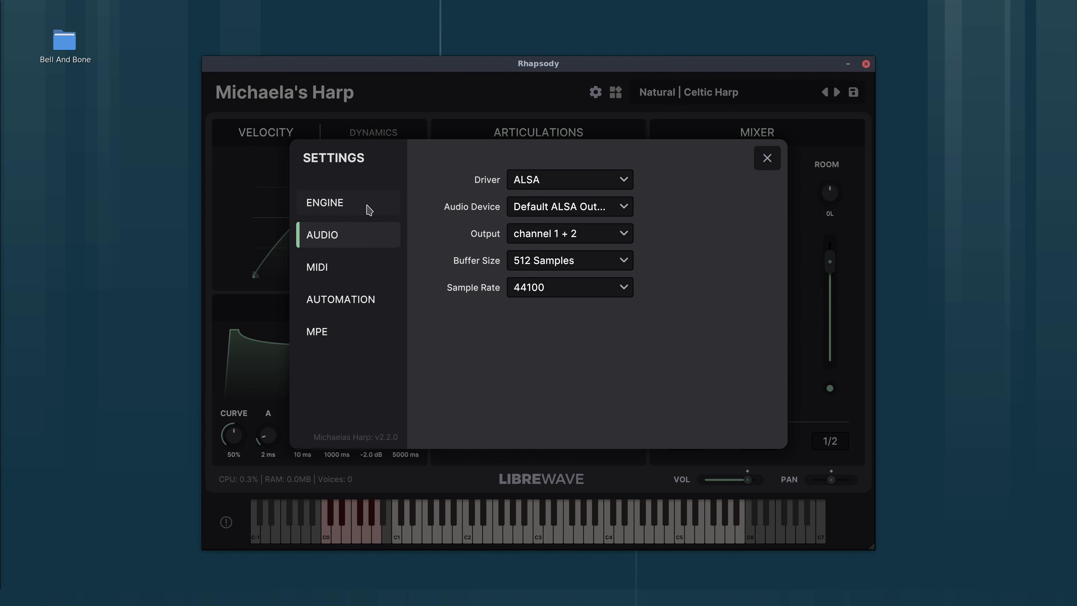
{"action": "left_click", "coordinate": [325, 202]}
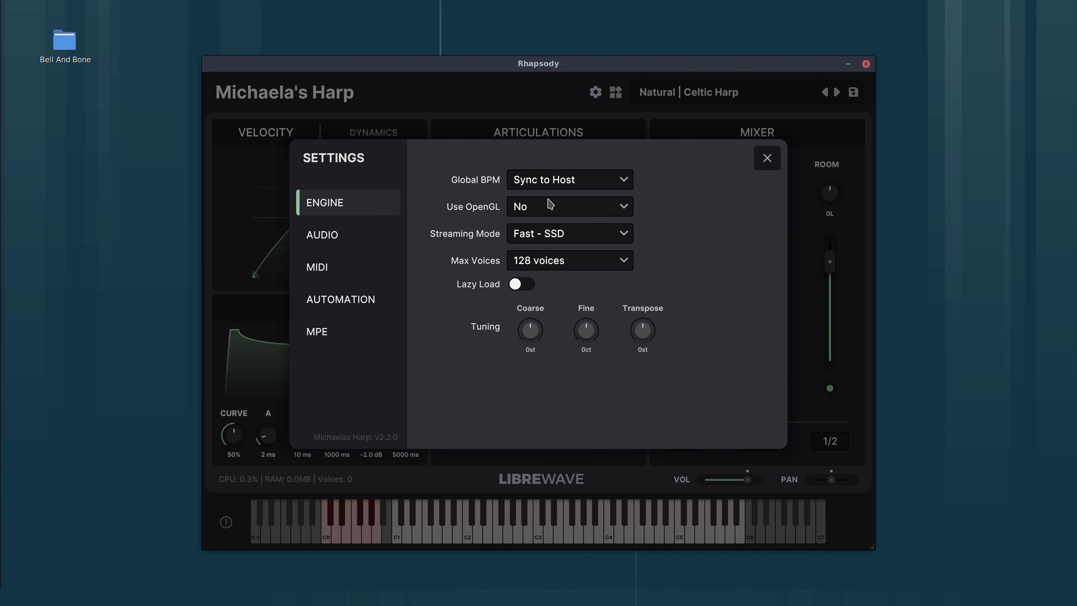
{"action": "mouse_move", "coordinate": [796, 476]}
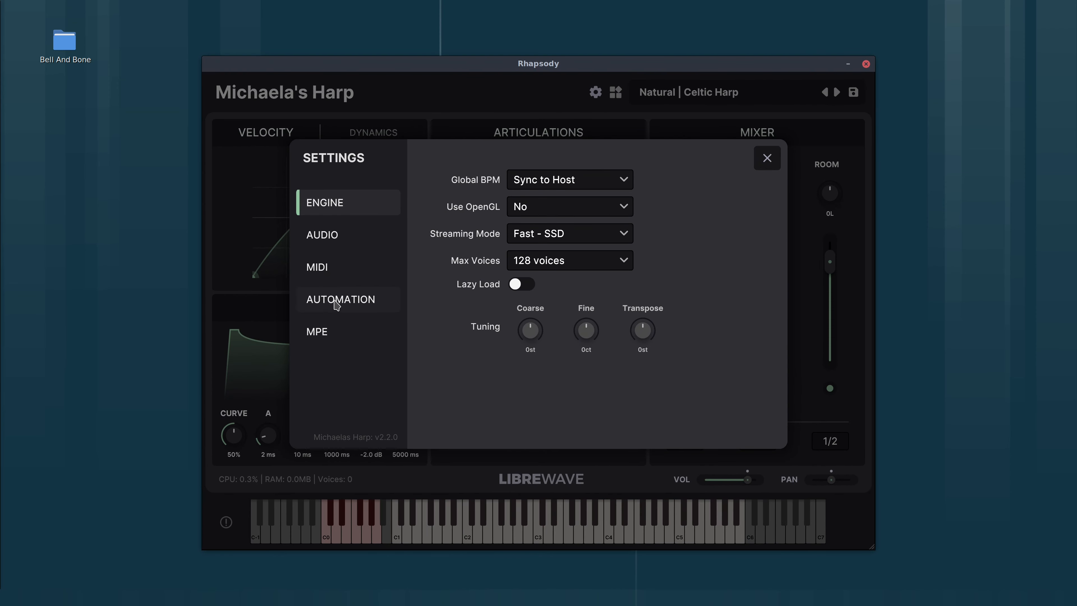
{"action": "left_click", "coordinate": [340, 299]}
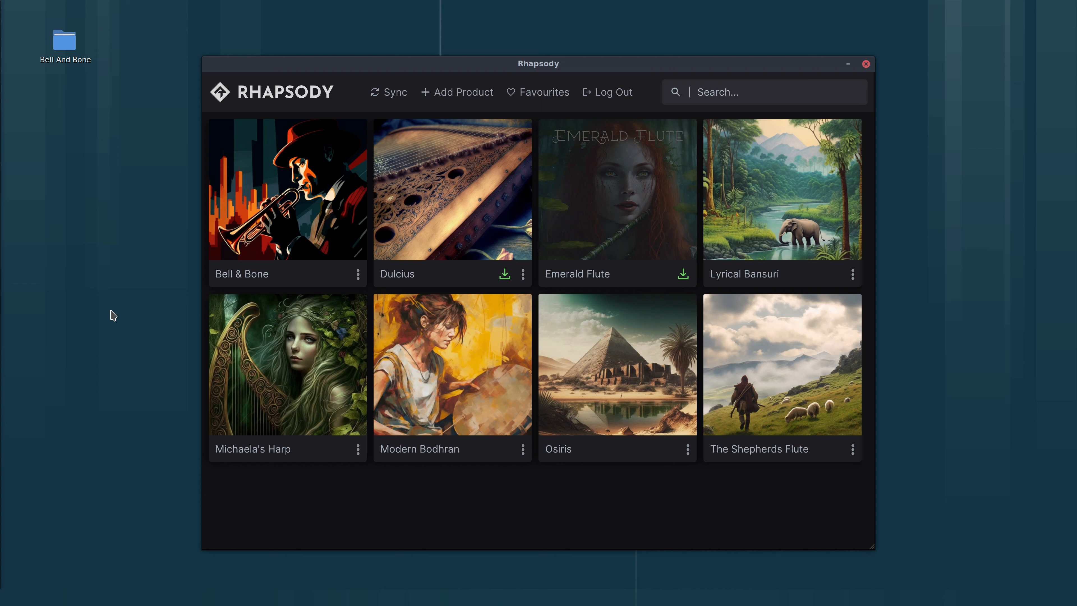
{"action": "mouse_move", "coordinate": [400, 111]}
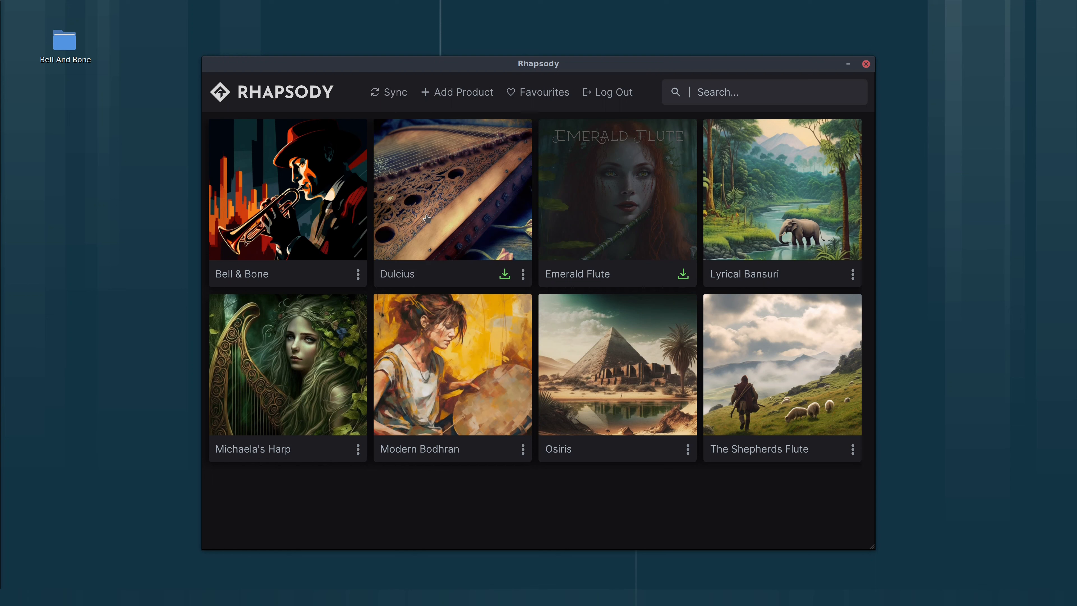
{"action": "mouse_move", "coordinate": [456, 280]}
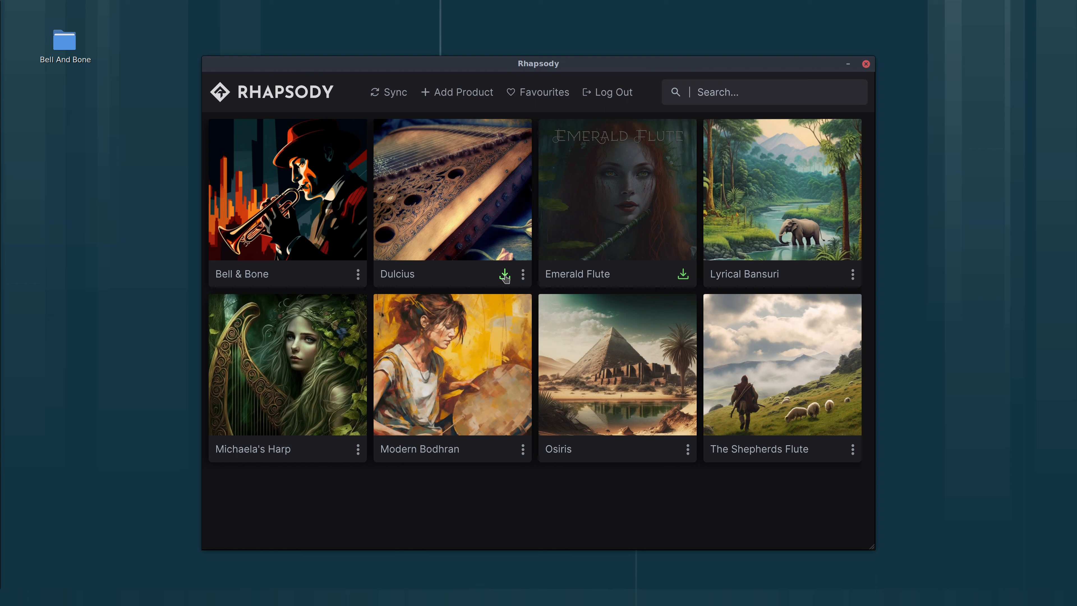
{"action": "mouse_move", "coordinate": [443, 282]}
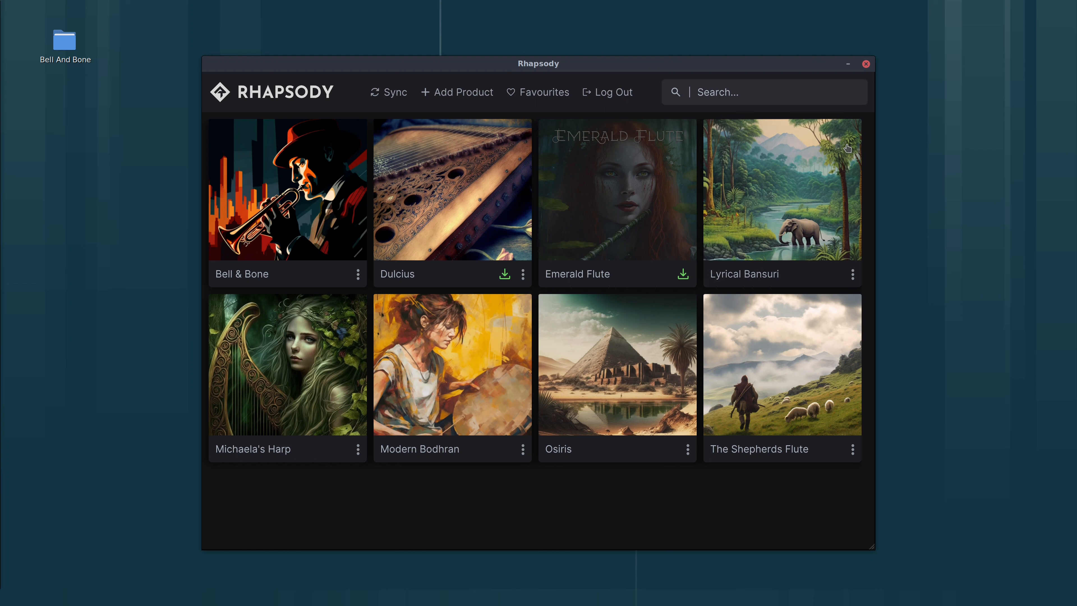
Leave the harp instrument and return to the Rhapsody product library grid.
{"action": "left_click", "coordinate": [866, 64]}
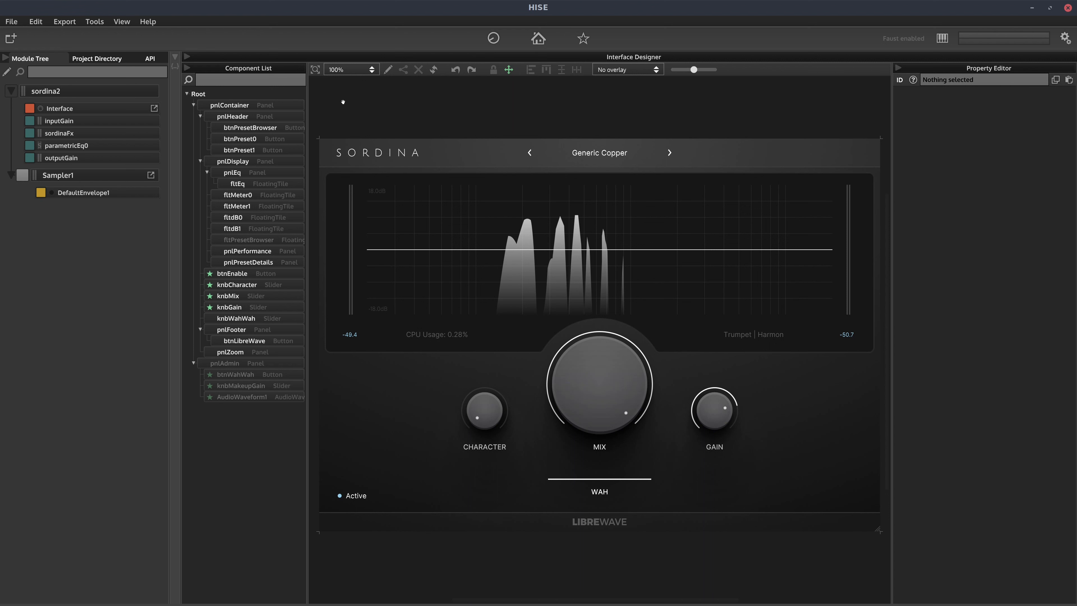
{"action": "mouse_move", "coordinate": [411, 108]}
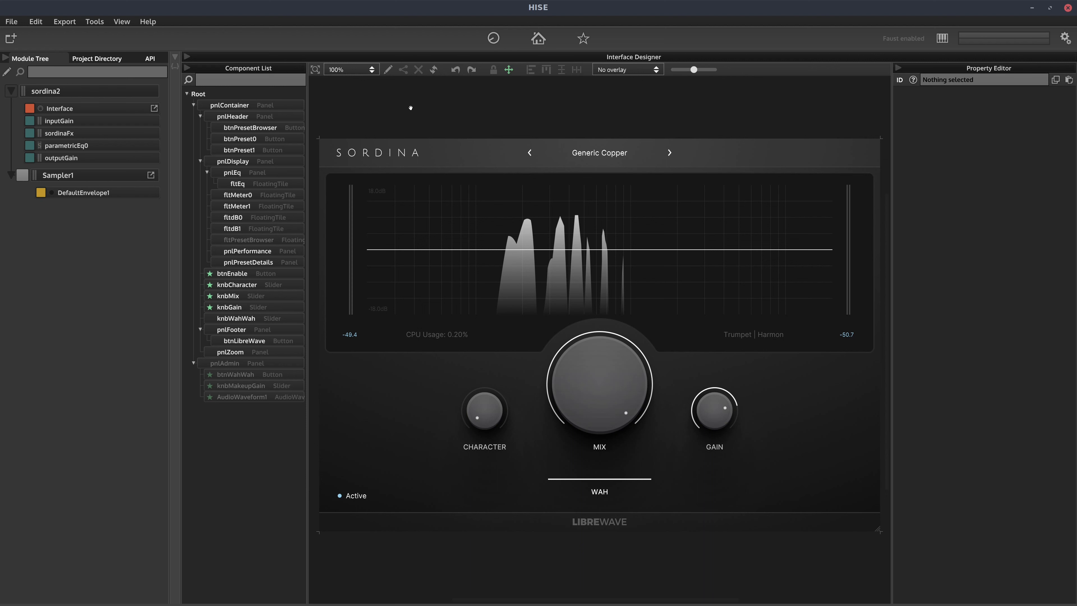
{"action": "mouse_move", "coordinate": [584, 155]}
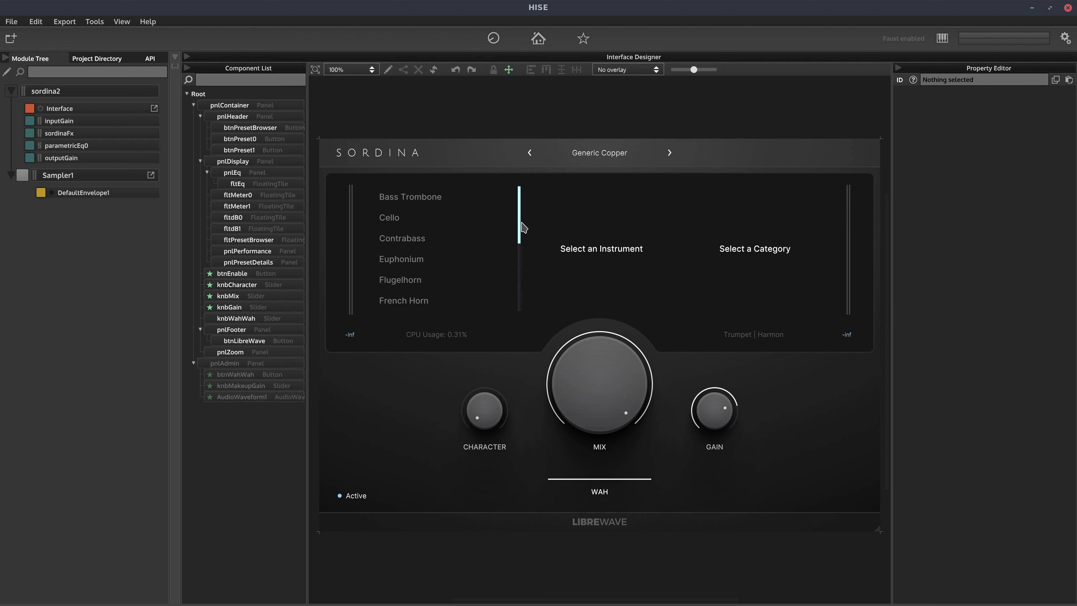
Browse Sordina presets by instrument through Violin and Contrabass, showing Contrabass Effects.
{"action": "left_click", "coordinate": [389, 217]}
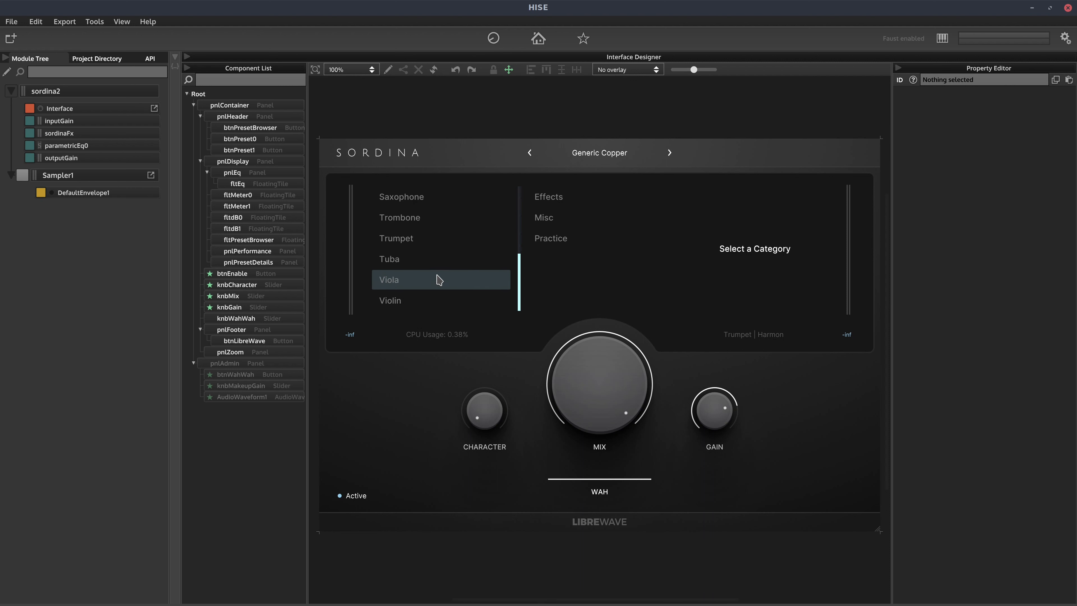
{"action": "left_click", "coordinate": [391, 300]}
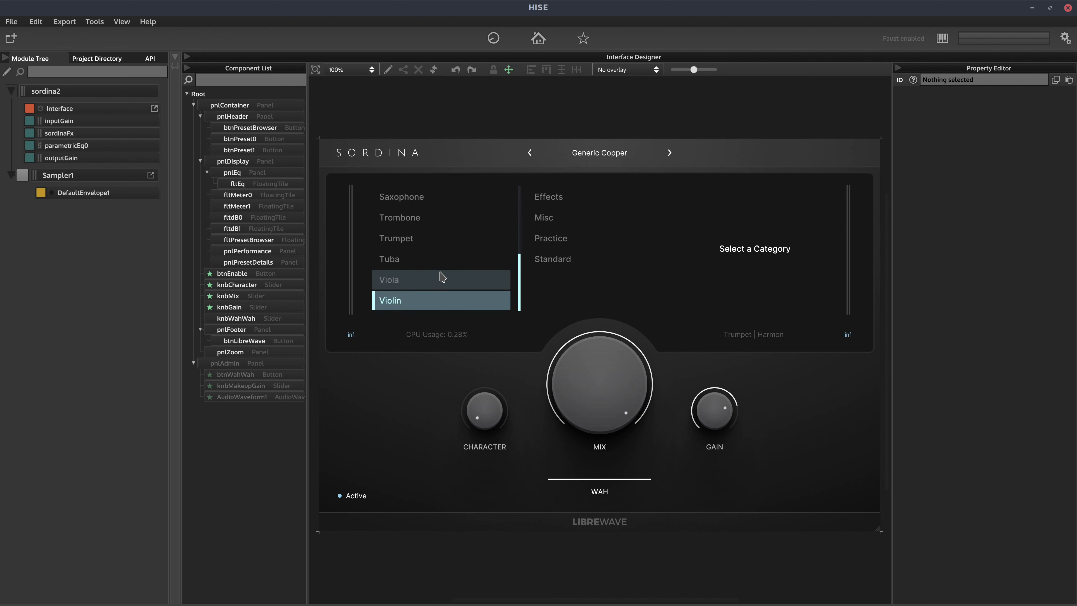
{"action": "mouse_move", "coordinate": [445, 266]}
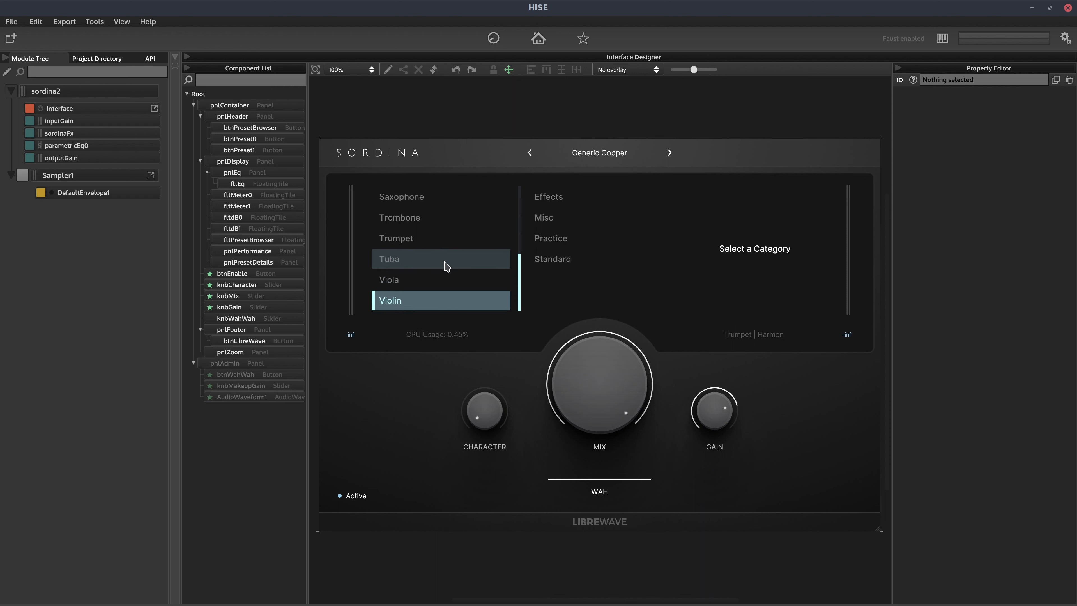
{"action": "scroll", "scroll_direction": "down", "scroll_amount": 3}
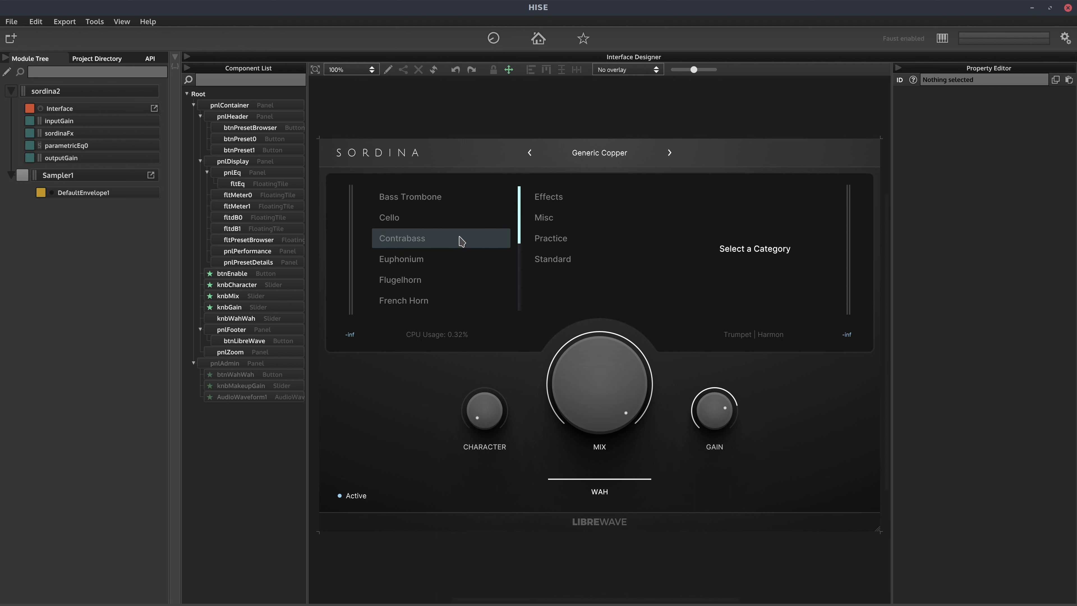
{"action": "left_click", "coordinate": [402, 238]}
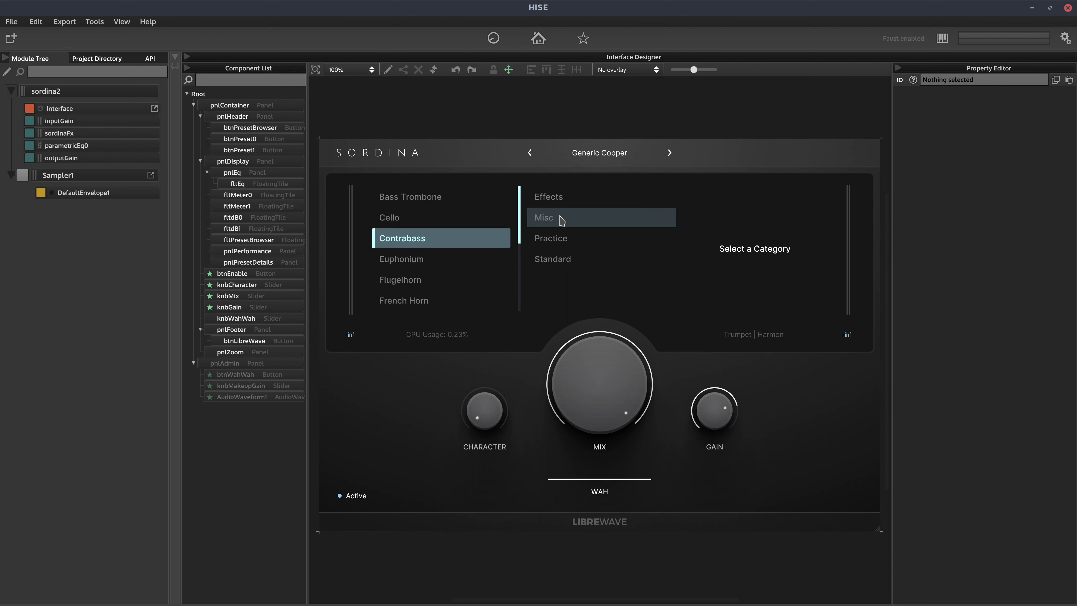
{"action": "mouse_move", "coordinate": [569, 205]}
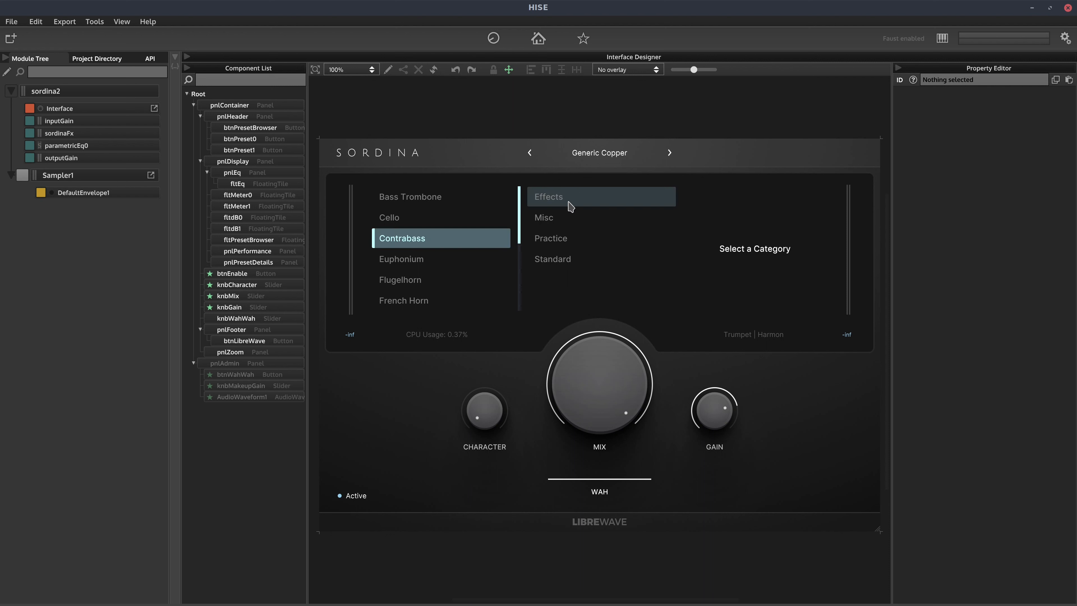
{"action": "left_click", "coordinate": [599, 196]}
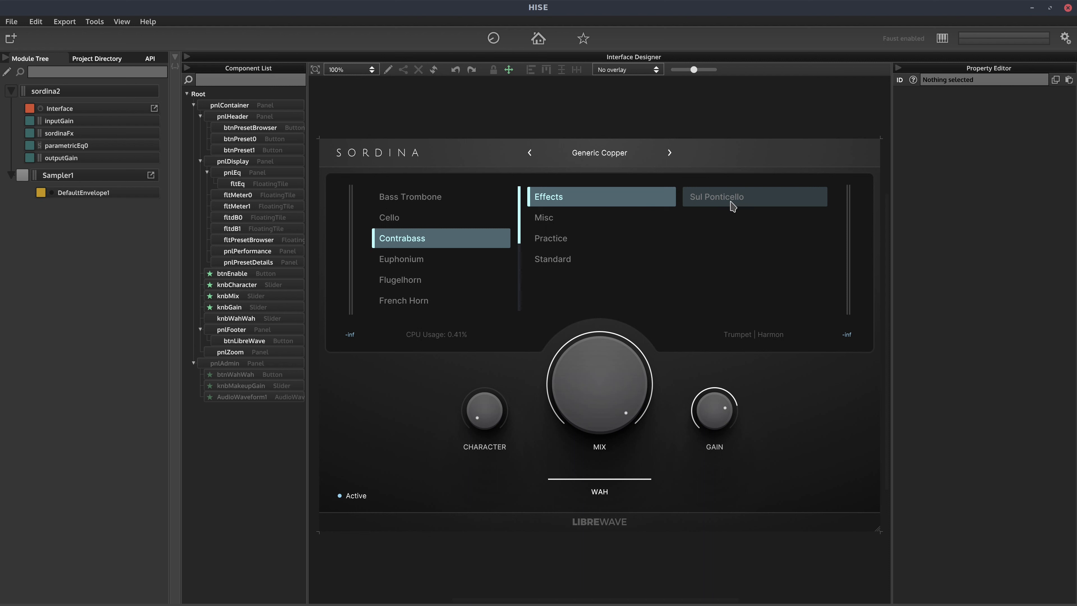
Show the Cello Effects presets, then the Trumpet Harmon mute presets.
{"action": "left_click", "coordinate": [389, 217]}
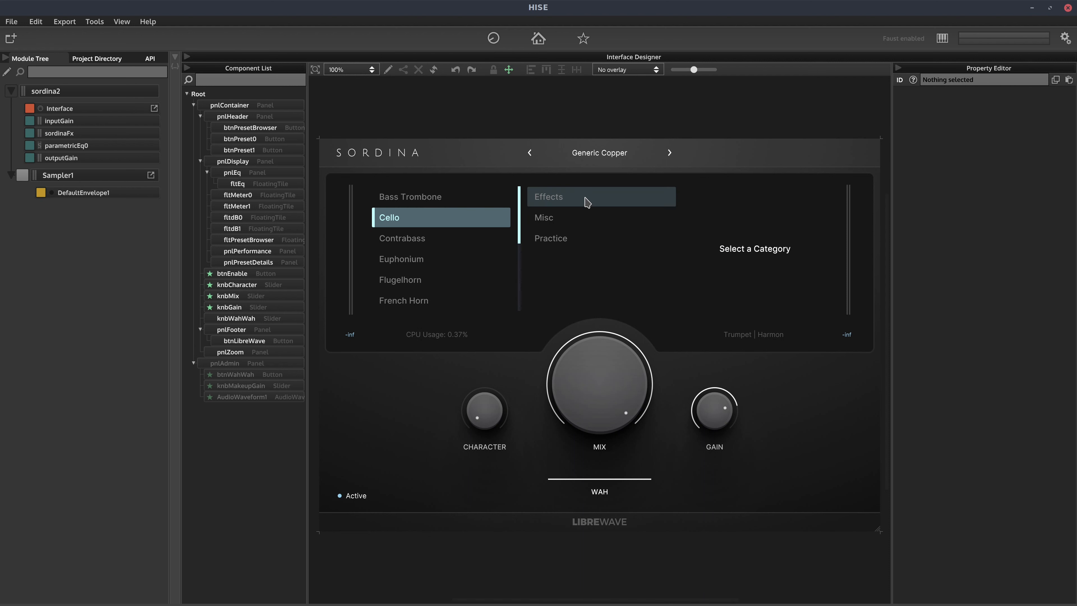
{"action": "left_click", "coordinate": [548, 196]}
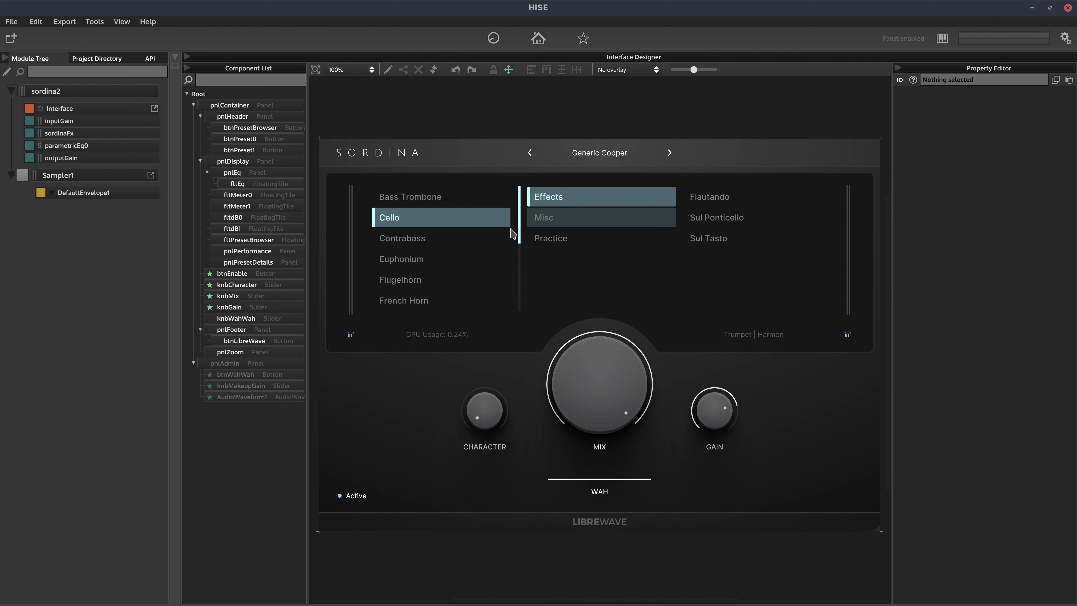
{"action": "mouse_move", "coordinate": [481, 239]}
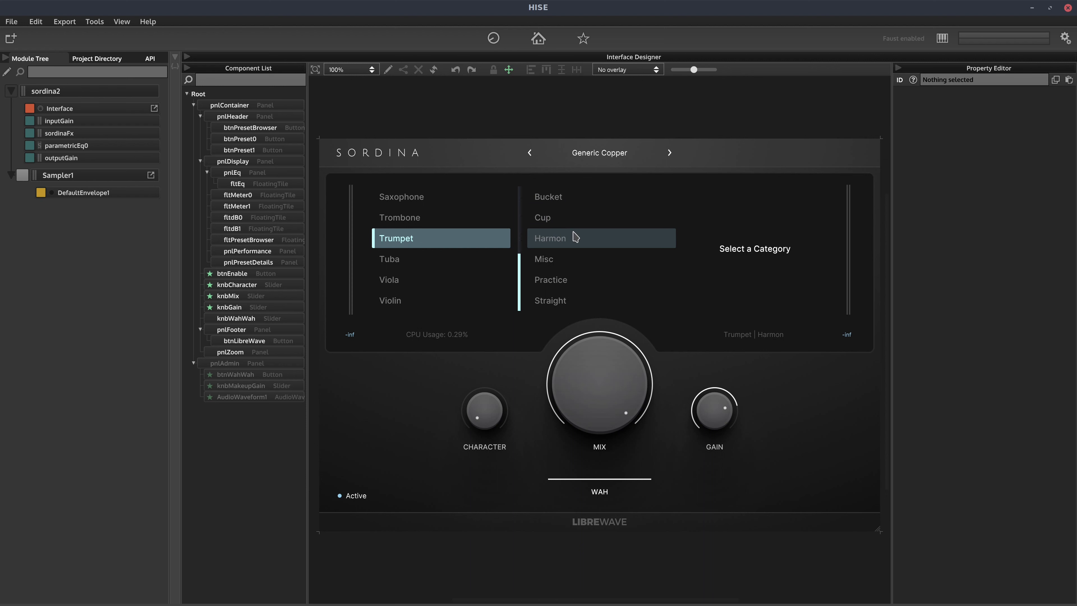
{"action": "left_click", "coordinate": [550, 238]}
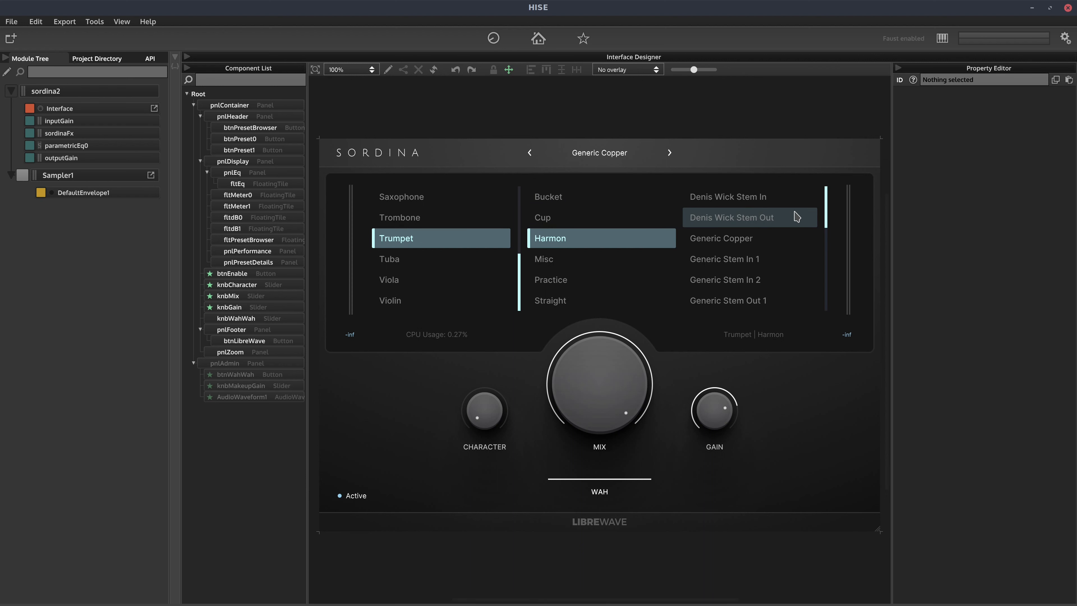
{"action": "scroll", "scroll_direction": "down", "scroll_amount": 3}
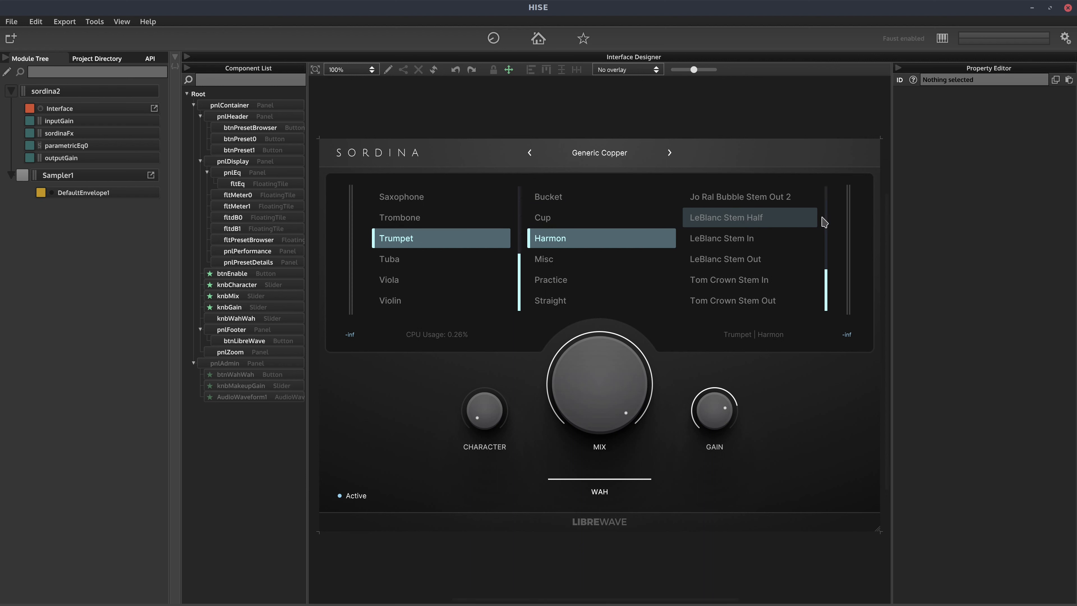
{"action": "scroll", "scroll_direction": "down", "scroll_amount": 3}
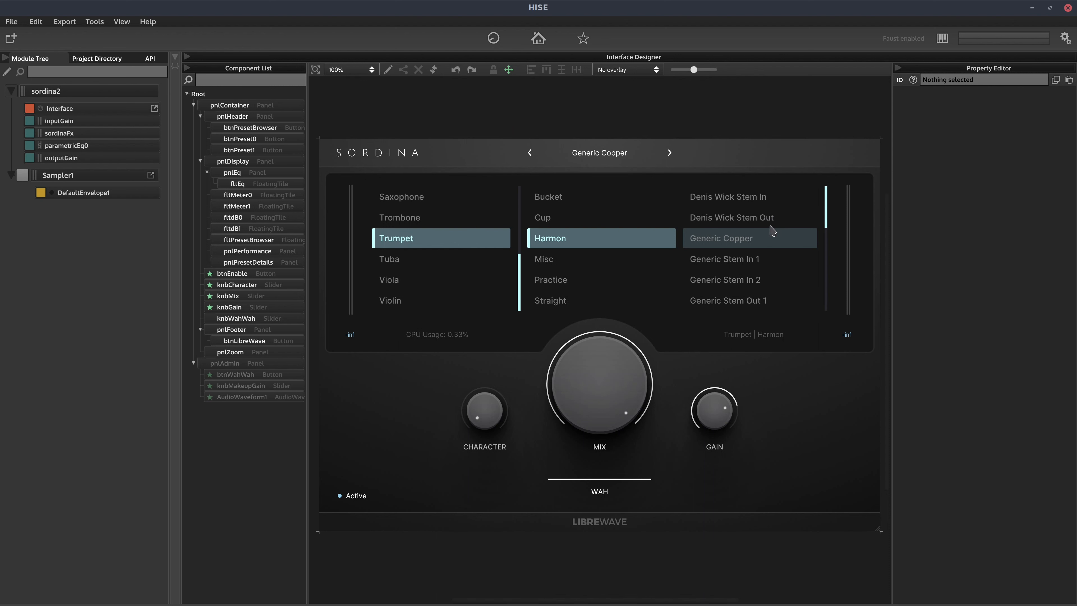
{"action": "mouse_move", "coordinate": [743, 218]}
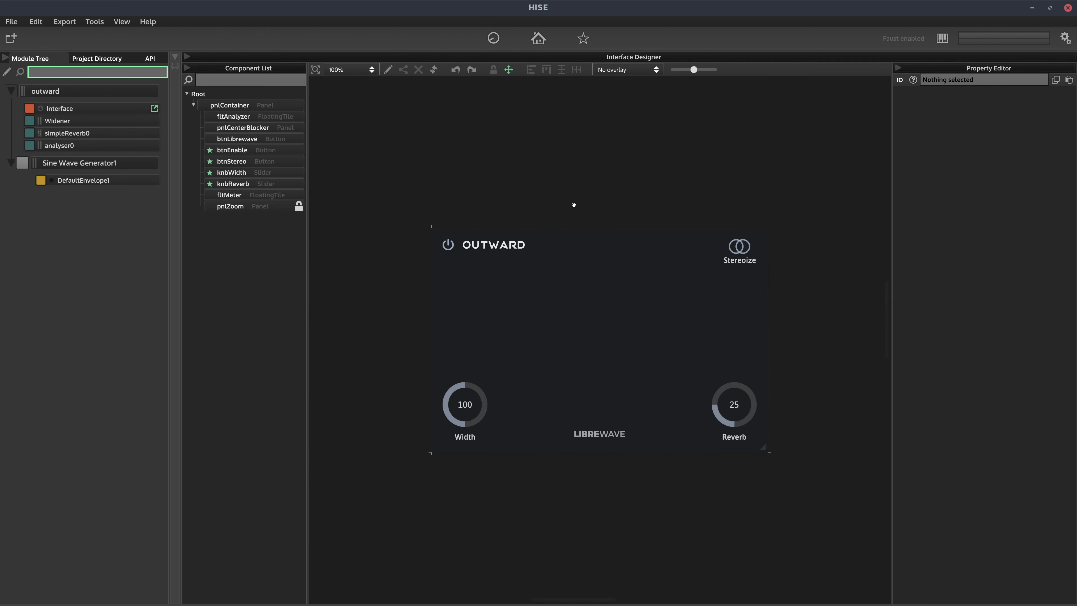
{"action": "mouse_move", "coordinate": [520, 170]}
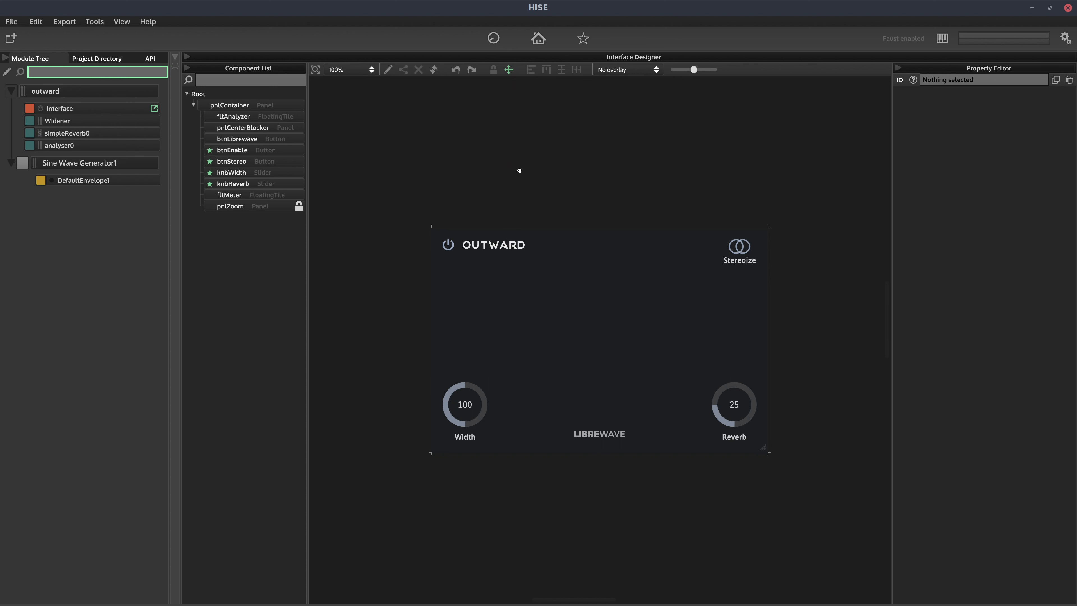
{"action": "mouse_move", "coordinate": [722, 269]}
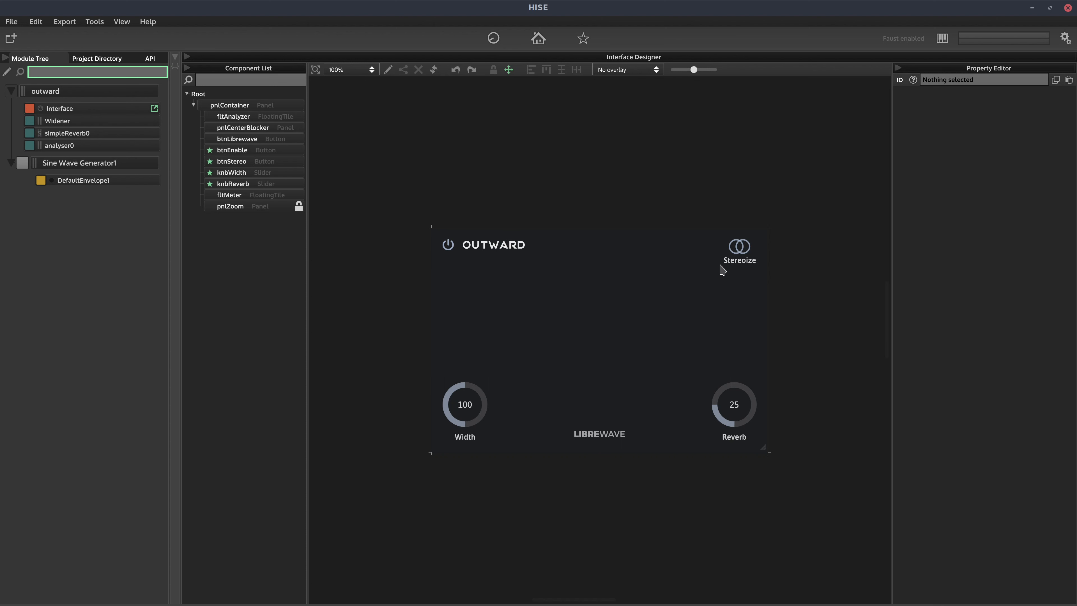
{"action": "mouse_move", "coordinate": [737, 249]}
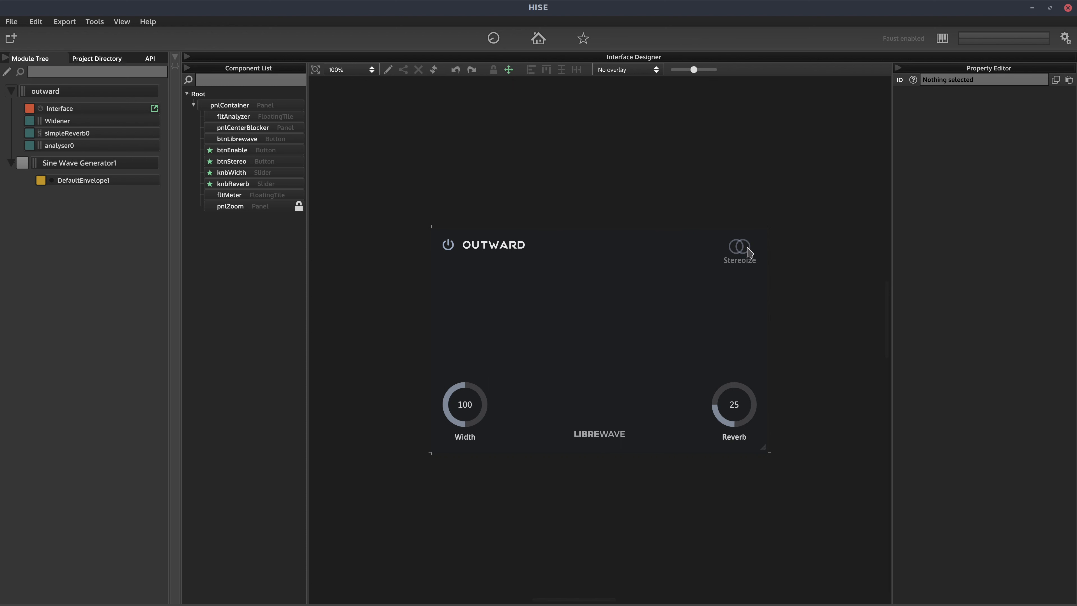
{"action": "mouse_move", "coordinate": [512, 379]}
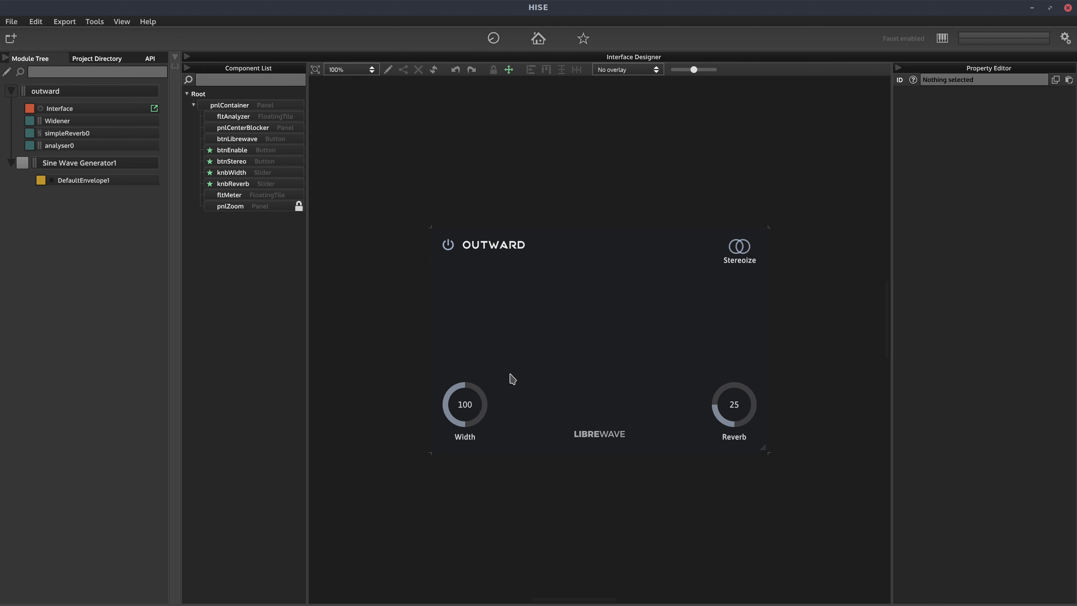
Sweep Outward's Width knob while listening down to 0, then adjust Reverb back to 0.
{"action": "left_click_drag", "start_coordinate": [465, 404], "coordinate": [464, 417]}
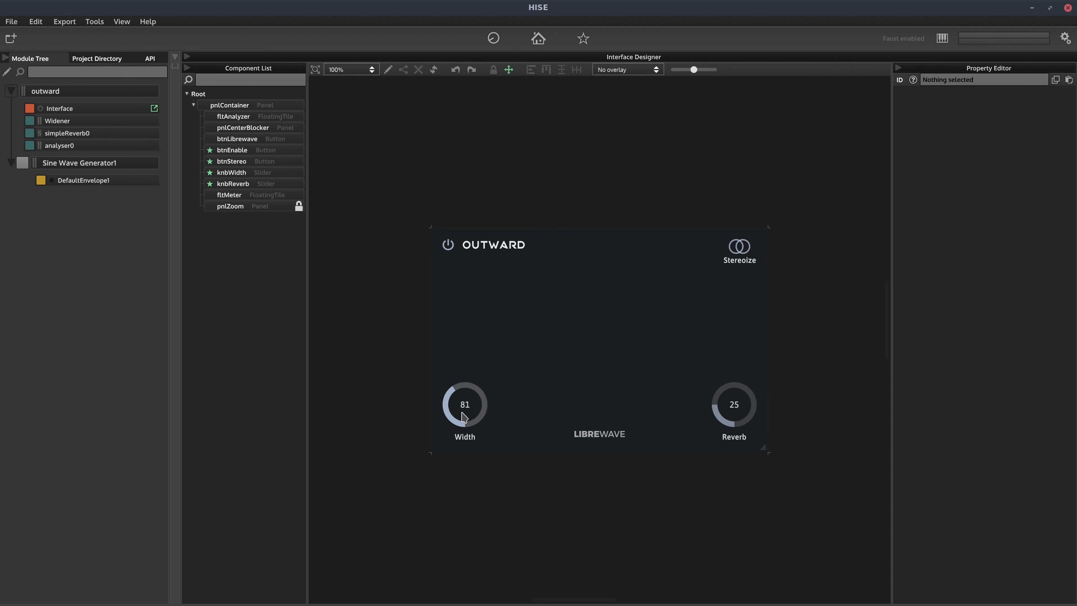
{"action": "mouse_move", "coordinate": [485, 407]}
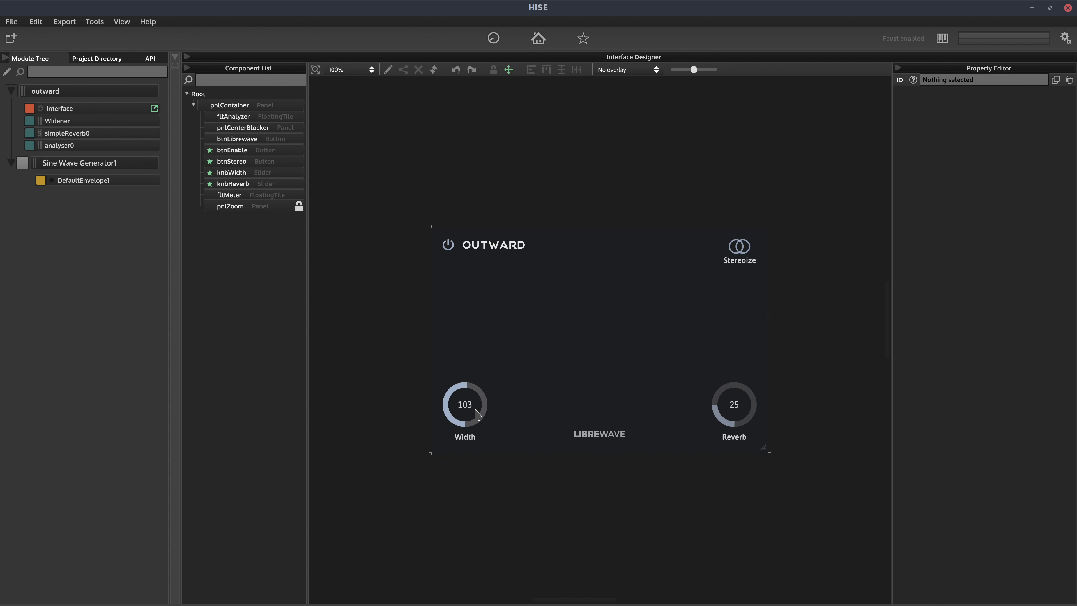
{"action": "left_click_drag", "start_coordinate": [465, 404], "coordinate": [465, 413]}
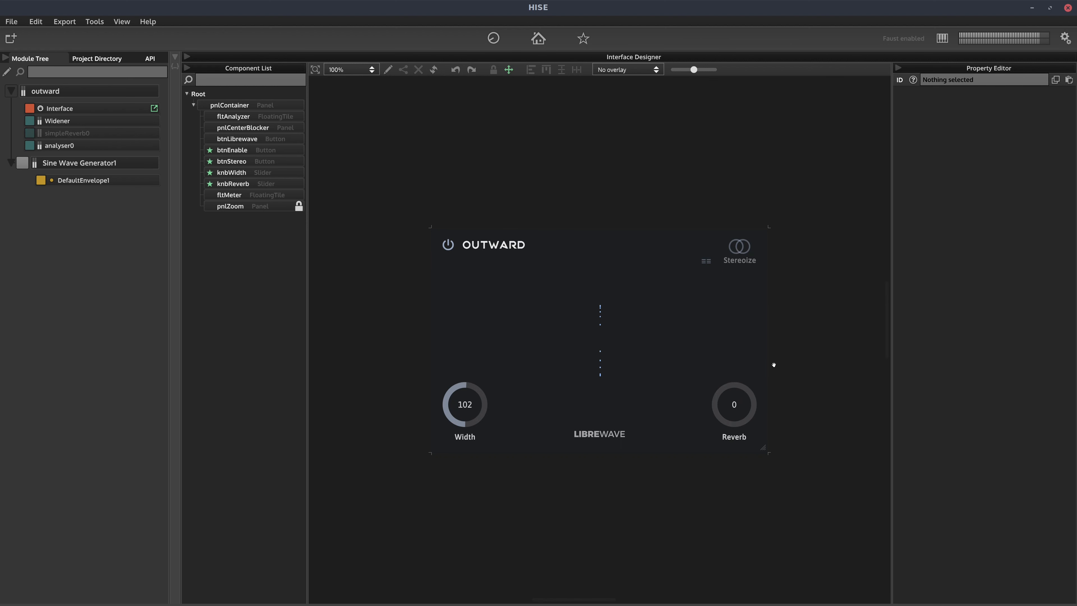
{"action": "mouse_move", "coordinate": [599, 364]}
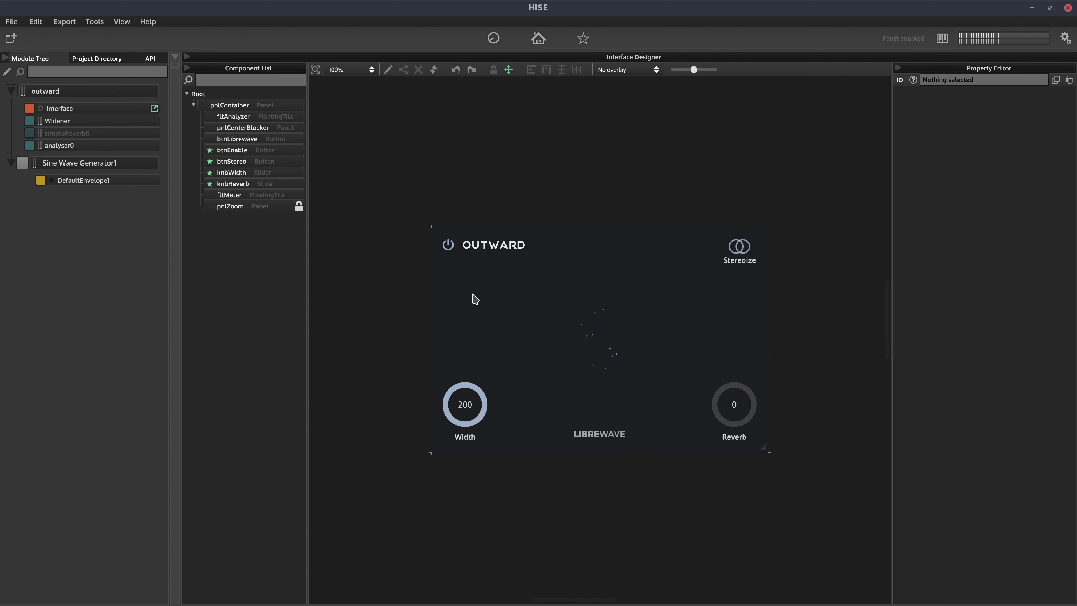
{"action": "left_click_drag", "start_coordinate": [465, 404], "coordinate": [462, 509]}
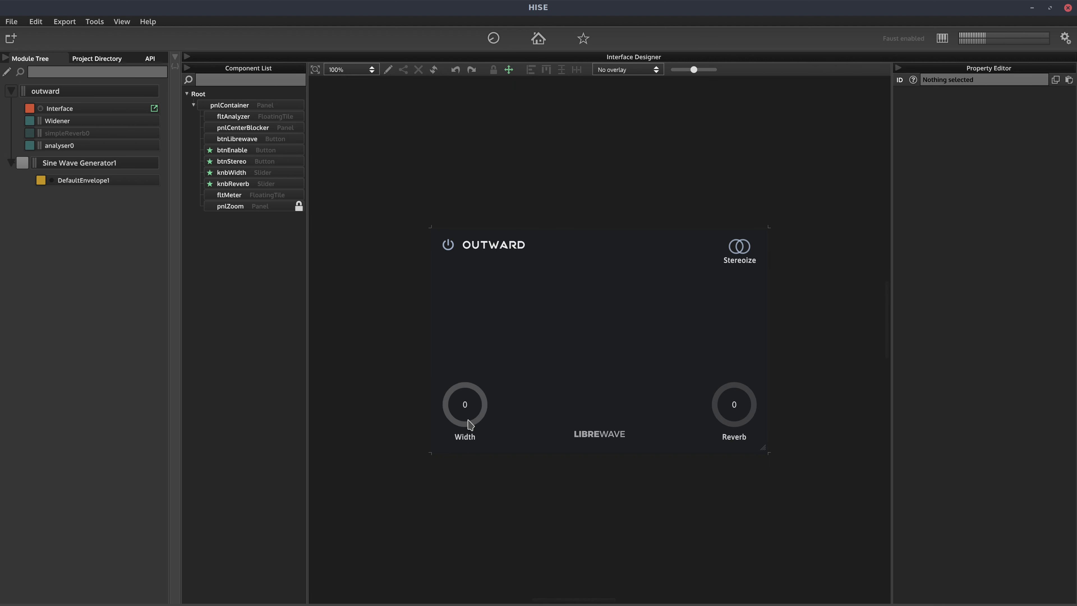
{"action": "left_click_drag", "start_coordinate": [465, 413], "coordinate": [483, 383]}
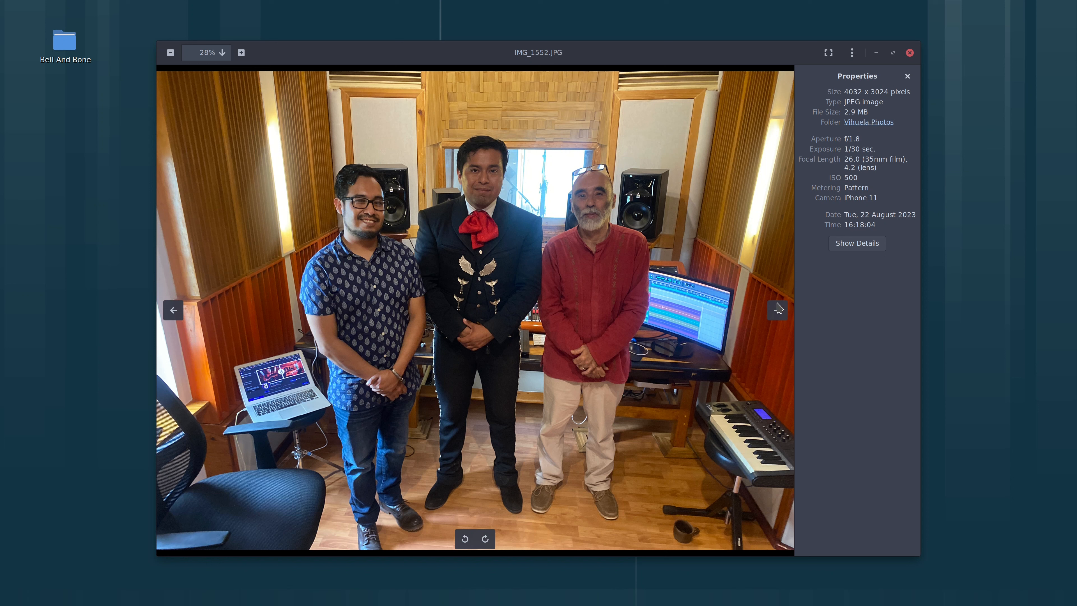
{"action": "mouse_move", "coordinate": [778, 308]}
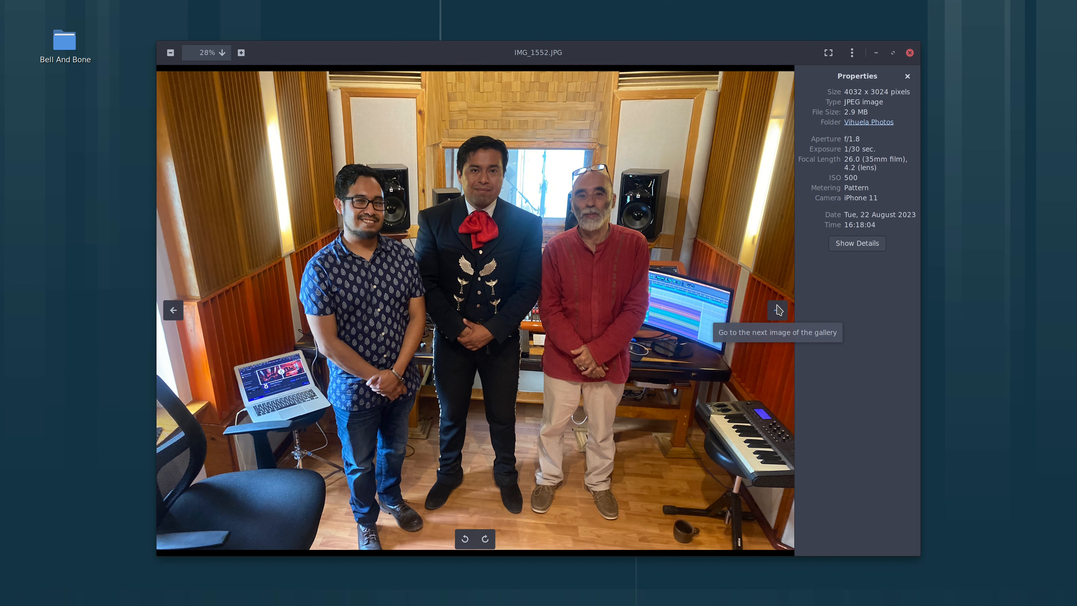
{"action": "mouse_move", "coordinate": [777, 310]}
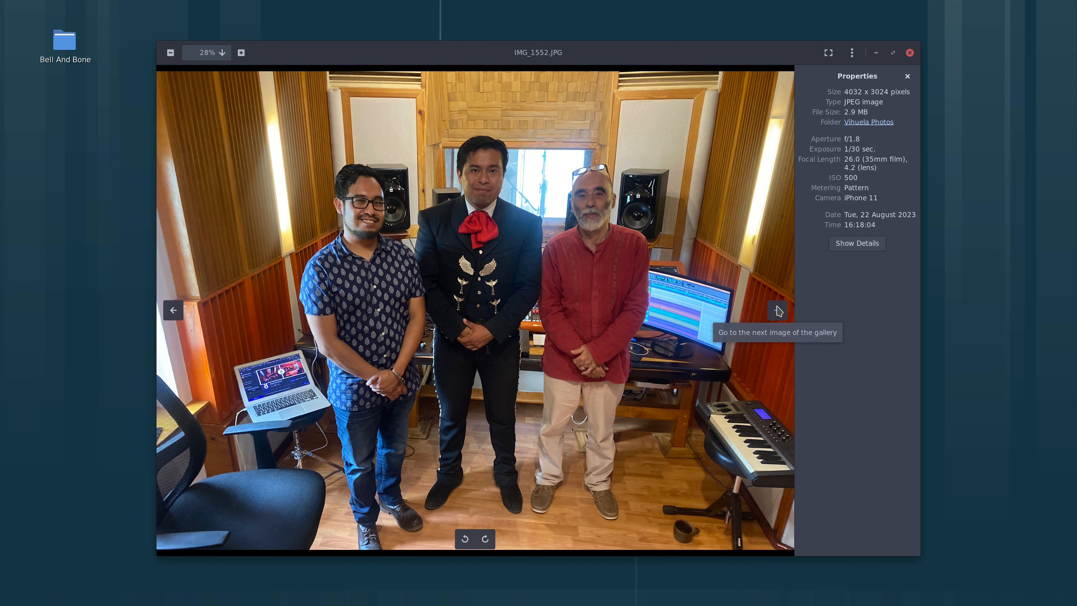
Step forward through session photos IMG_1514 to IMG_1521 and the guitar shot.
{"action": "left_click", "coordinate": [777, 310]}
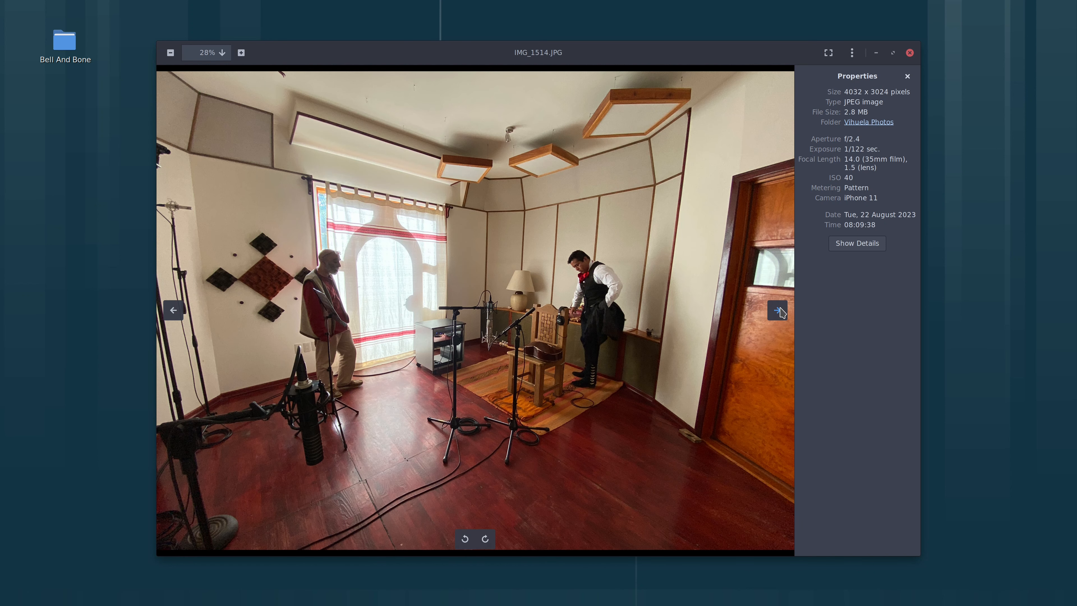
{"action": "left_click", "coordinate": [777, 310]}
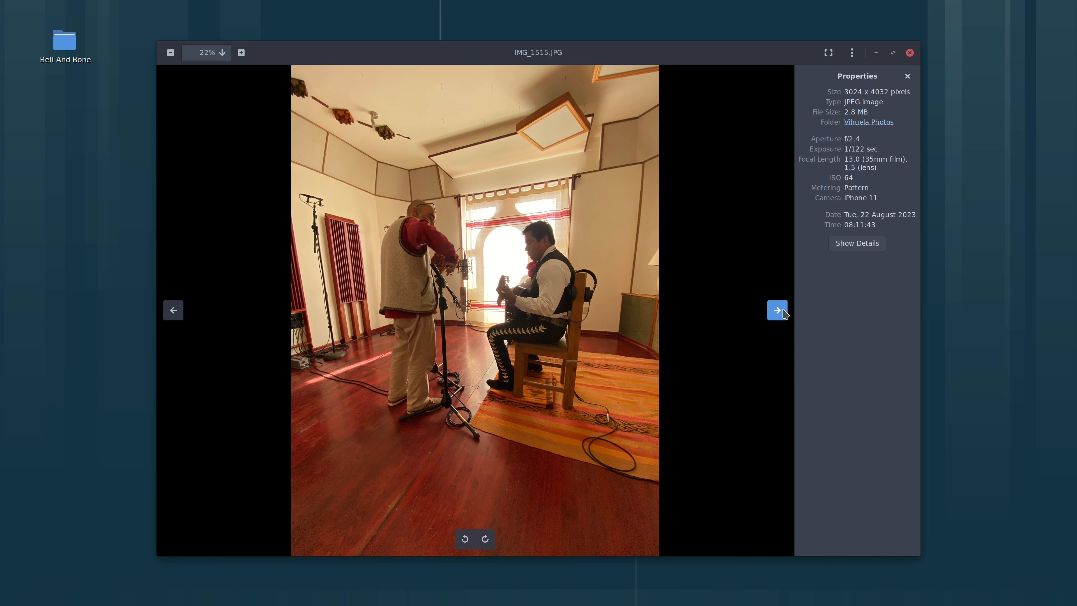
{"action": "left_click", "coordinate": [777, 310]}
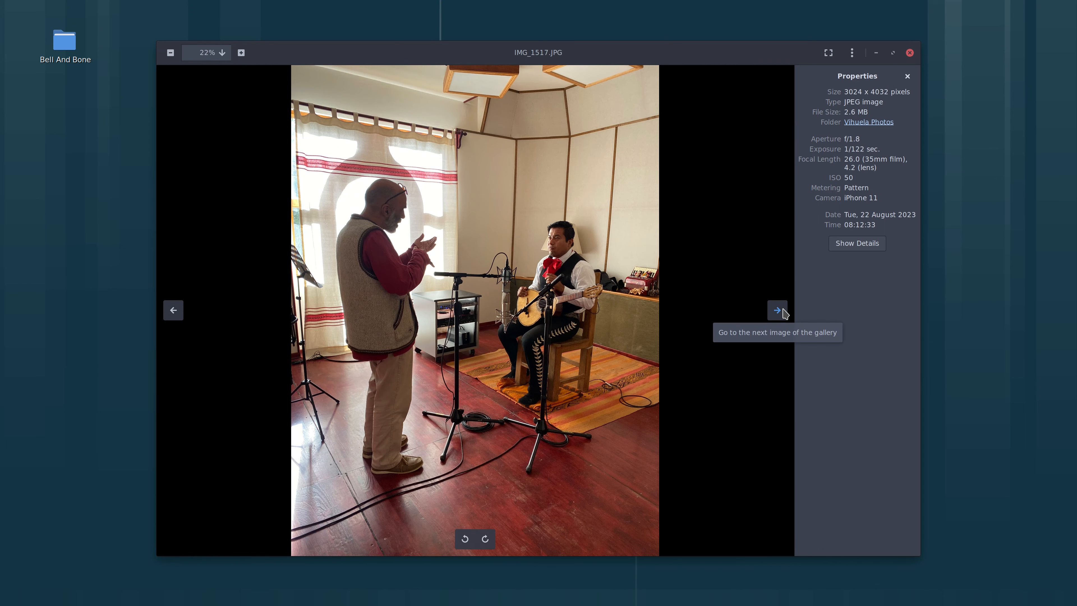
{"action": "left_click", "coordinate": [777, 309]}
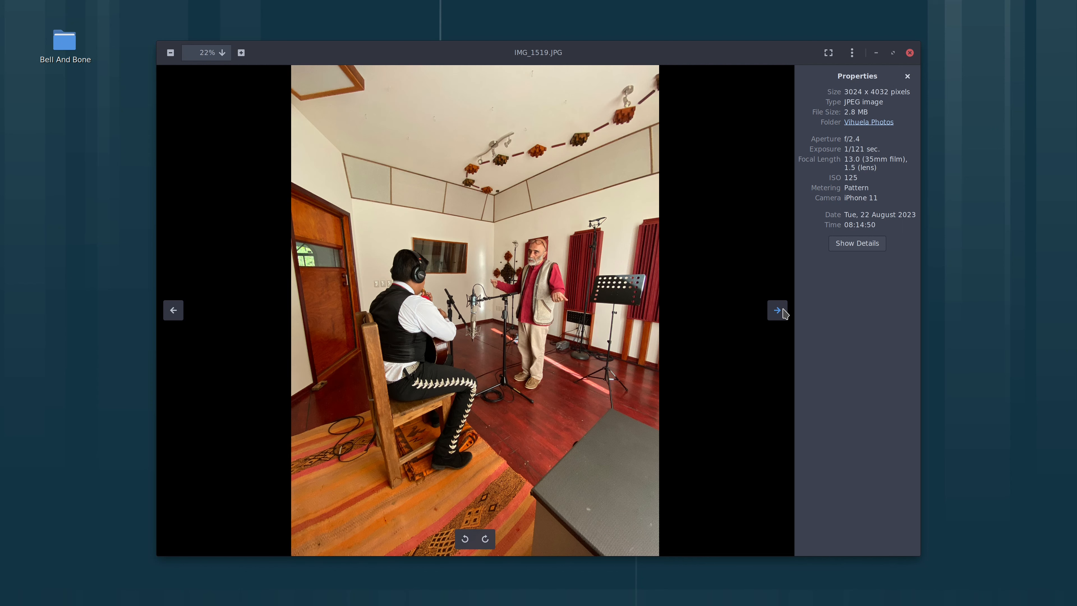
{"action": "left_click", "coordinate": [777, 309]}
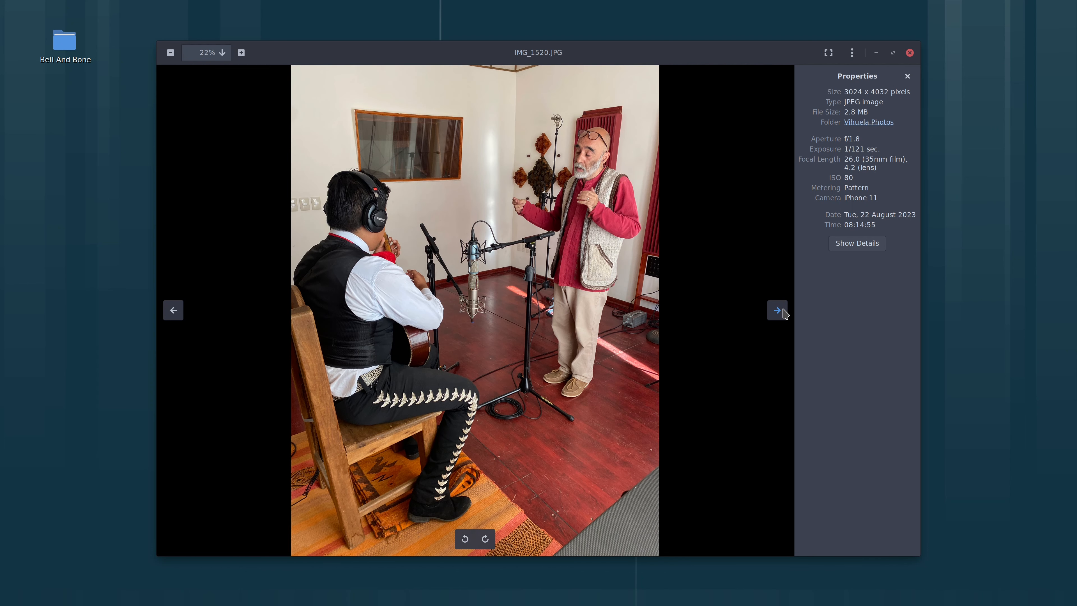
{"action": "left_click", "coordinate": [777, 309]}
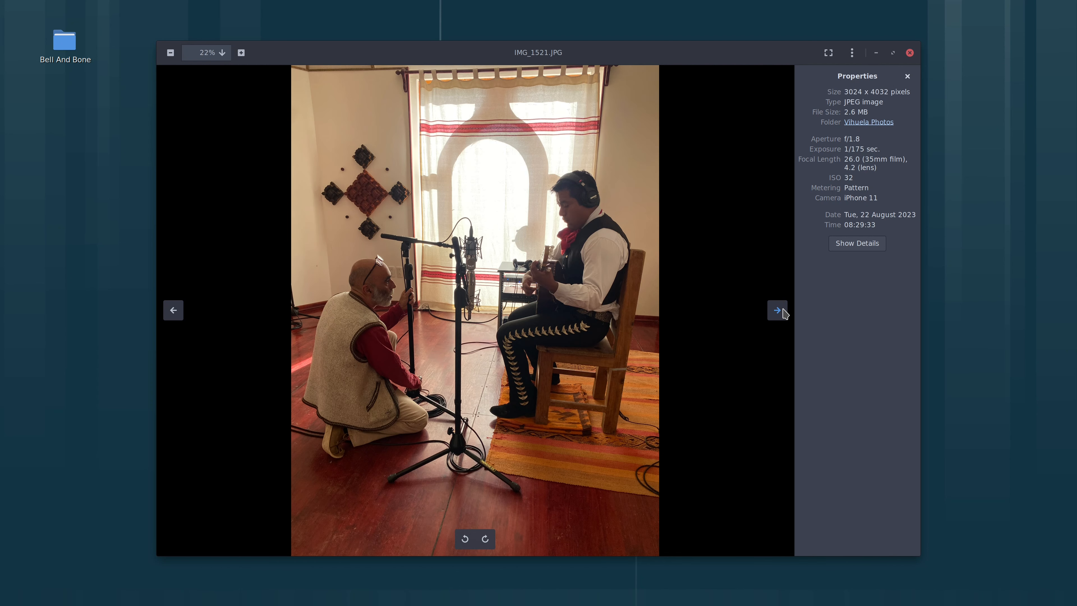
{"action": "left_click", "coordinate": [777, 309]}
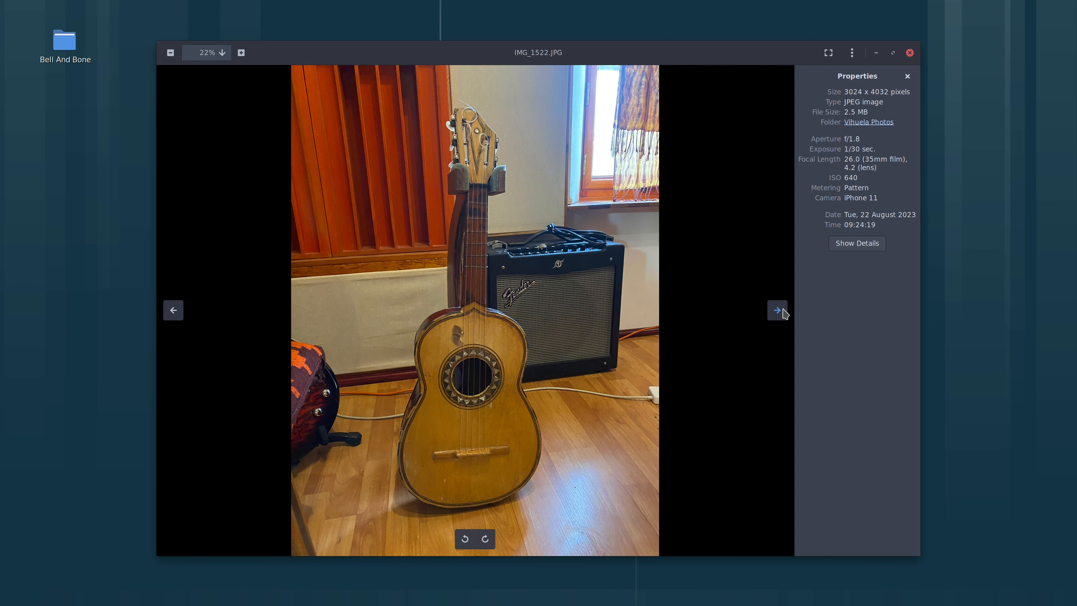
Continue forward through IMG_1538, 1540, 1542, 1543, 1545, 1547 to IMG_1550.JPG.
{"action": "left_click", "coordinate": [777, 309]}
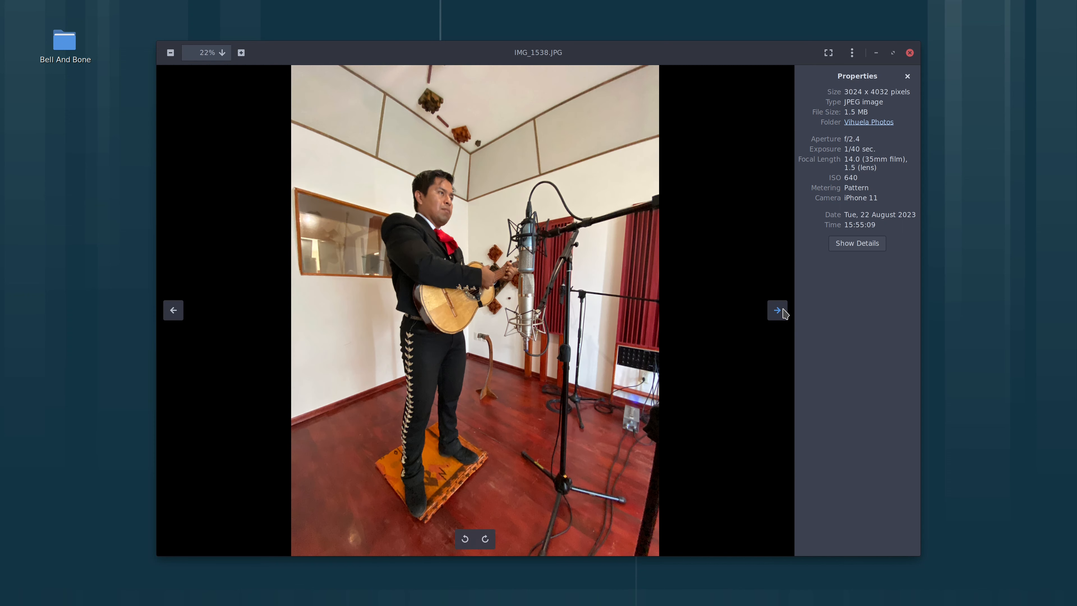
{"action": "left_click", "coordinate": [777, 309]}
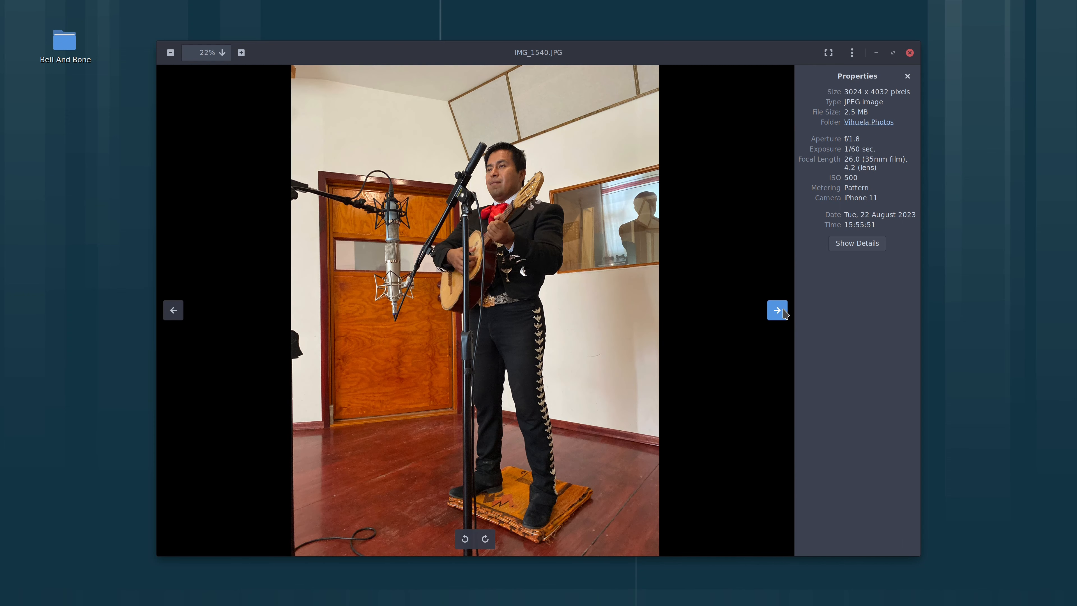
{"action": "left_click", "coordinate": [777, 309]}
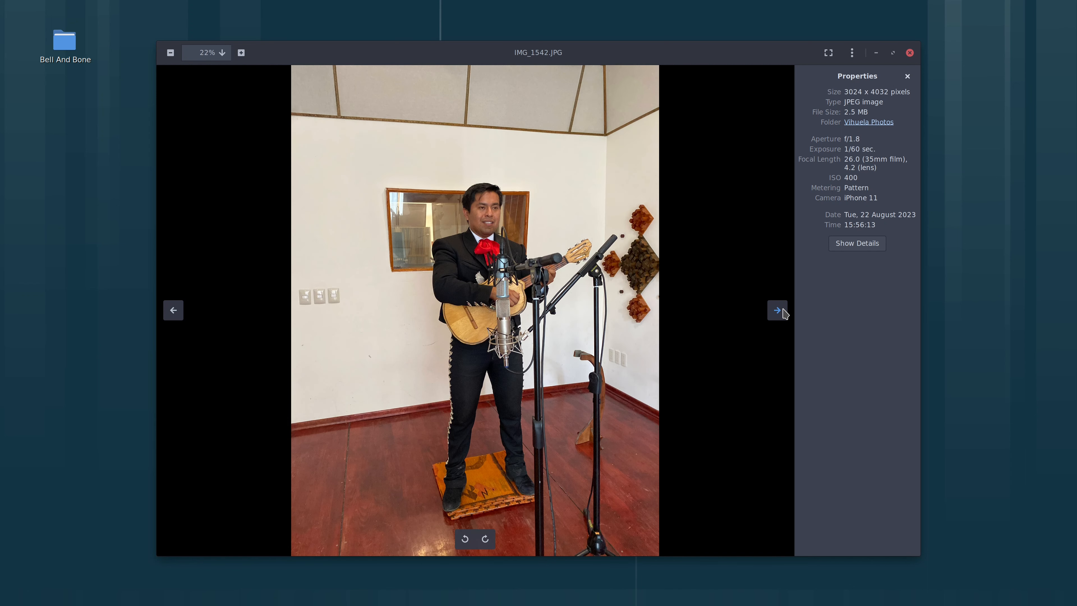
{"action": "left_click", "coordinate": [777, 309]}
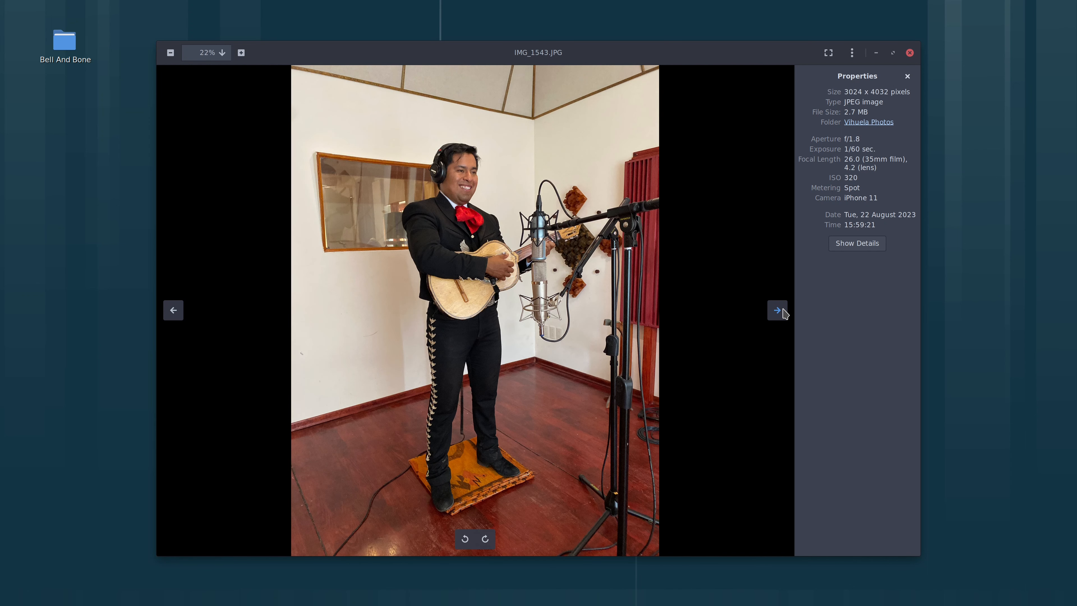
{"action": "mouse_move", "coordinate": [839, 287]}
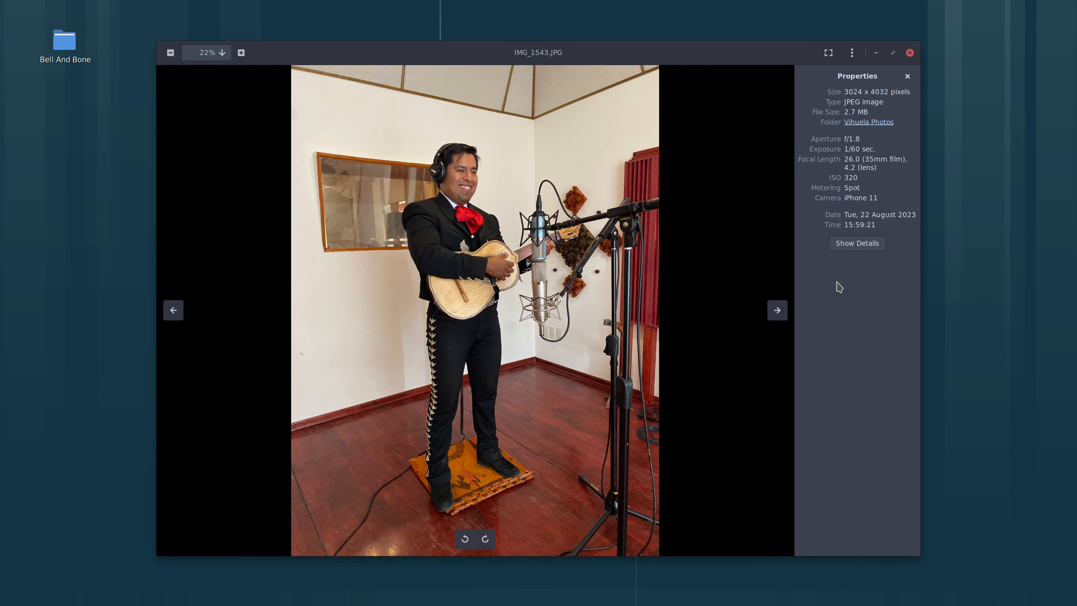
{"action": "left_click", "coordinate": [777, 310]}
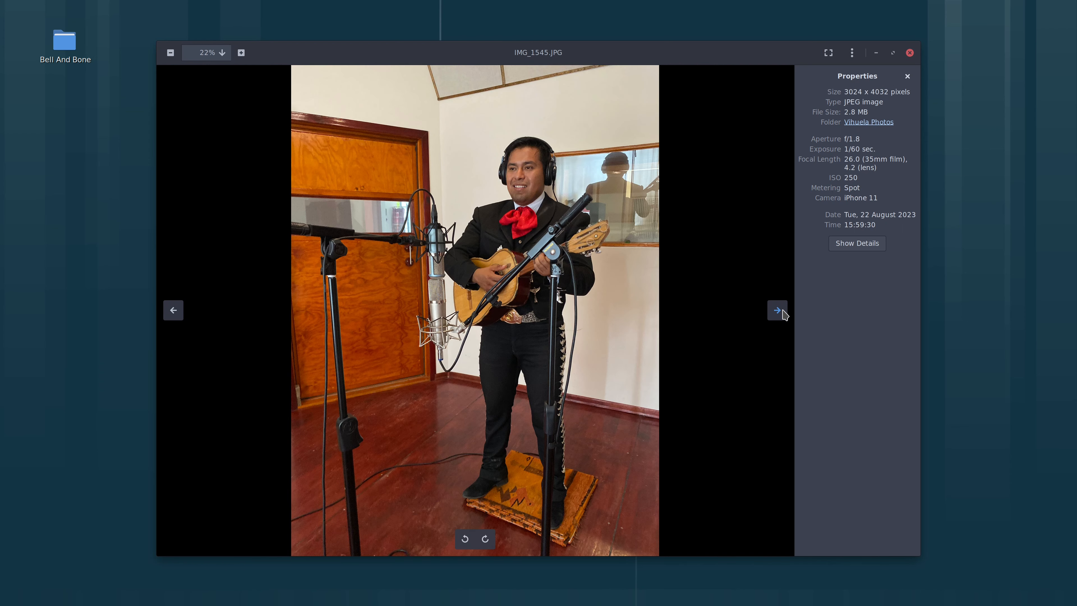
{"action": "left_click", "coordinate": [777, 310]}
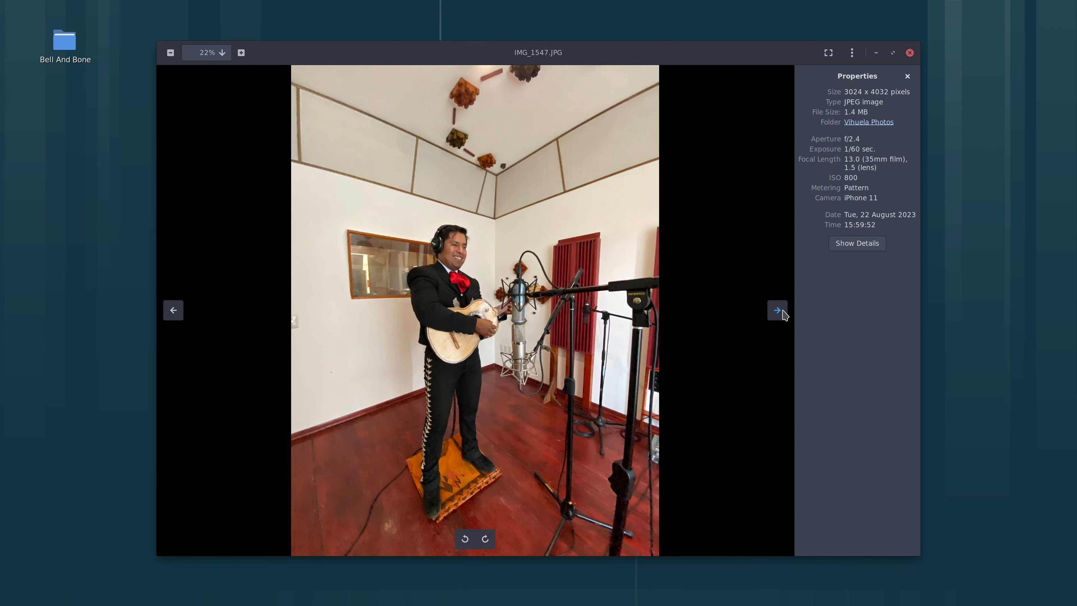
{"action": "left_click", "coordinate": [777, 310]}
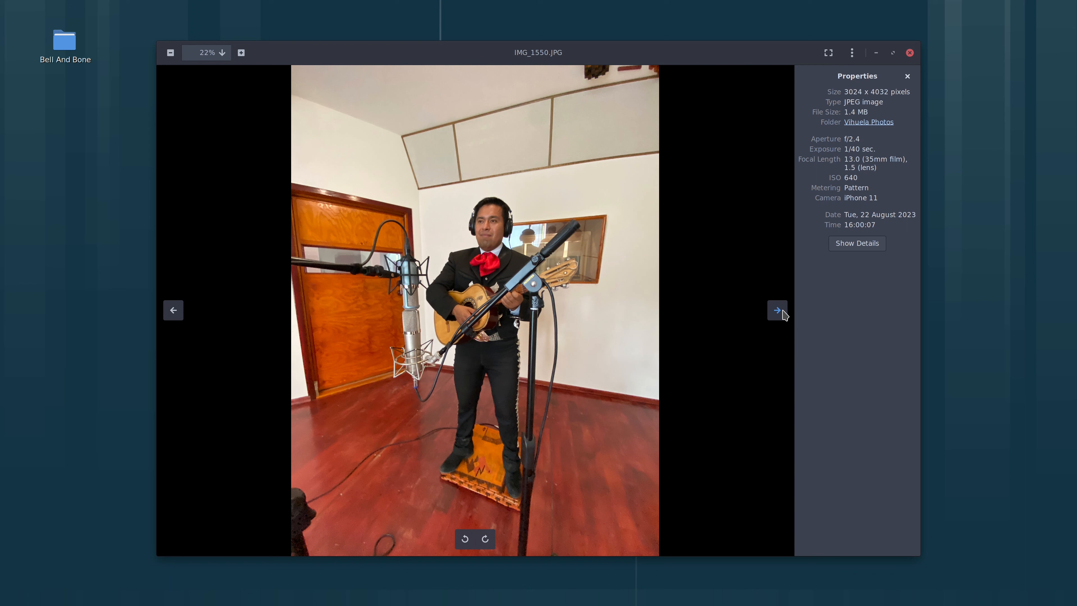
{"action": "mouse_move", "coordinate": [824, 300]}
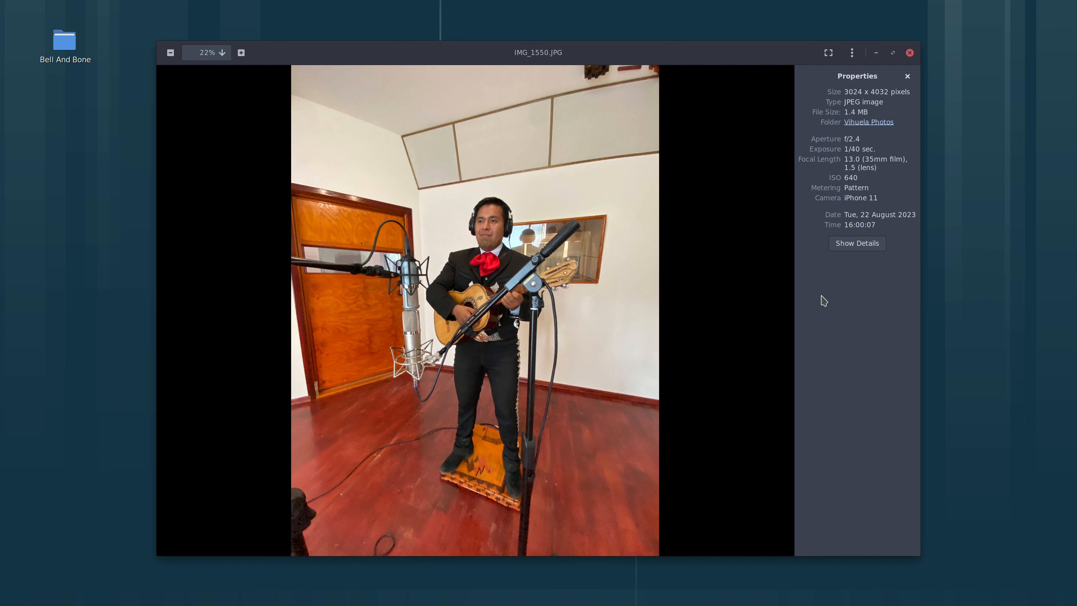
{"action": "mouse_move", "coordinate": [848, 333]}
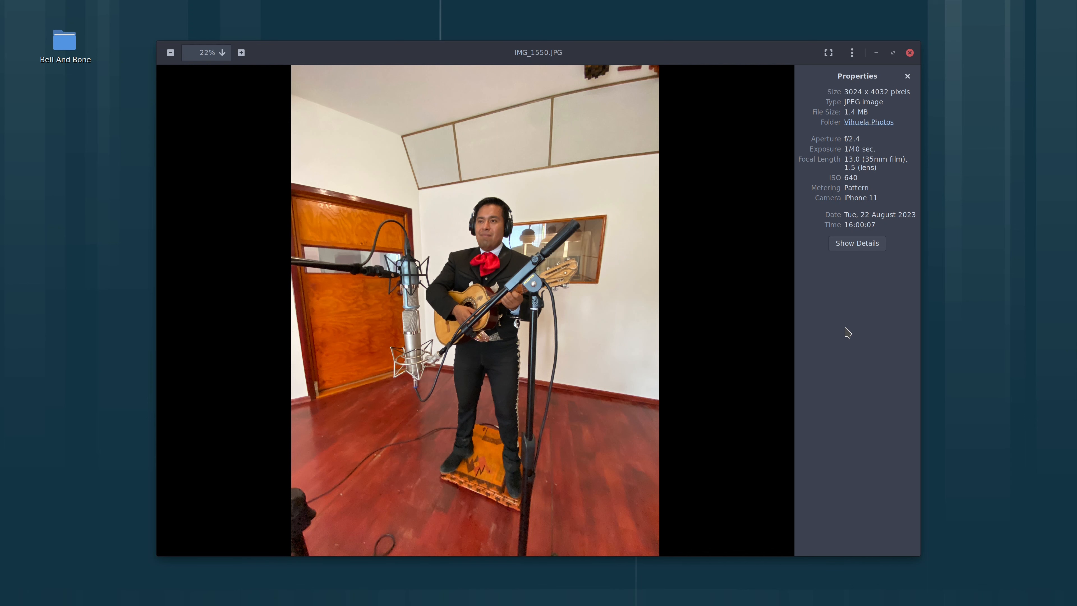
Advance once more to wrap back to the group studio photo IMG_1552.JPG.
{"action": "left_click", "coordinate": [778, 309]}
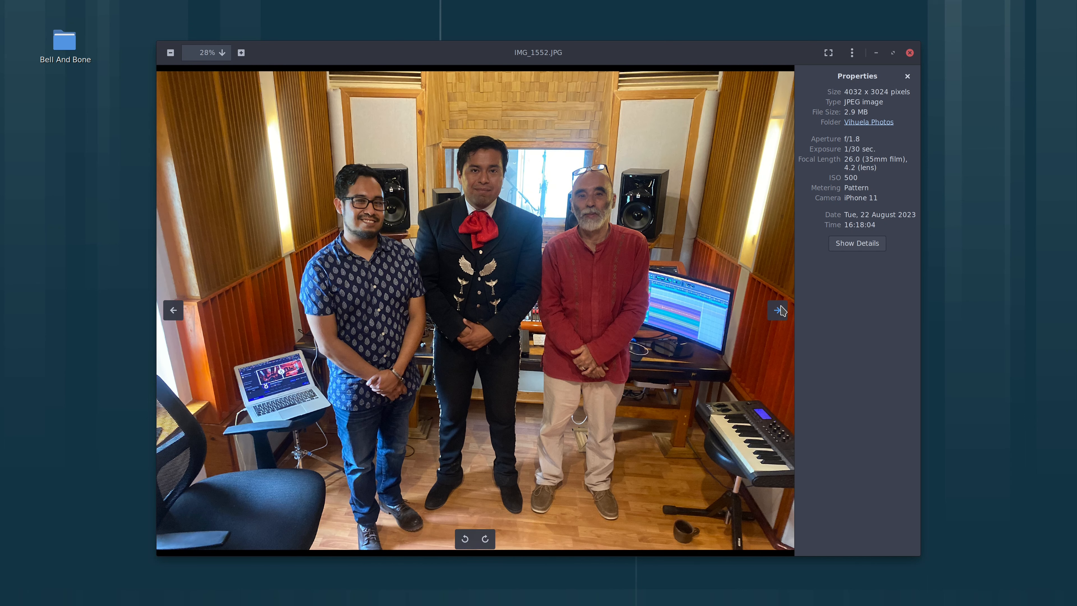
{"action": "mouse_move", "coordinate": [867, 318]}
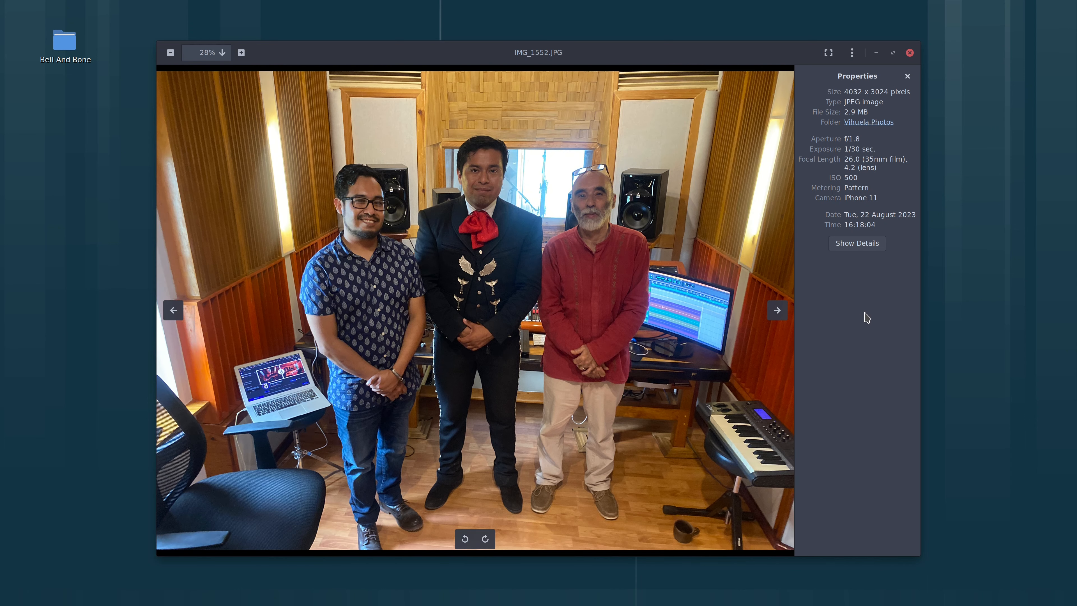